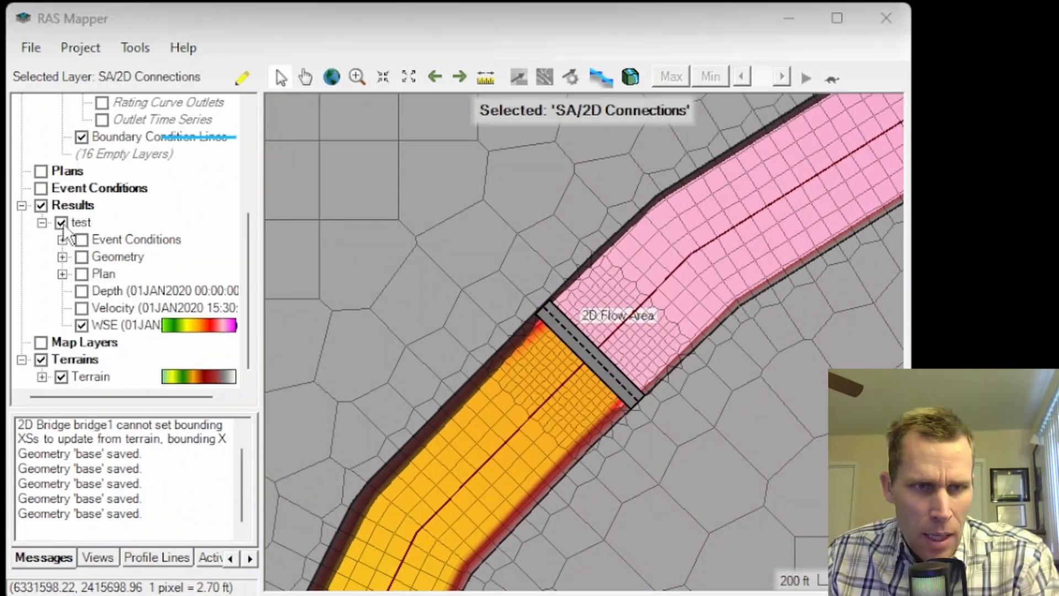
Turn off the WSE layer under the 'test' results to reveal terrain around the bridge
{"action": "left_click", "coordinate": [81, 222]}
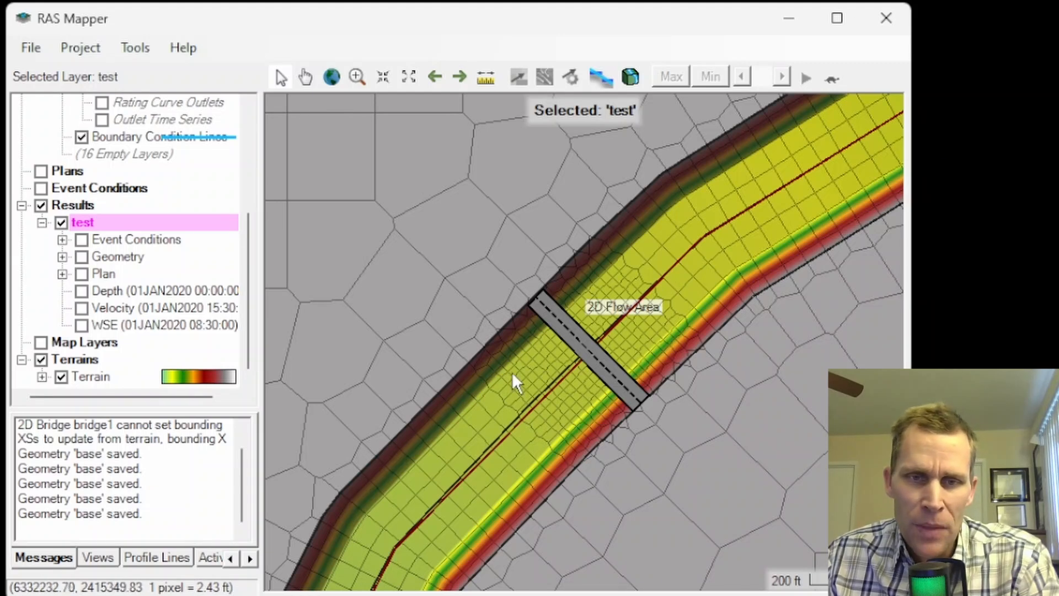
{"action": "mouse_move", "coordinate": [709, 435]}
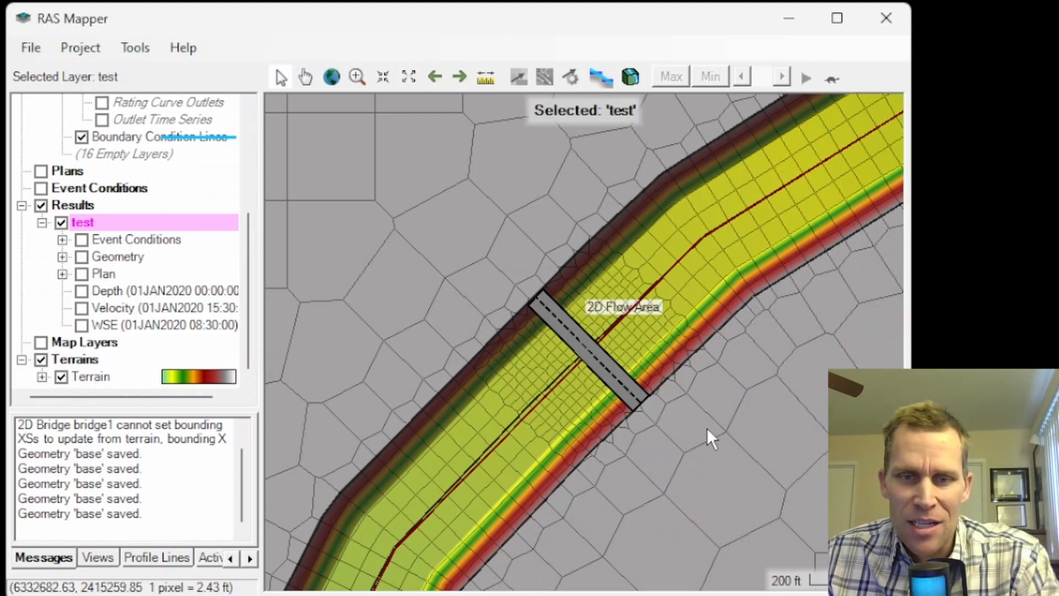
{"action": "mouse_move", "coordinate": [827, 183]}
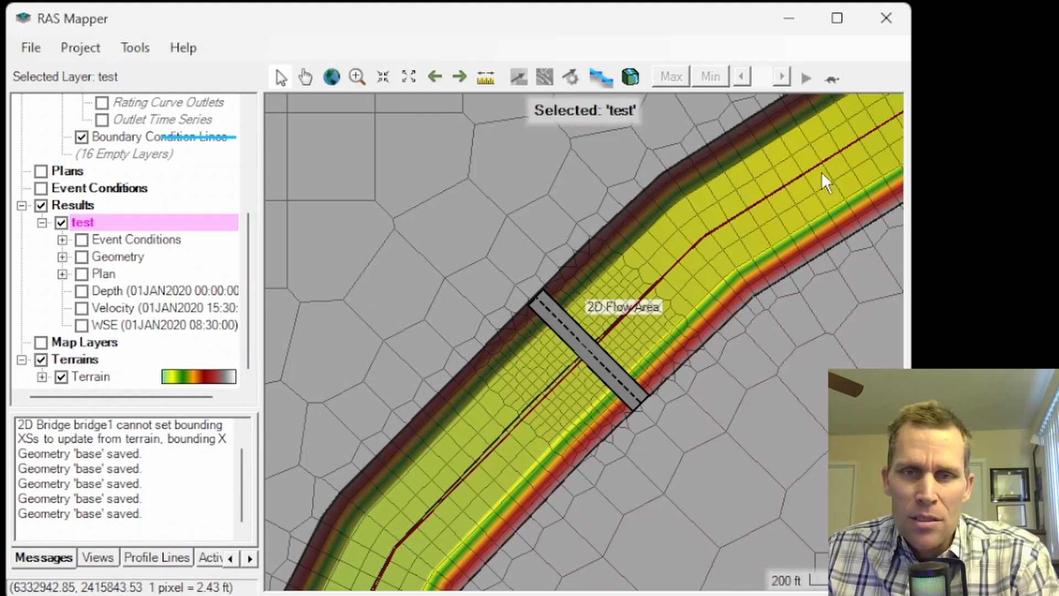
{"action": "mouse_move", "coordinate": [439, 224]}
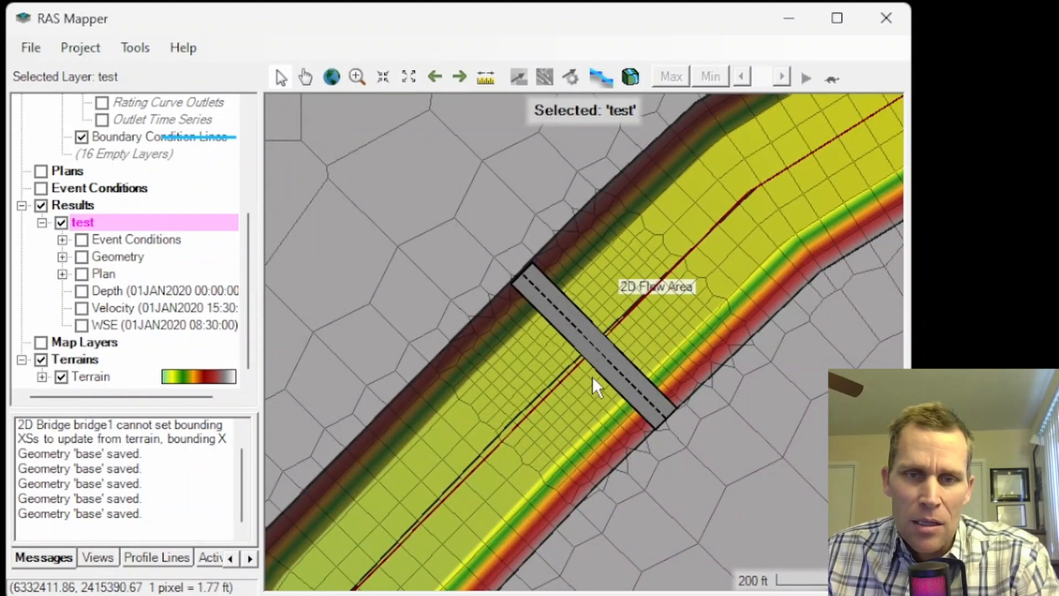
{"action": "mouse_move", "coordinate": [618, 324]}
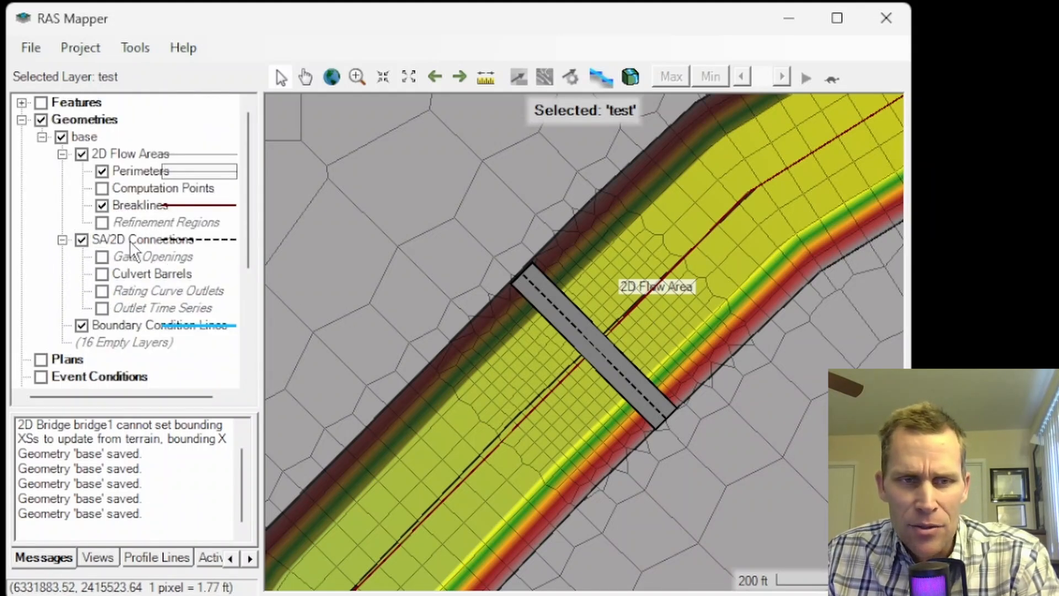
Edit connection bridge1's structure, keeping the type Weir, Gates, Culverts
{"action": "left_click", "coordinate": [145, 239]}
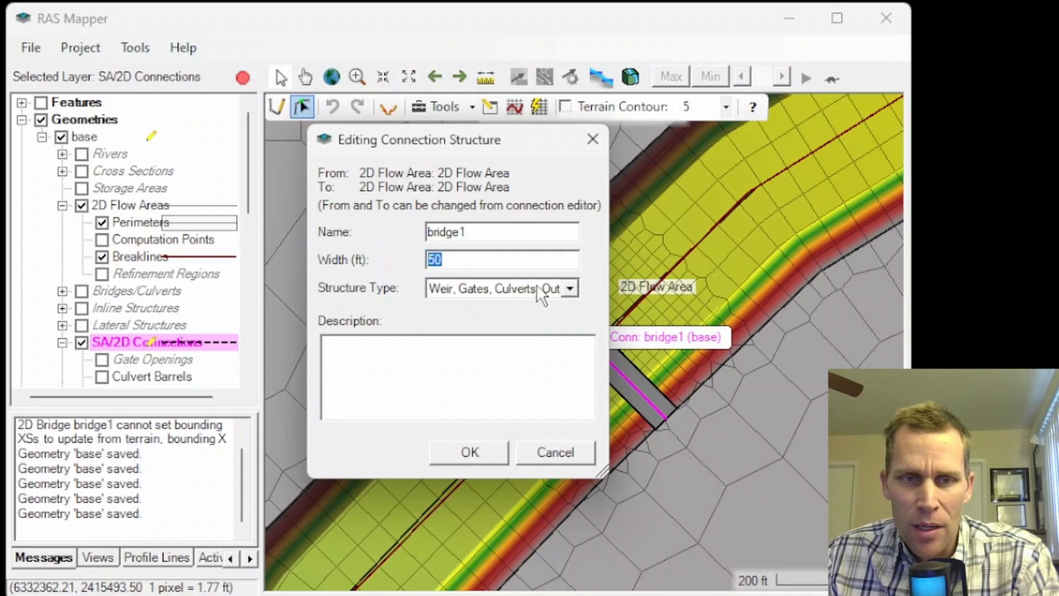
{"action": "left_click", "coordinate": [569, 288]}
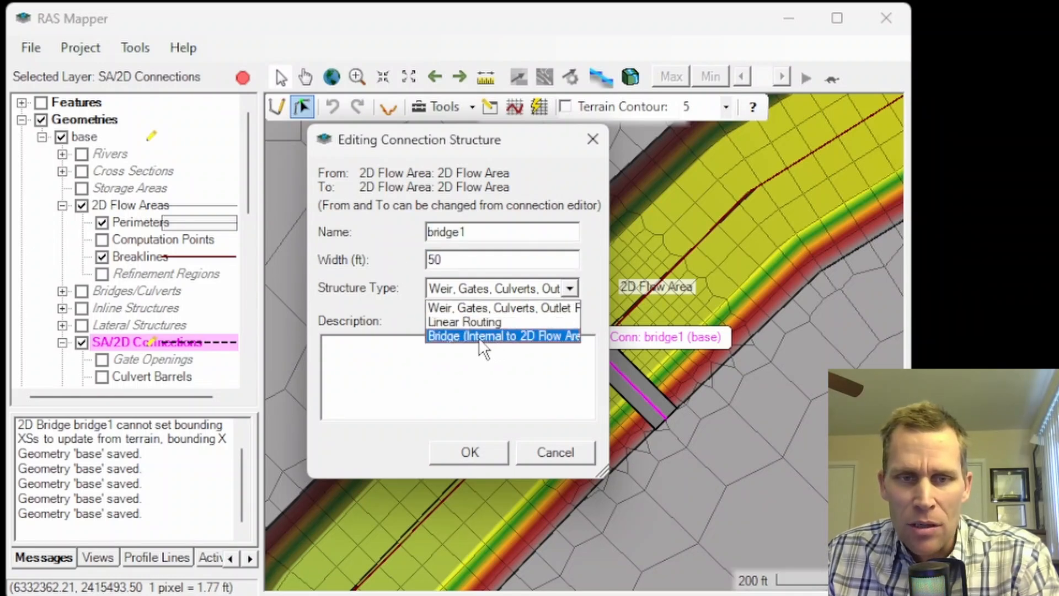
{"action": "mouse_move", "coordinate": [464, 321]}
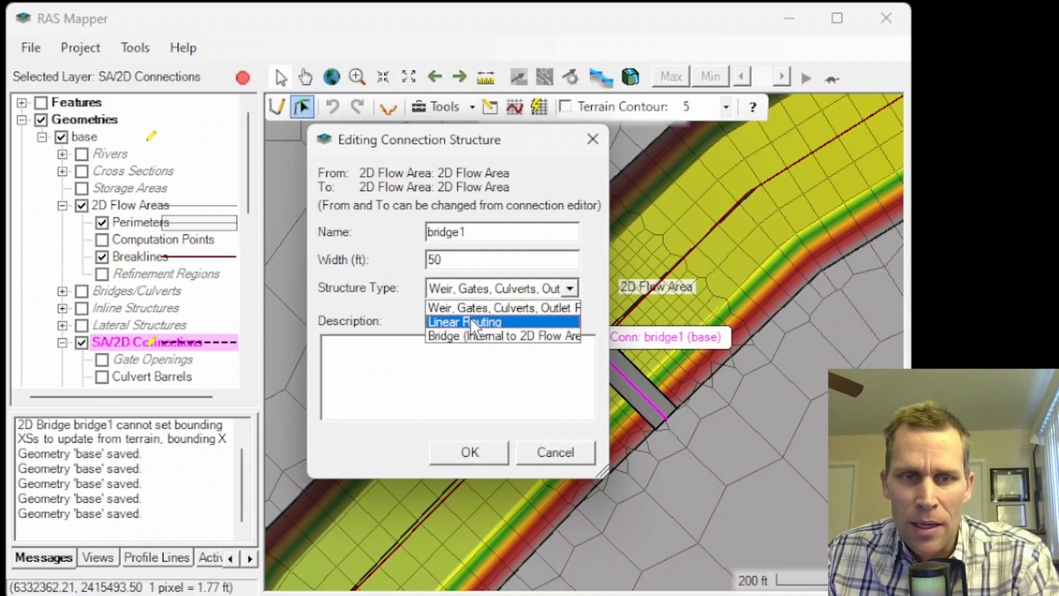
{"action": "left_click", "coordinate": [502, 308]}
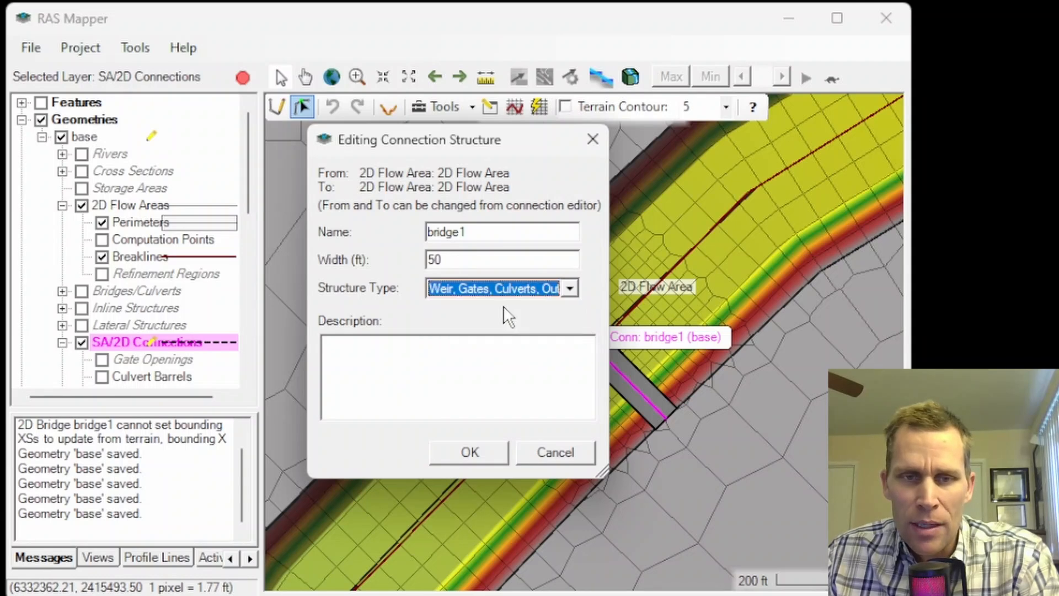
{"action": "mouse_move", "coordinate": [513, 315]}
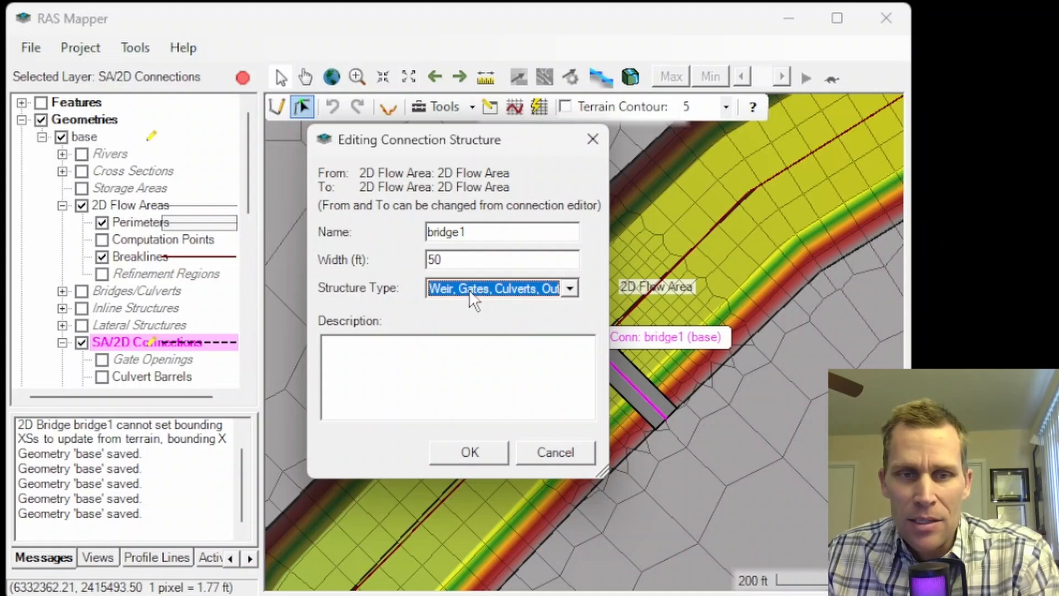
{"action": "mouse_move", "coordinate": [490, 307]}
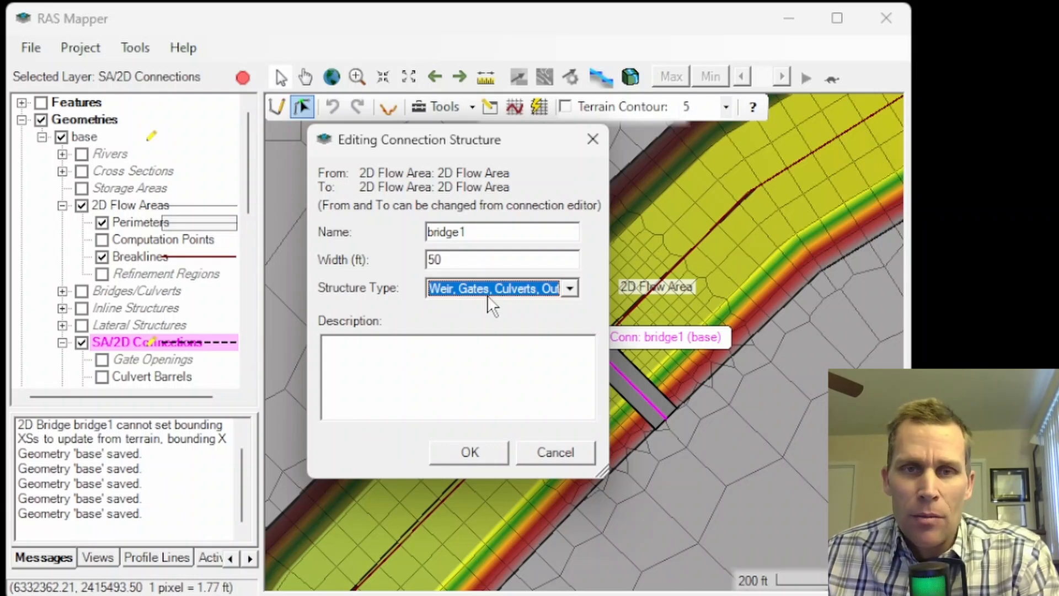
{"action": "mouse_move", "coordinate": [511, 486]}
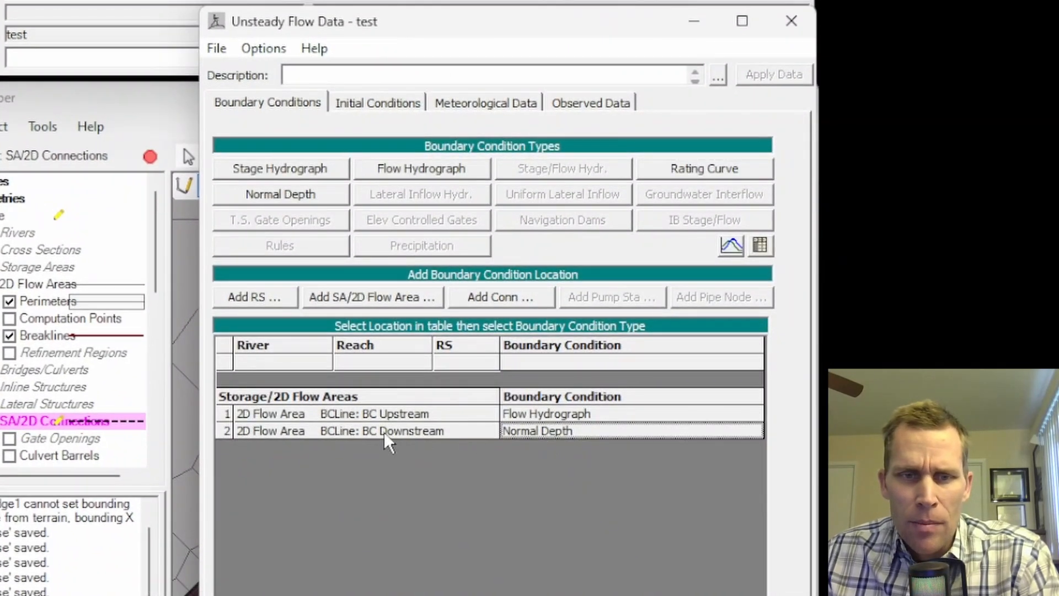
{"action": "mouse_move", "coordinate": [523, 445]}
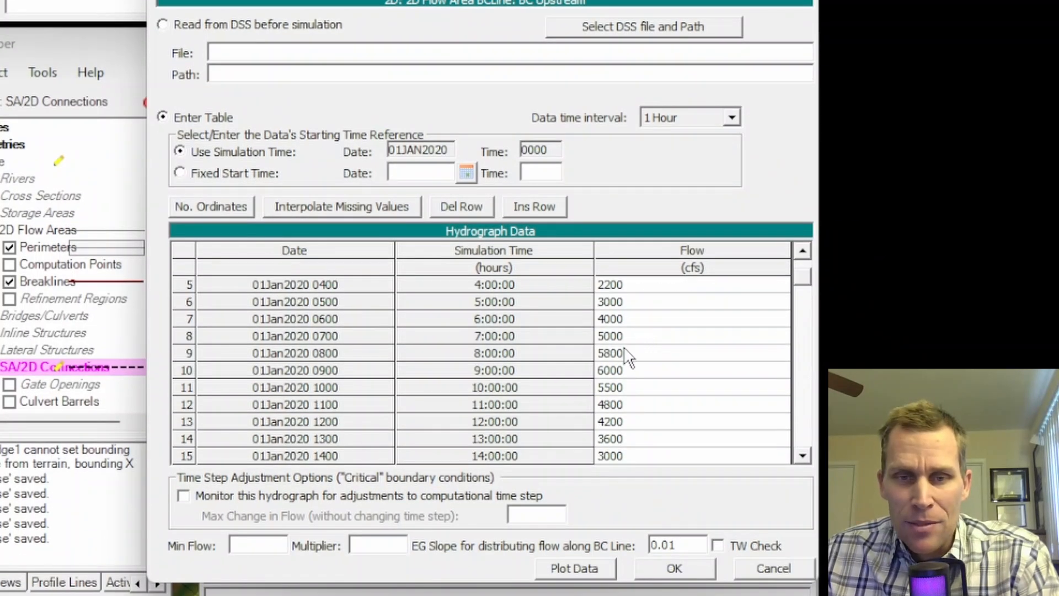
Review and plot the upstream flow hydrograph, peaking at 6000 cfs at hour 9
{"action": "left_click", "coordinate": [688, 370]}
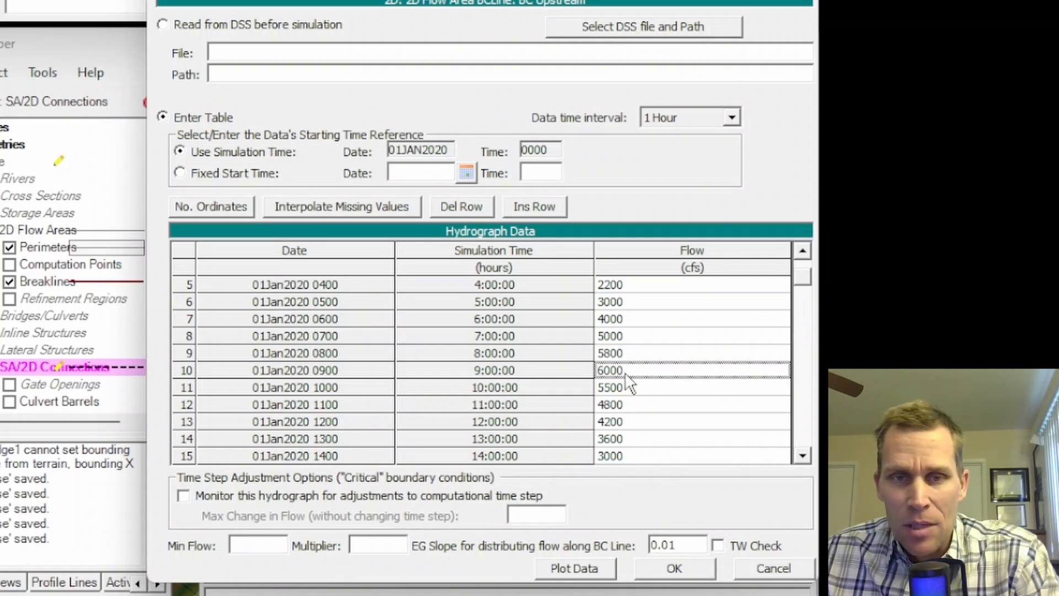
{"action": "scroll", "scroll_direction": "down", "scroll_amount": 3}
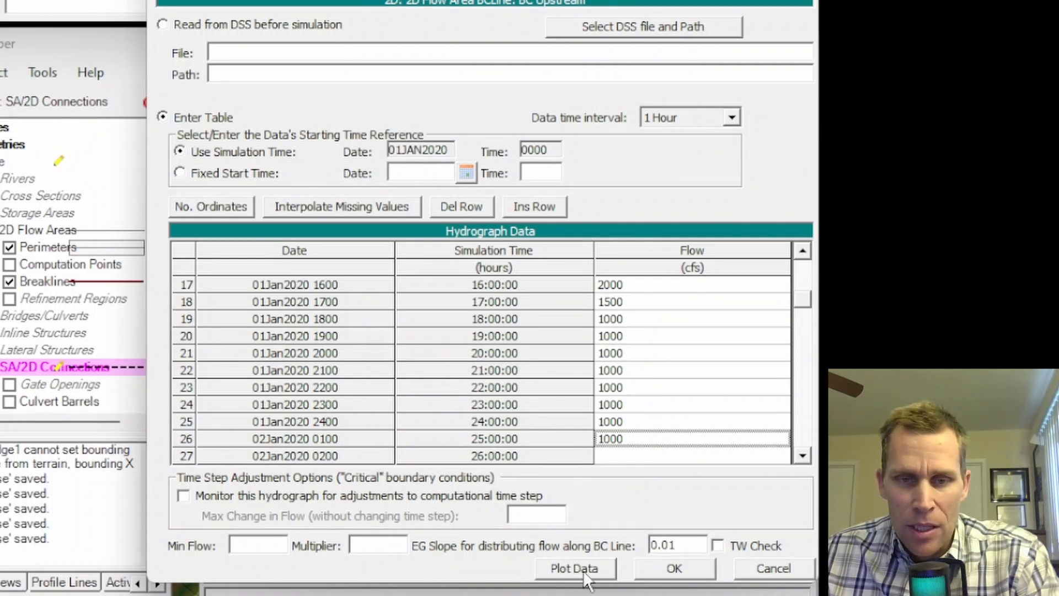
{"action": "left_click", "coordinate": [573, 568]}
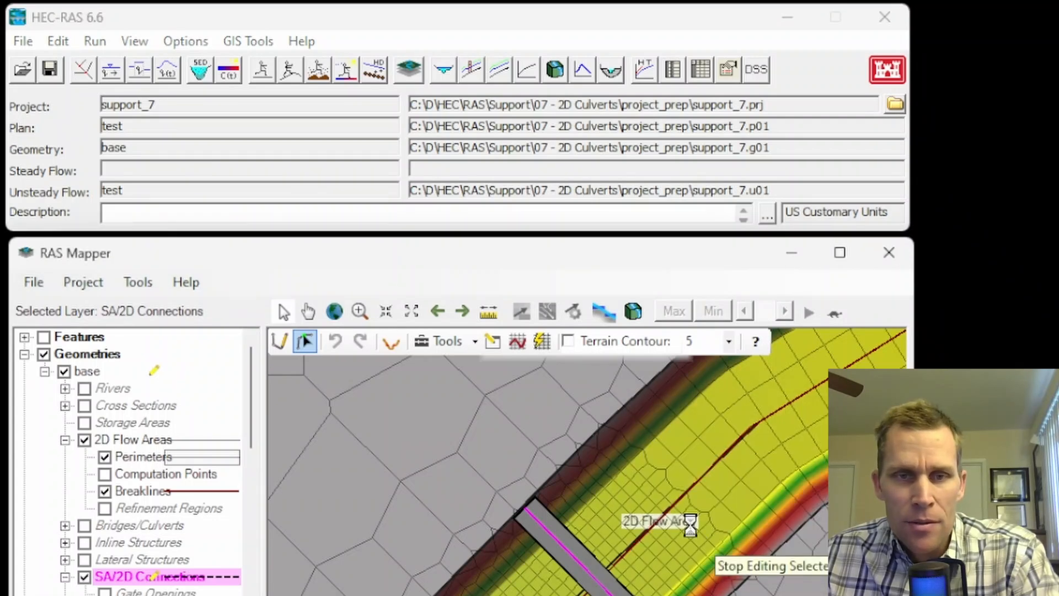
Open bridge1's Connection Data Editor from Geometric Data and list its structure types
{"action": "left_click", "coordinate": [57, 41]}
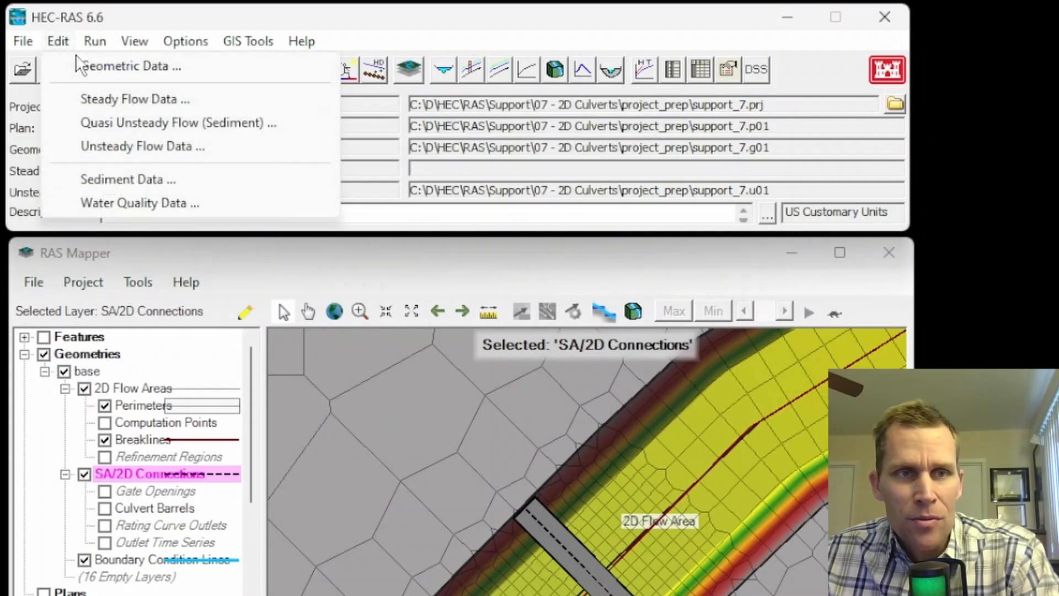
{"action": "left_click", "coordinate": [131, 65]}
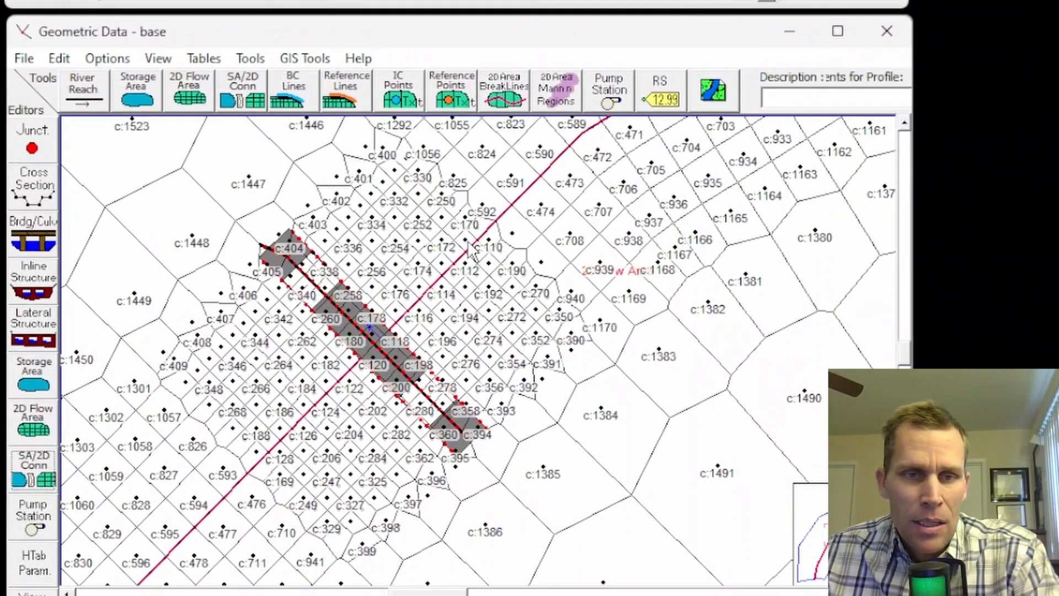
{"action": "right_click", "coordinate": [473, 257]}
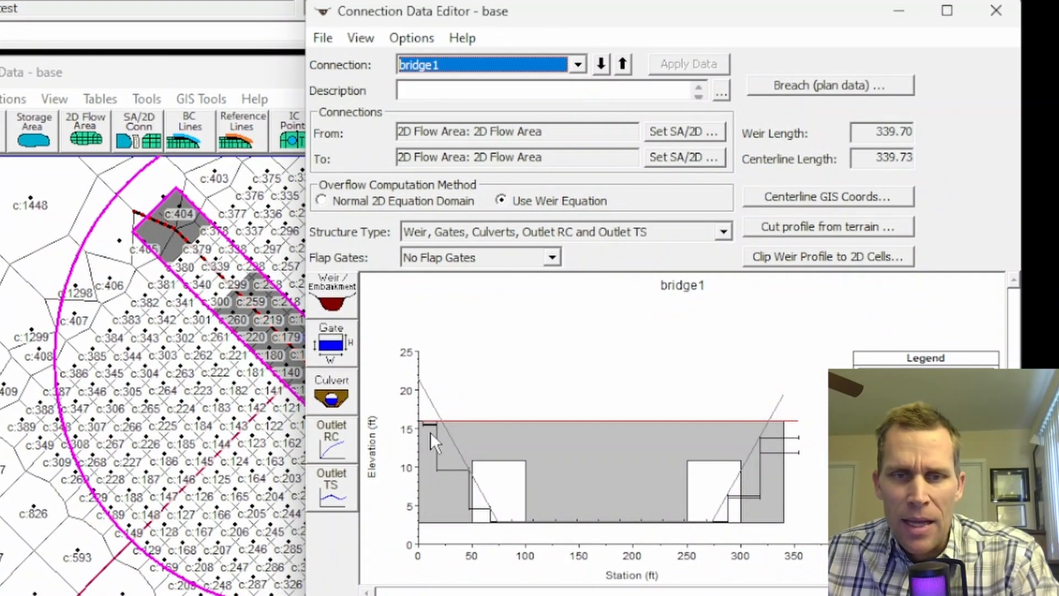
{"action": "mouse_move", "coordinate": [469, 425]}
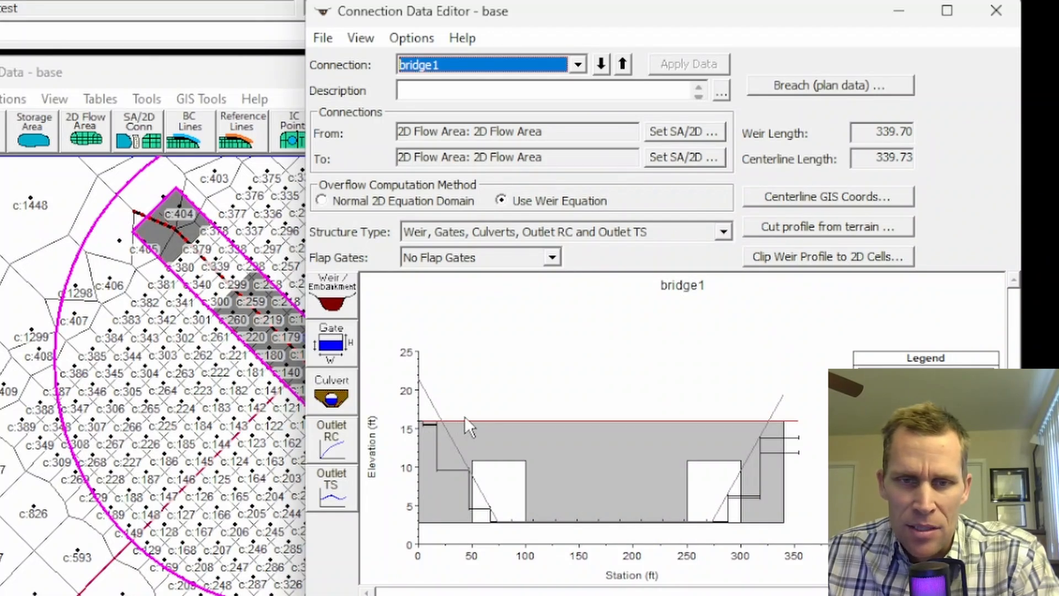
{"action": "mouse_move", "coordinate": [493, 466]}
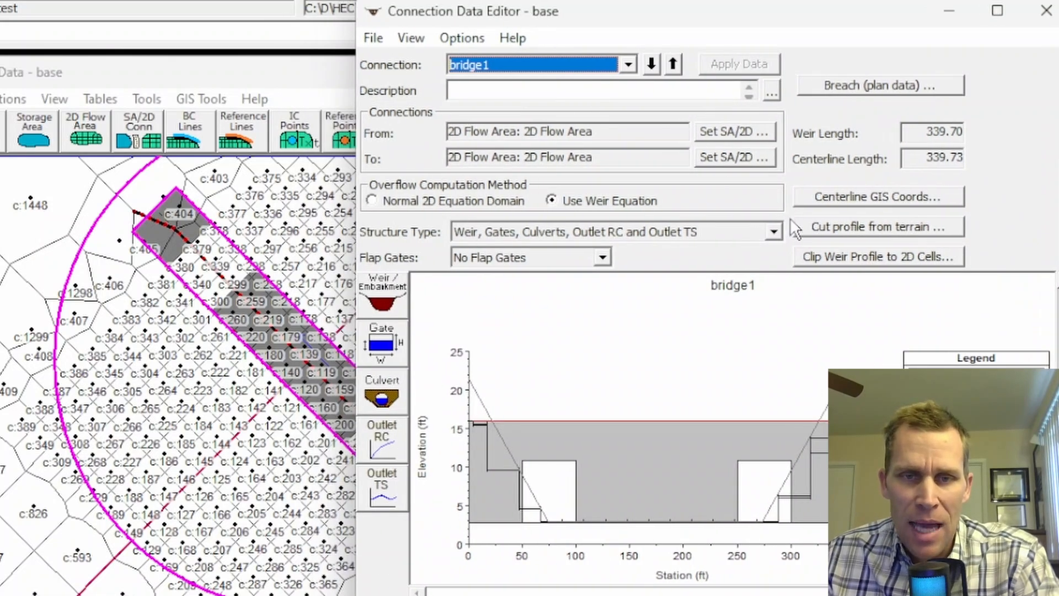
{"action": "left_click", "coordinate": [772, 231]}
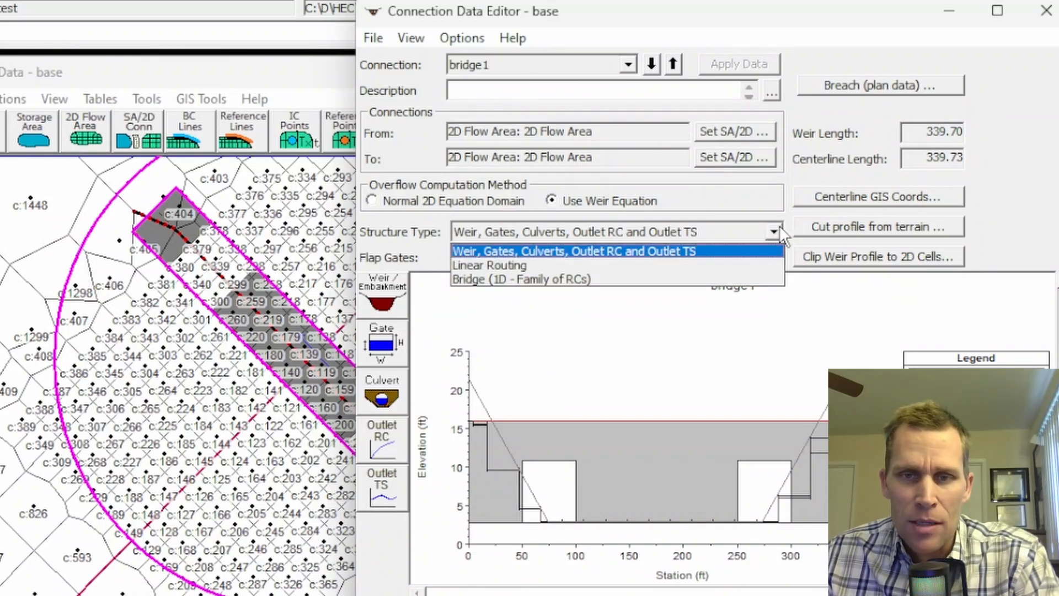
Keep Weir/Gates/Culverts, check the 16 ft embankment, and review the two 50×8 ft box culverts
{"action": "left_click", "coordinate": [382, 285]}
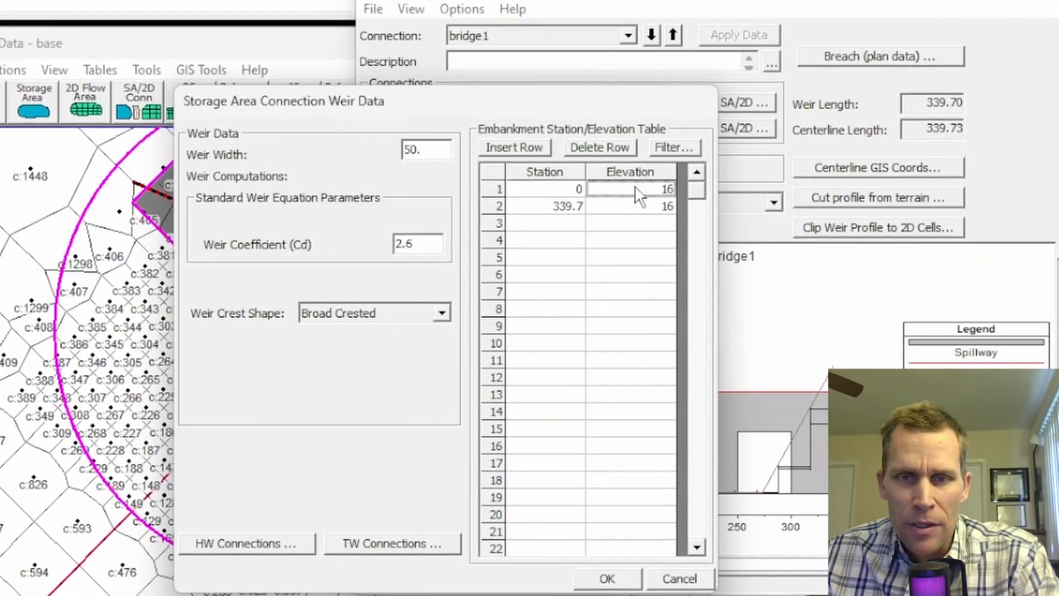
{"action": "left_click", "coordinate": [606, 578]}
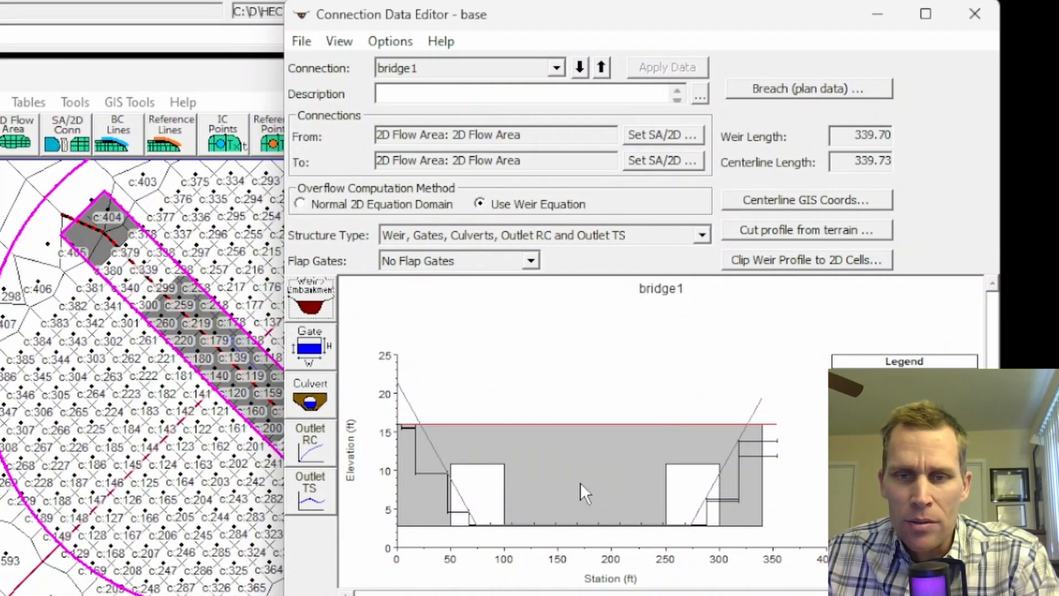
{"action": "mouse_move", "coordinate": [701, 493]}
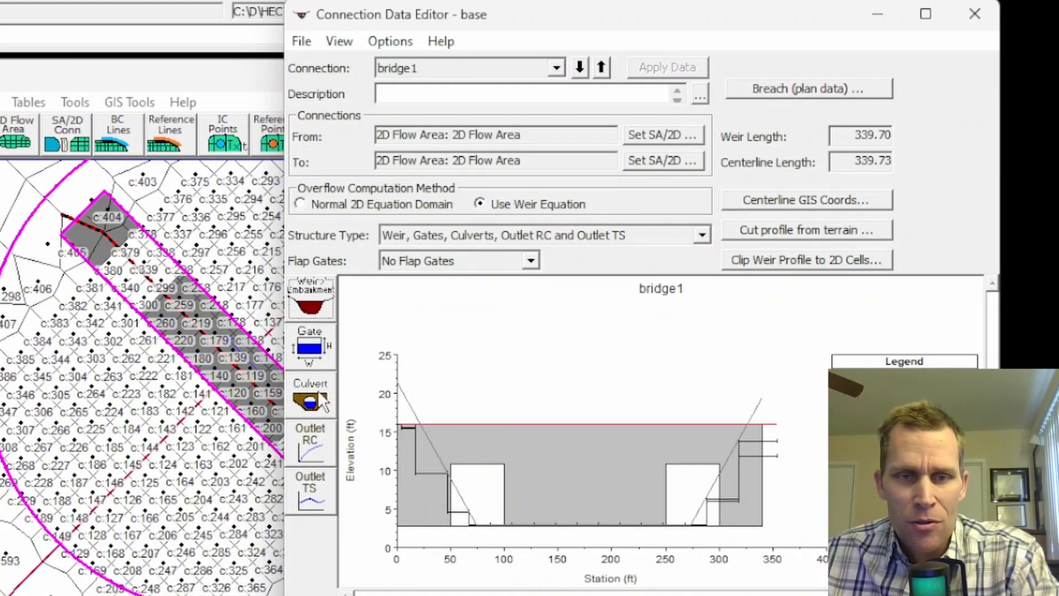
{"action": "left_click", "coordinate": [310, 395]}
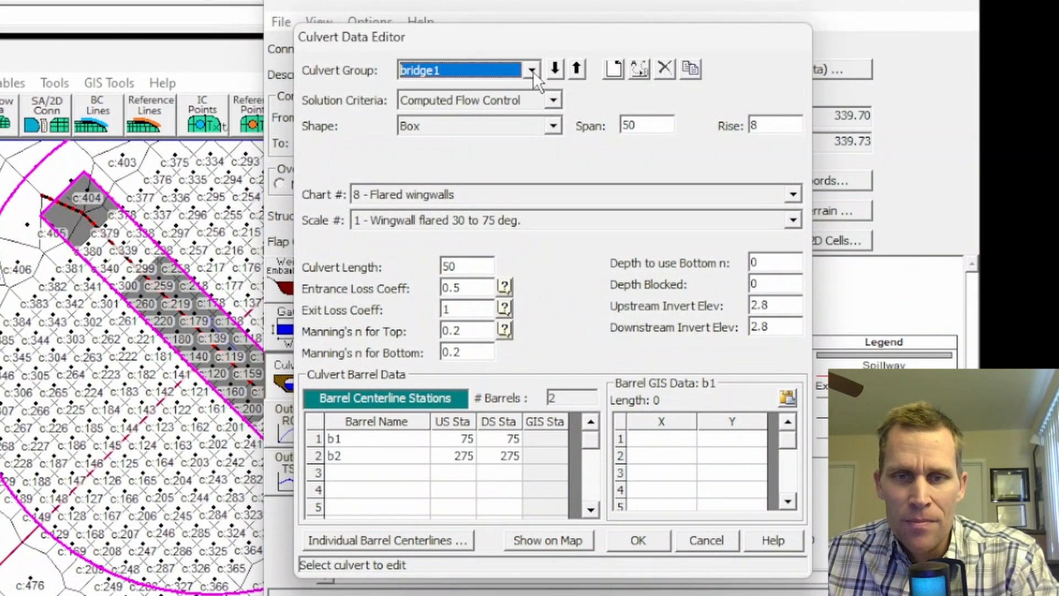
{"action": "left_click", "coordinate": [553, 126]}
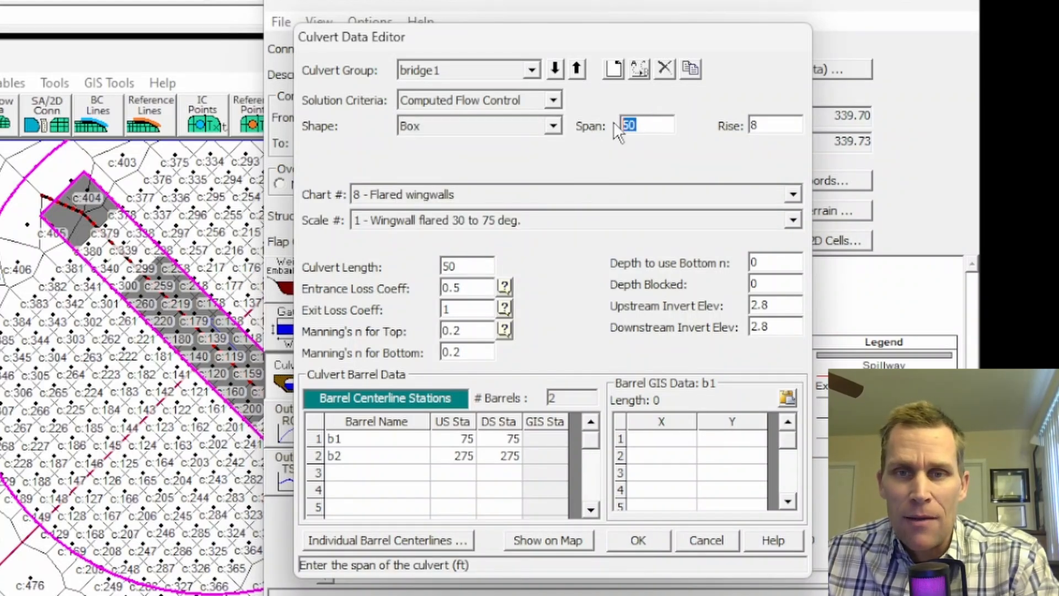
{"action": "left_click", "coordinate": [452, 439]}
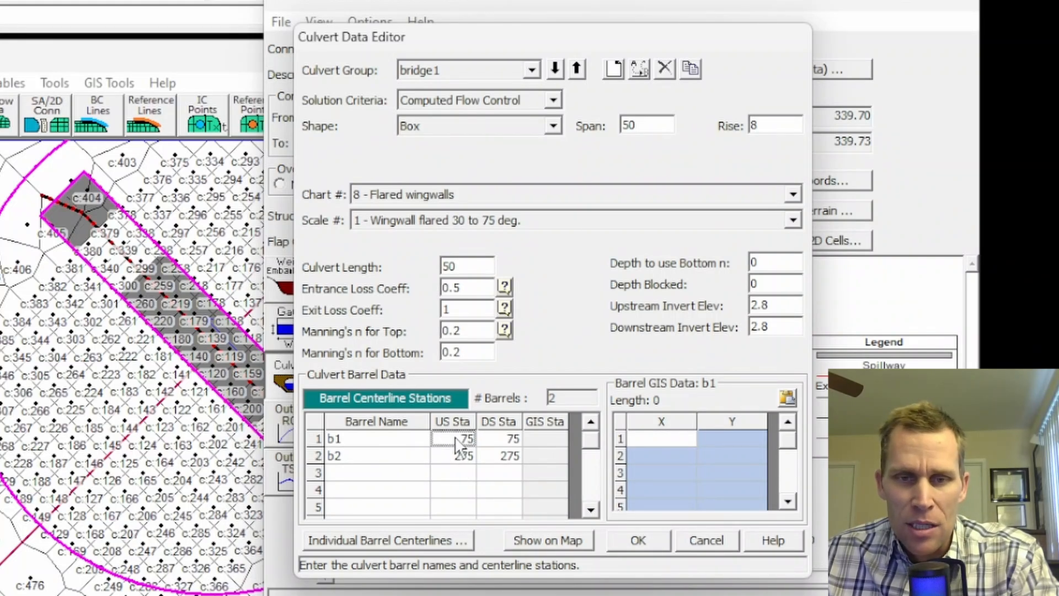
{"action": "left_click", "coordinate": [453, 456]}
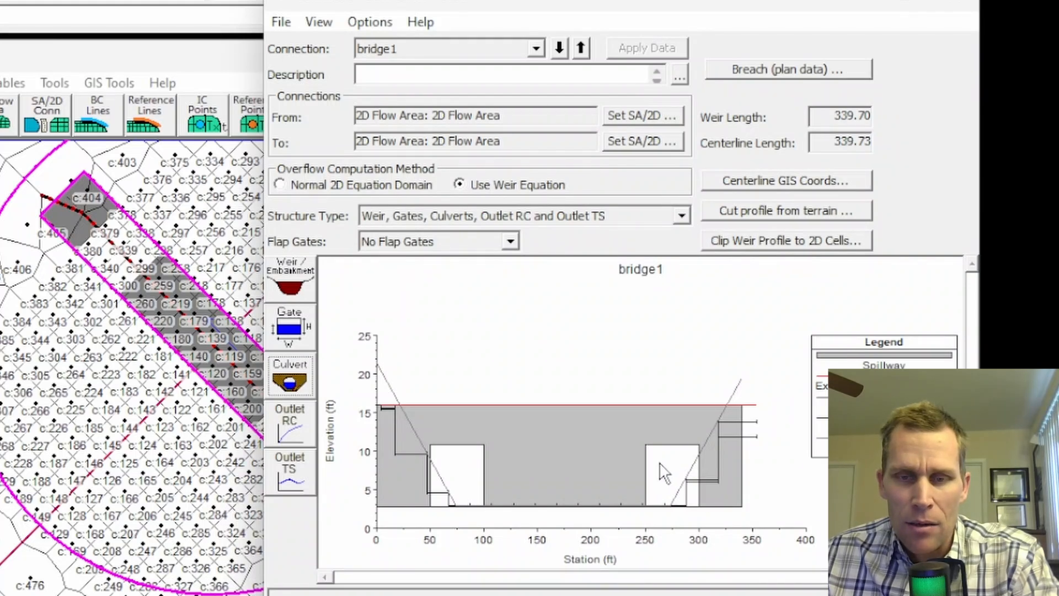
{"action": "mouse_move", "coordinate": [699, 6]}
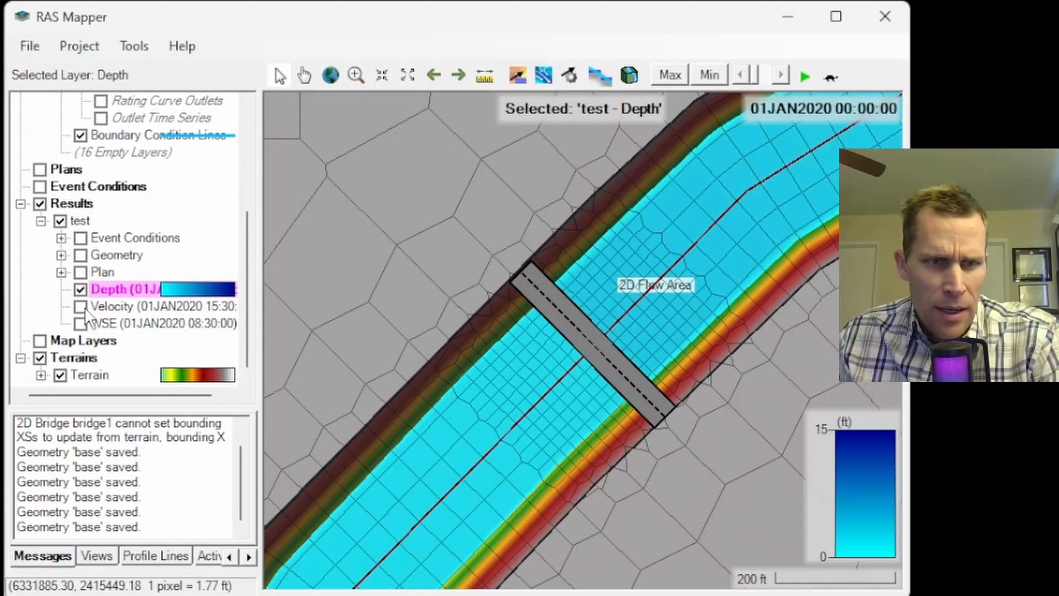
Switch to the WSE results layer and step through the event to 02JAN2020 00:00
{"action": "left_click", "coordinate": [79, 306]}
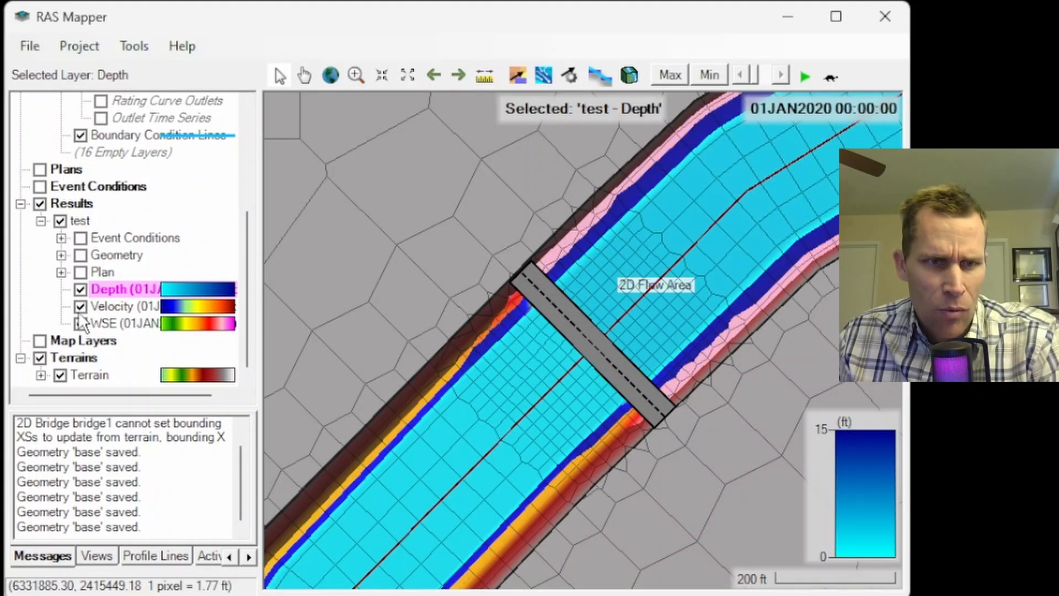
{"action": "left_click", "coordinate": [79, 323]}
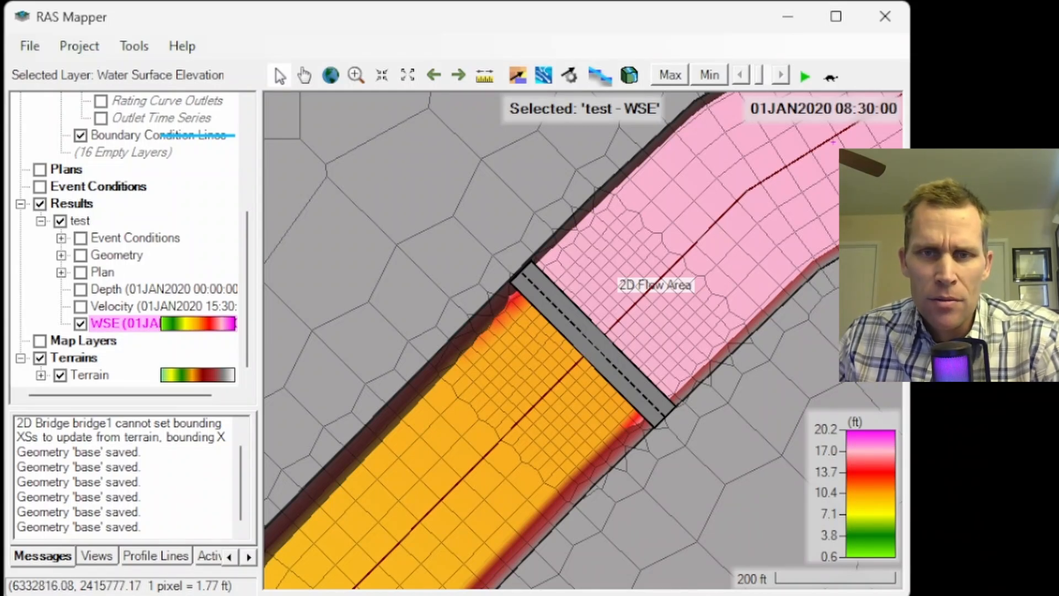
{"action": "left_click", "coordinate": [751, 75]}
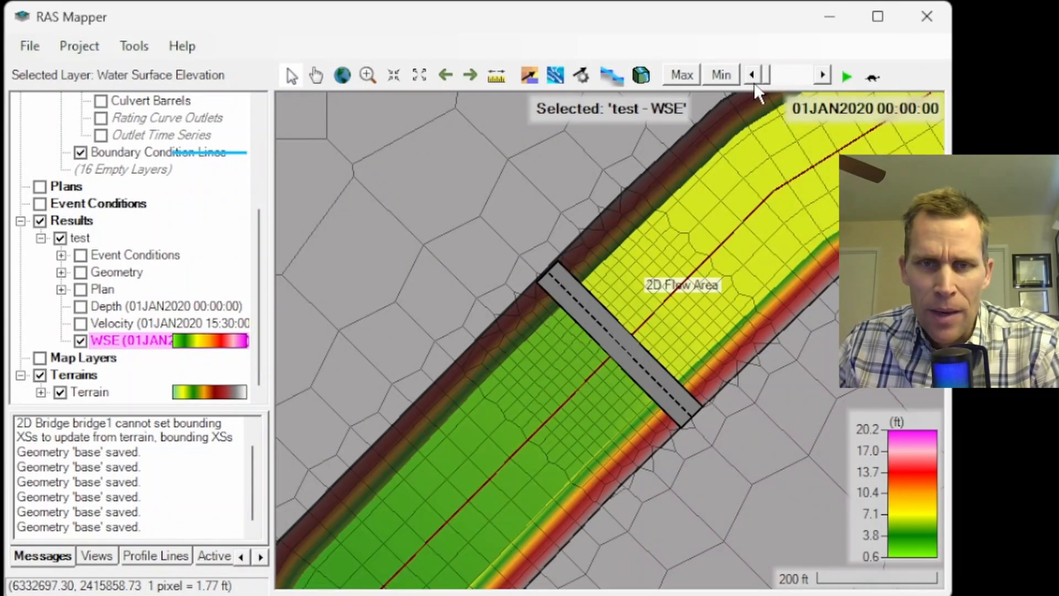
{"action": "left_click", "coordinate": [821, 75]}
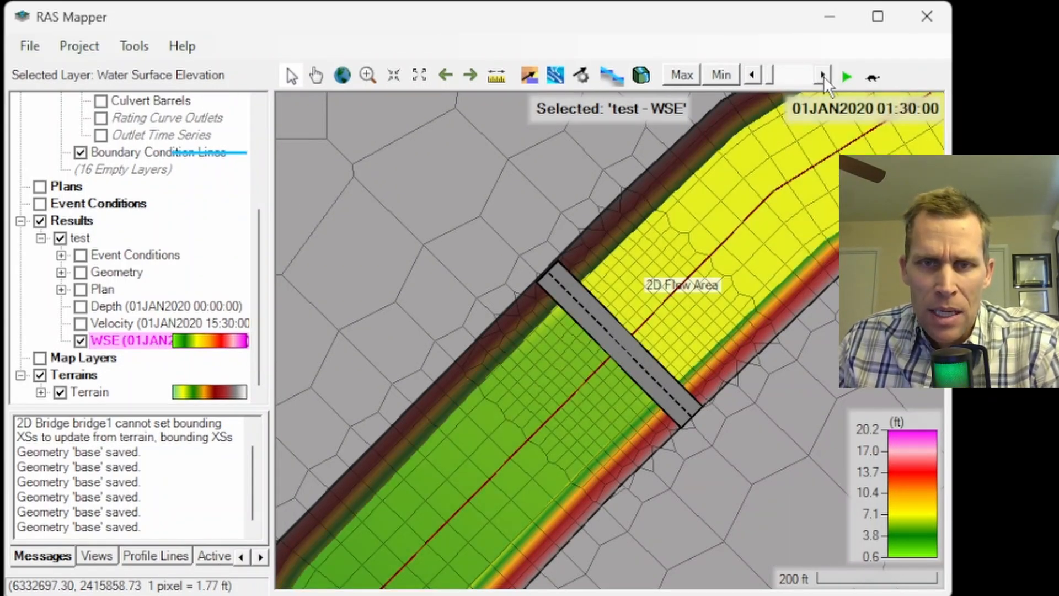
{"action": "left_click", "coordinate": [845, 76]}
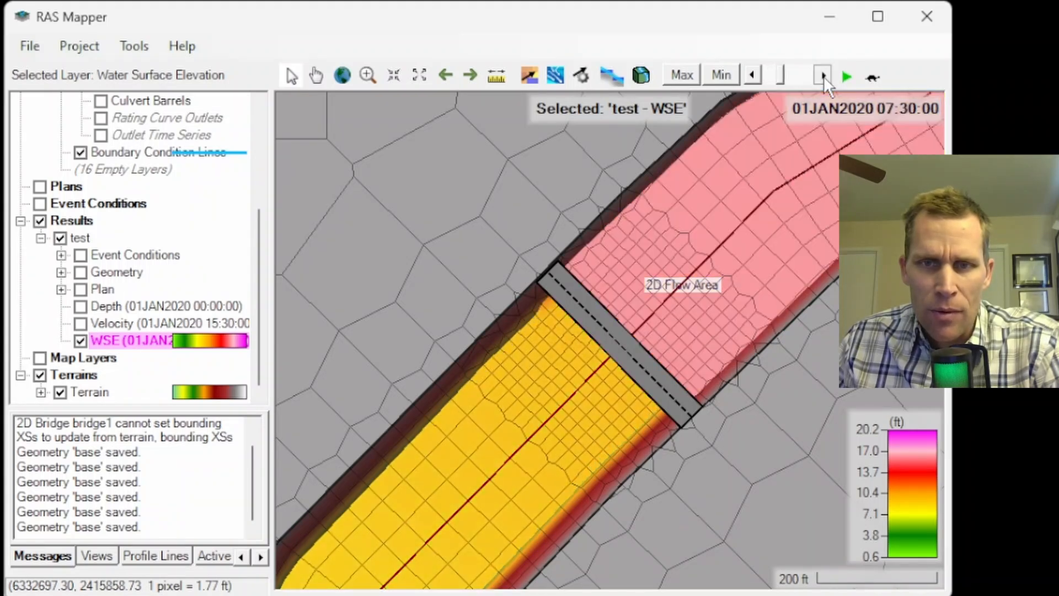
{"action": "left_click", "coordinate": [846, 75]}
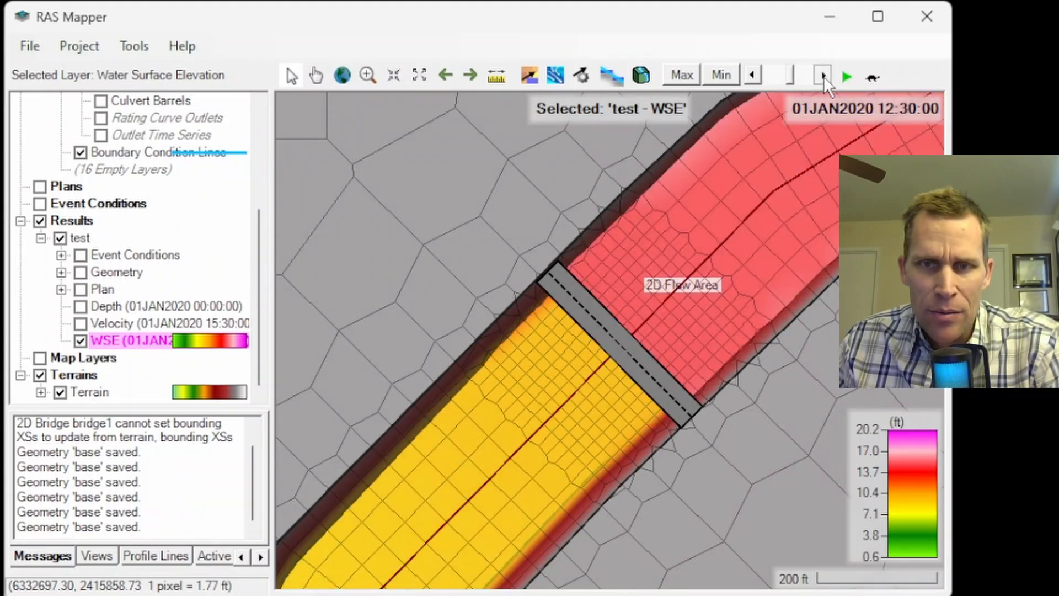
{"action": "left_click", "coordinate": [845, 75]}
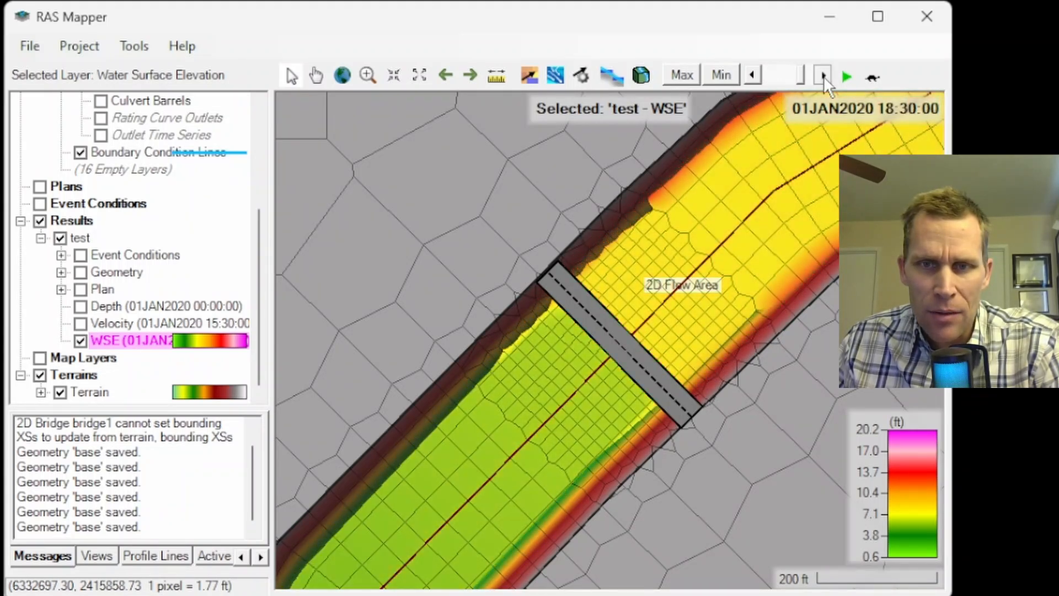
{"action": "left_click", "coordinate": [822, 75]}
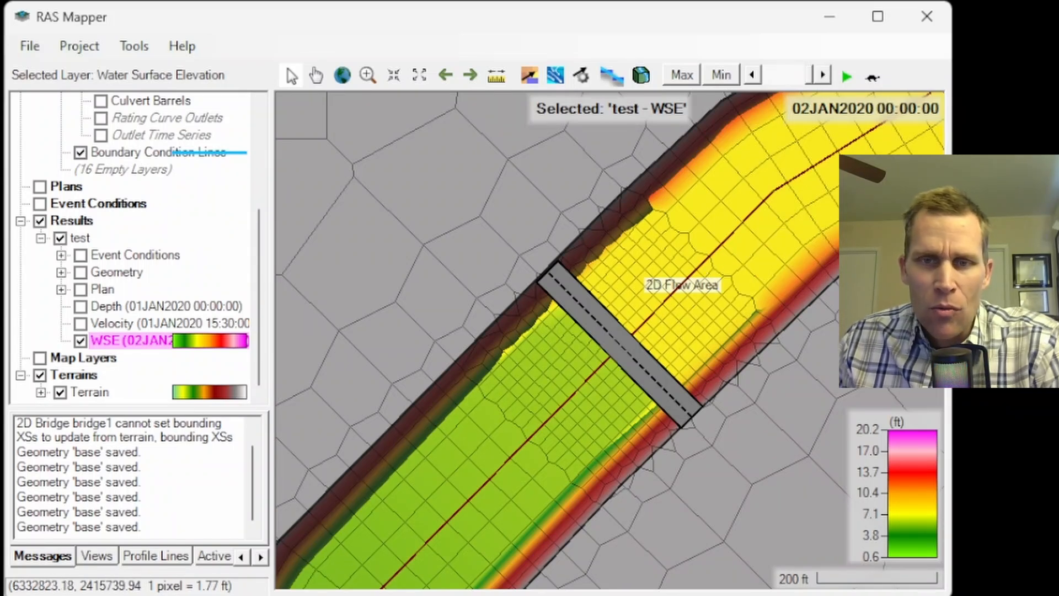
{"action": "mouse_move", "coordinate": [647, 395]}
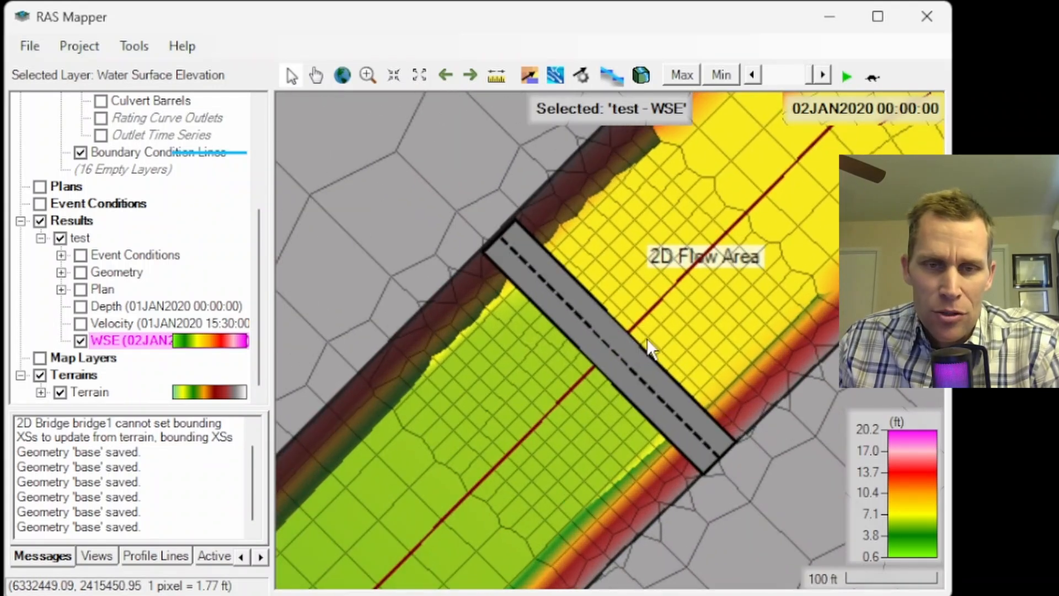
{"action": "right_click", "coordinate": [648, 348]}
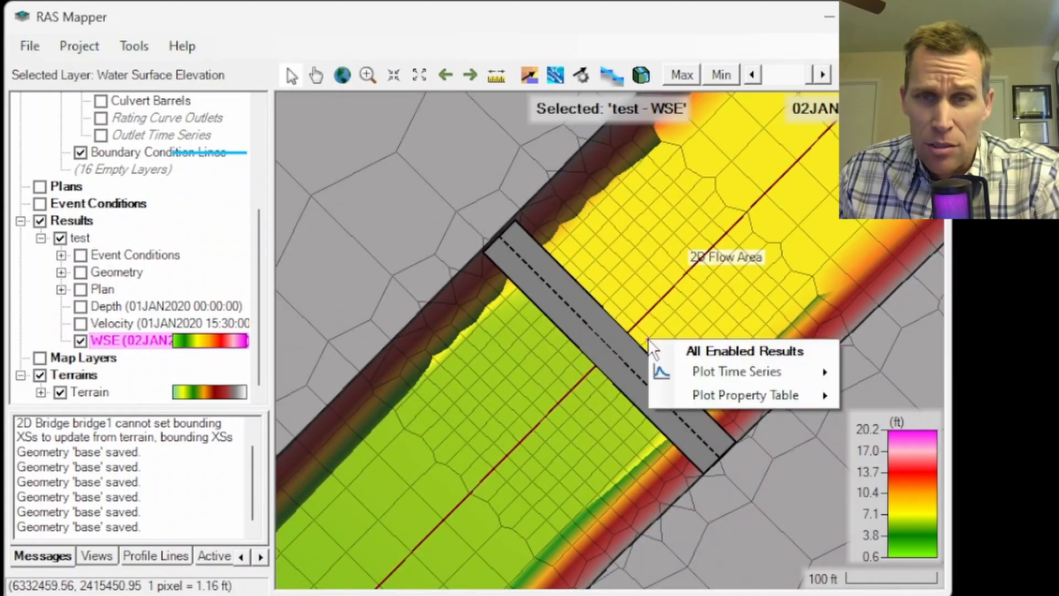
{"action": "mouse_move", "coordinate": [737, 371]}
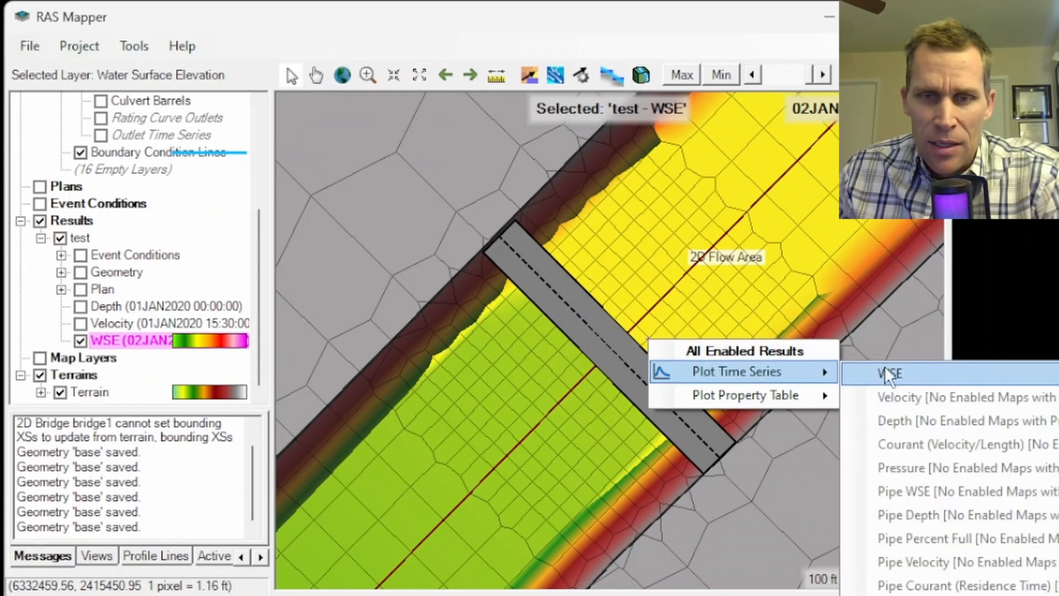
{"action": "left_click", "coordinate": [887, 373]}
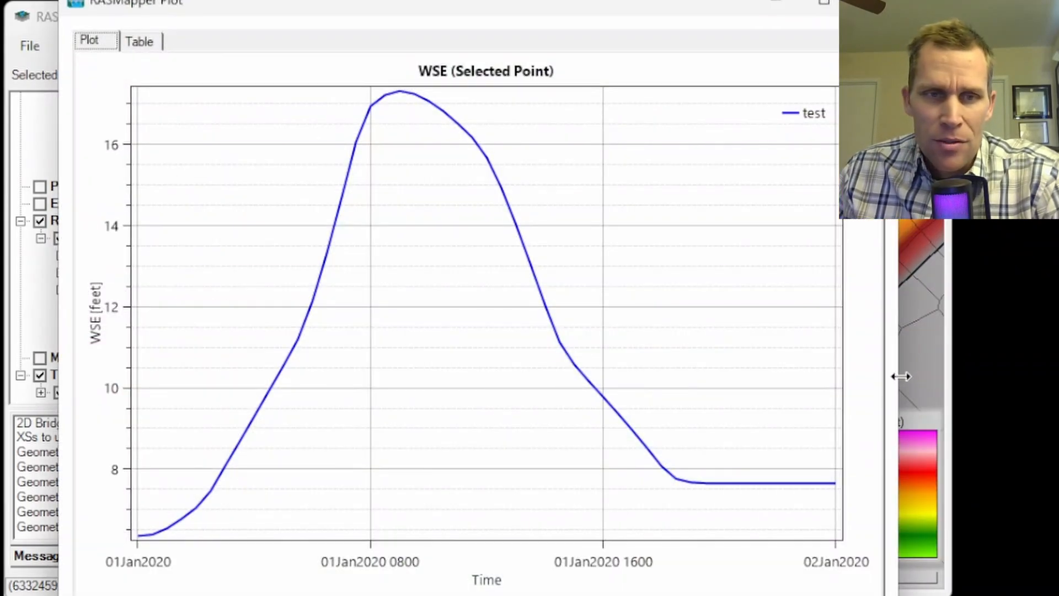
{"action": "mouse_move", "coordinate": [393, 96]}
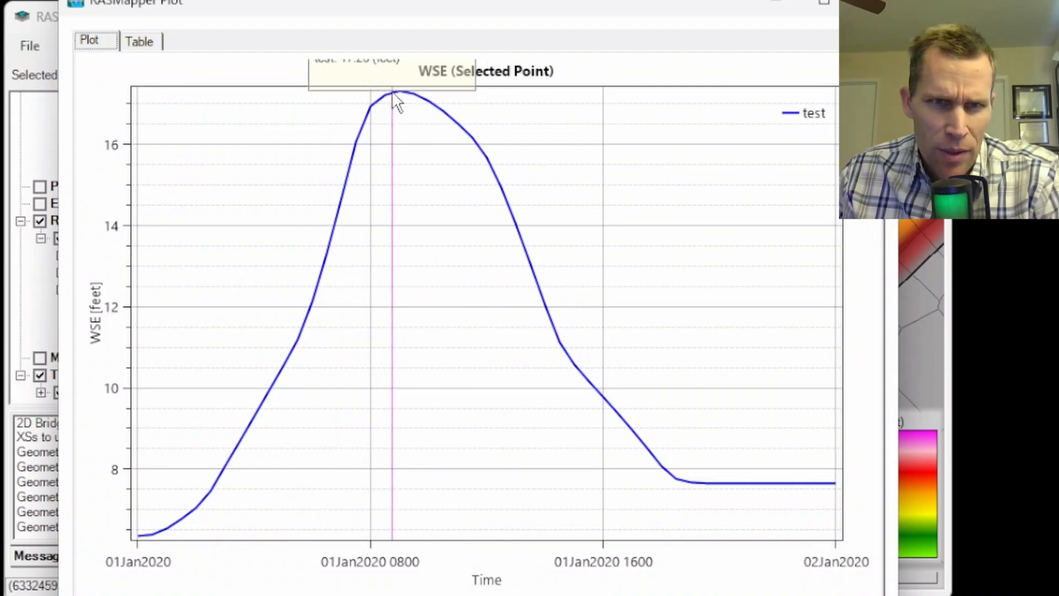
{"action": "left_click", "coordinate": [139, 40]}
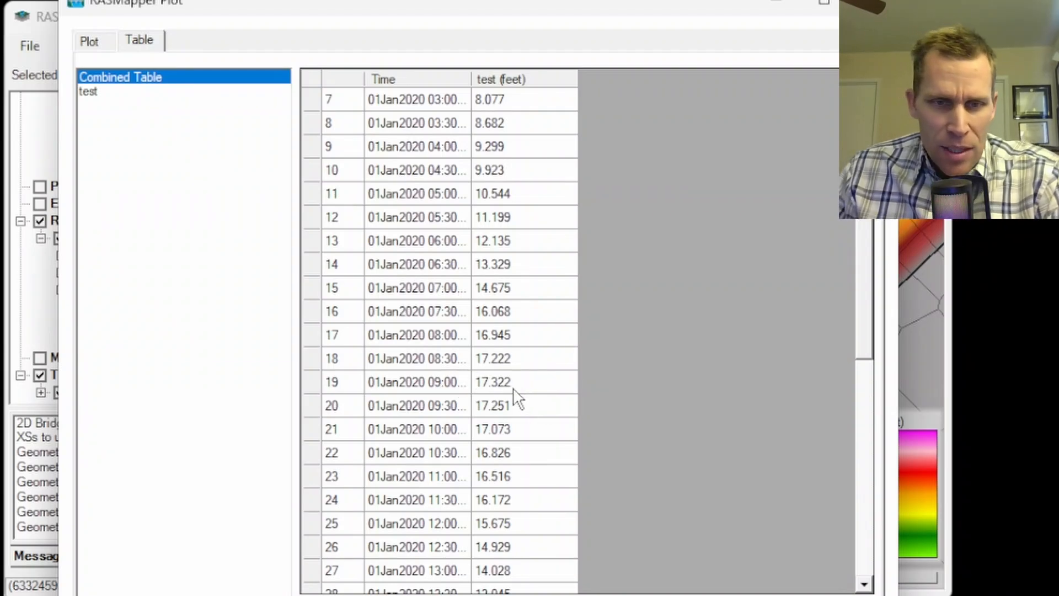
{"action": "left_click", "coordinate": [492, 381]}
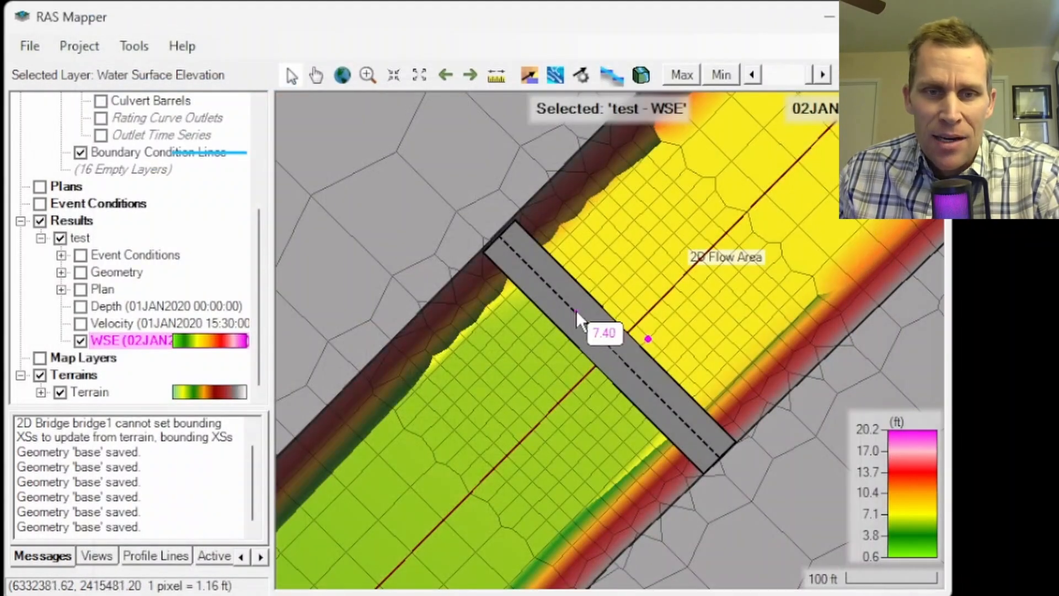
{"action": "mouse_move", "coordinate": [705, 249]}
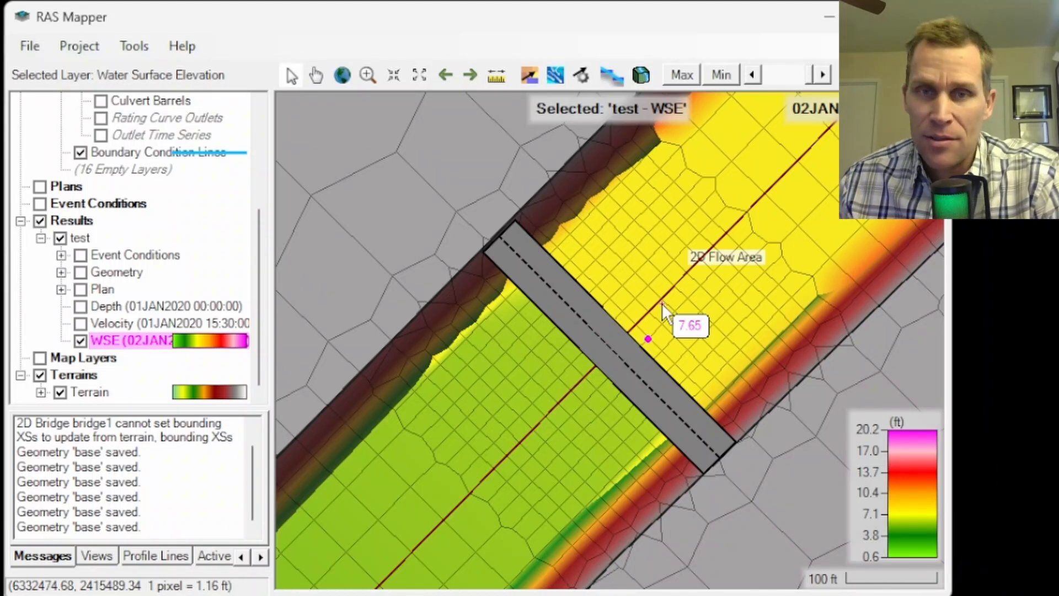
{"action": "mouse_move", "coordinate": [527, 226]}
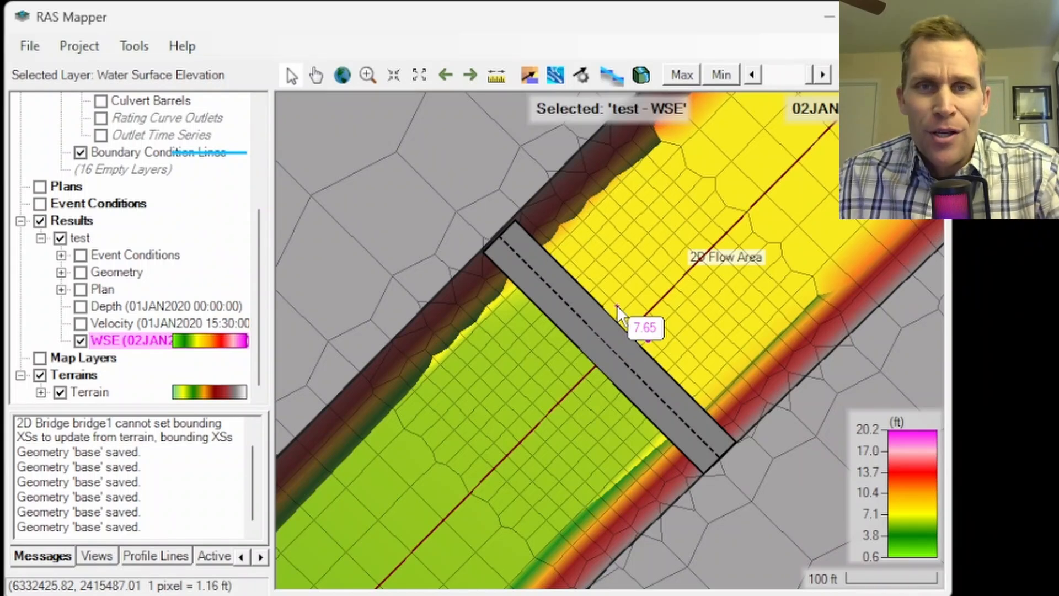
{"action": "mouse_move", "coordinate": [436, 280]}
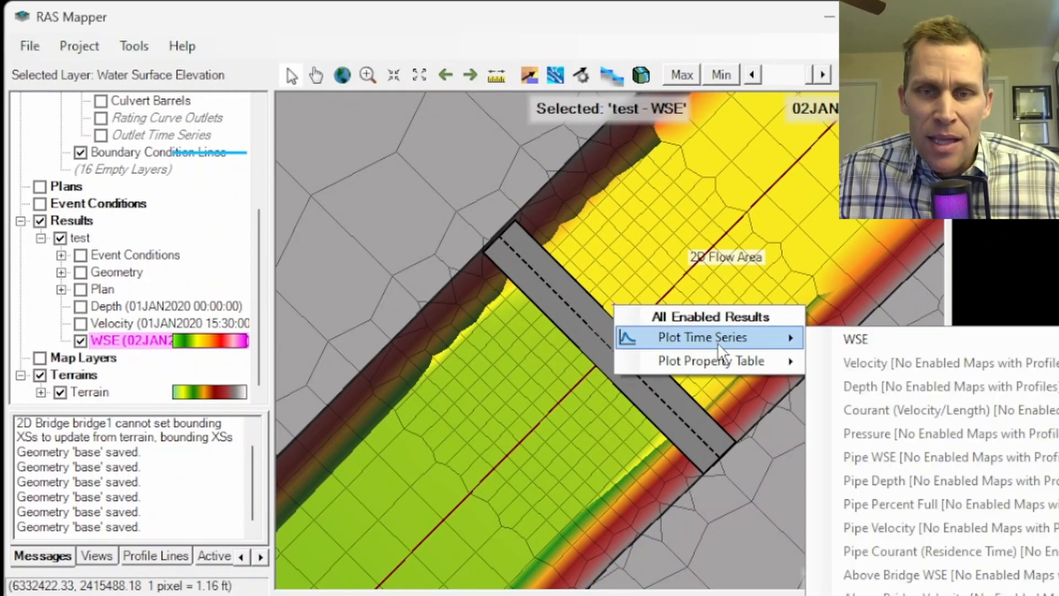
{"action": "left_click", "coordinate": [702, 337]}
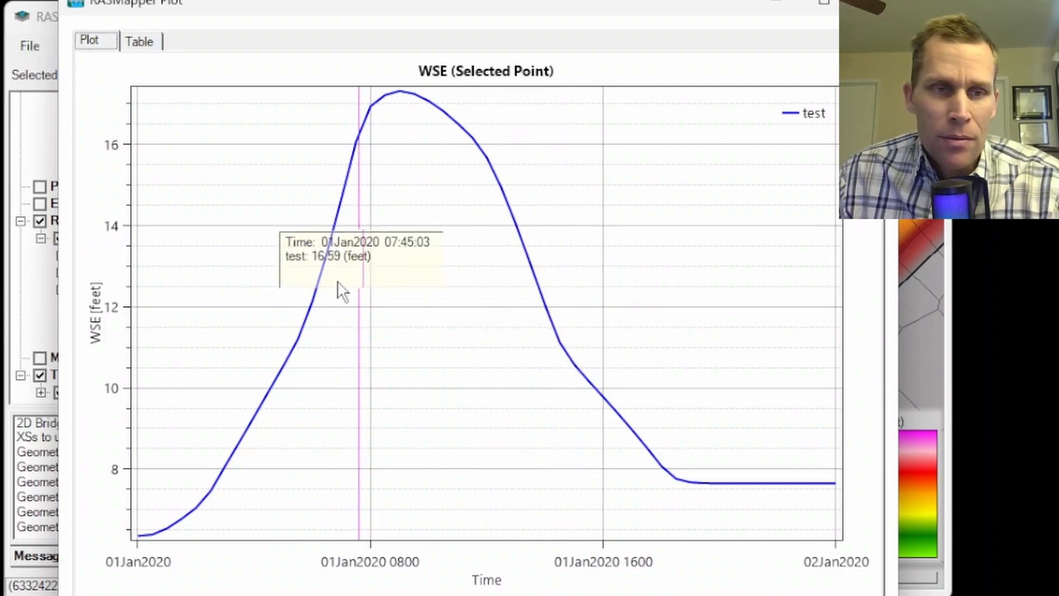
{"action": "mouse_move", "coordinate": [105, 246]}
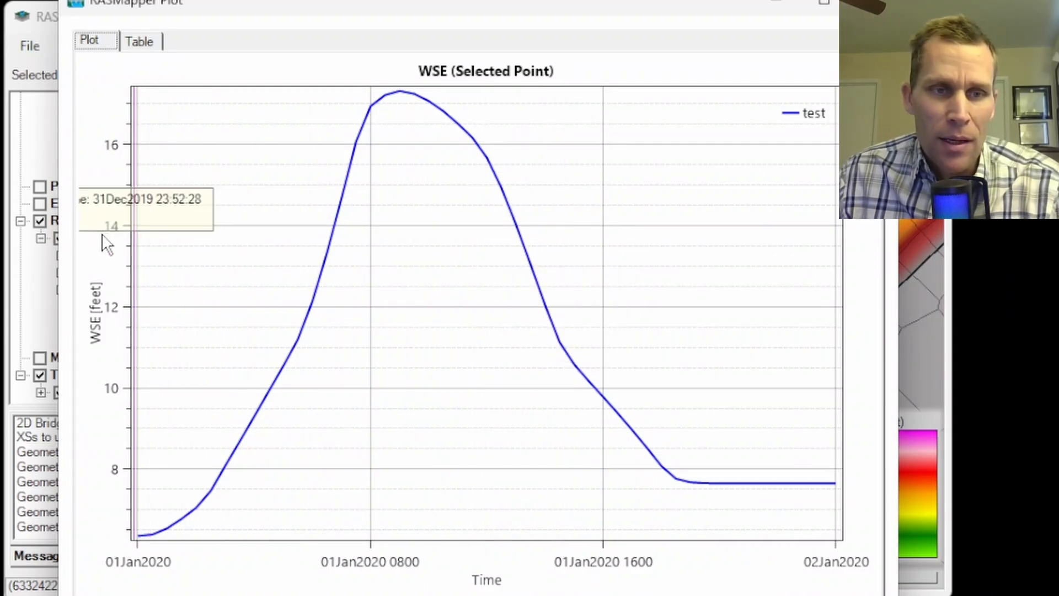
{"action": "mouse_move", "coordinate": [312, 159]}
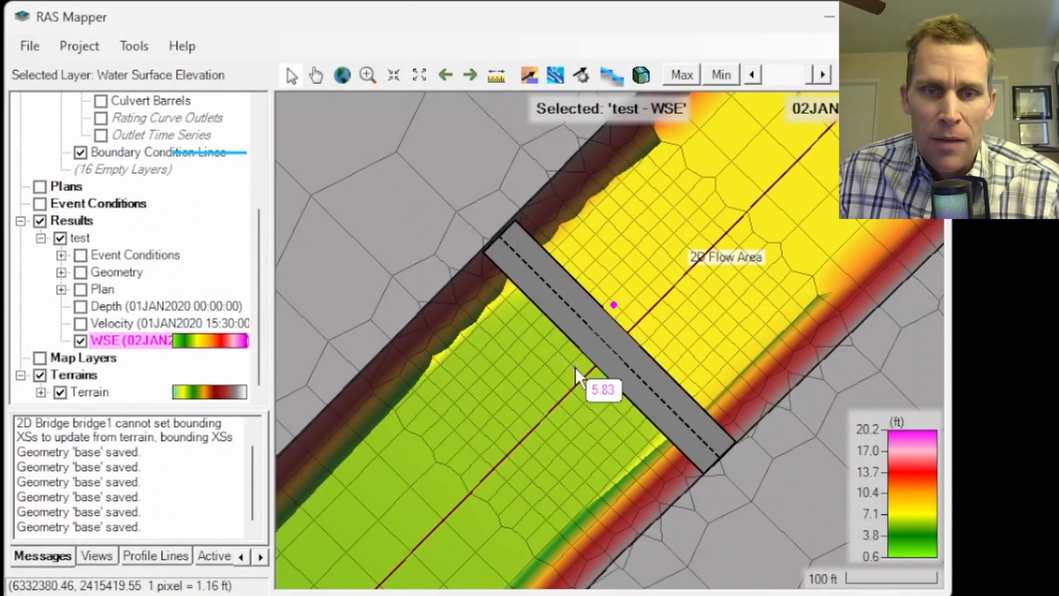
Open a time series plot for a downstream point on the results map
{"action": "right_click", "coordinate": [579, 378]}
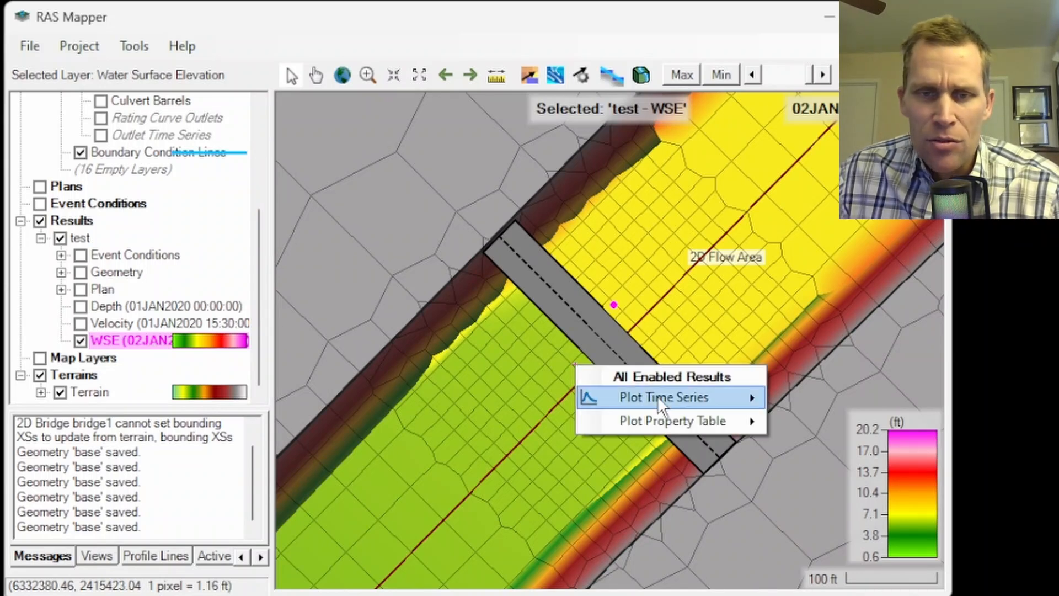
{"action": "left_click", "coordinate": [663, 396]}
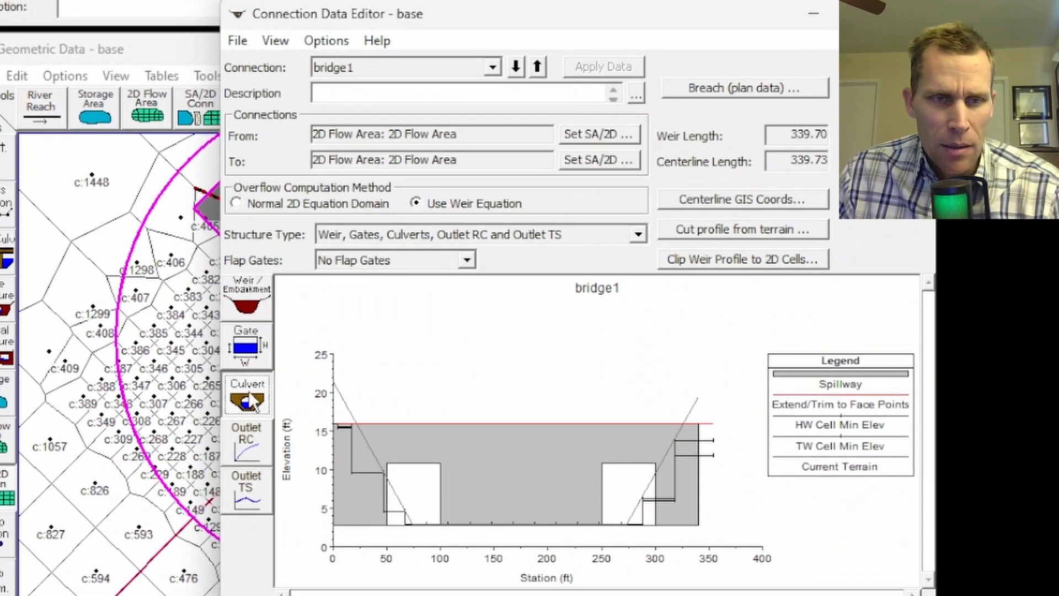
Add a culvert group to bridge1 named 'row1', keeping the circular concrete pipe shape
{"action": "left_click", "coordinate": [246, 395]}
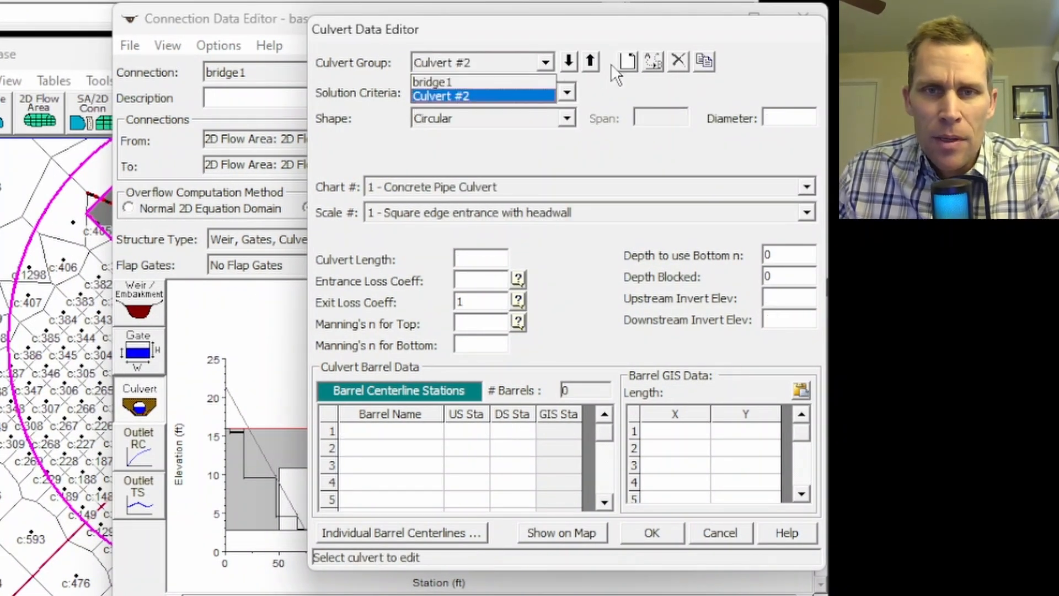
{"action": "left_click", "coordinate": [651, 61]}
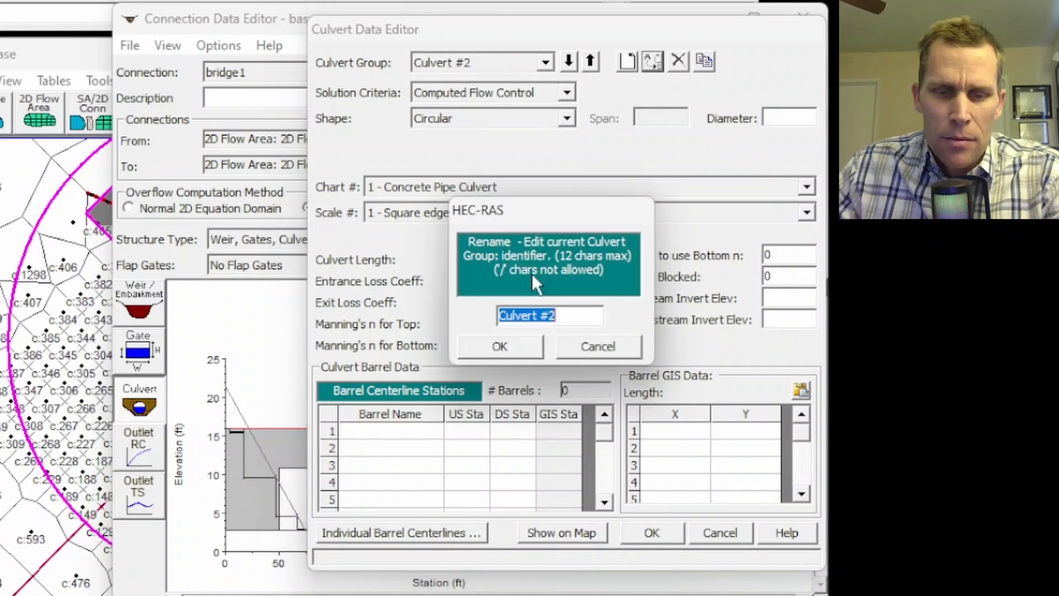
{"action": "type", "text": "row1"}
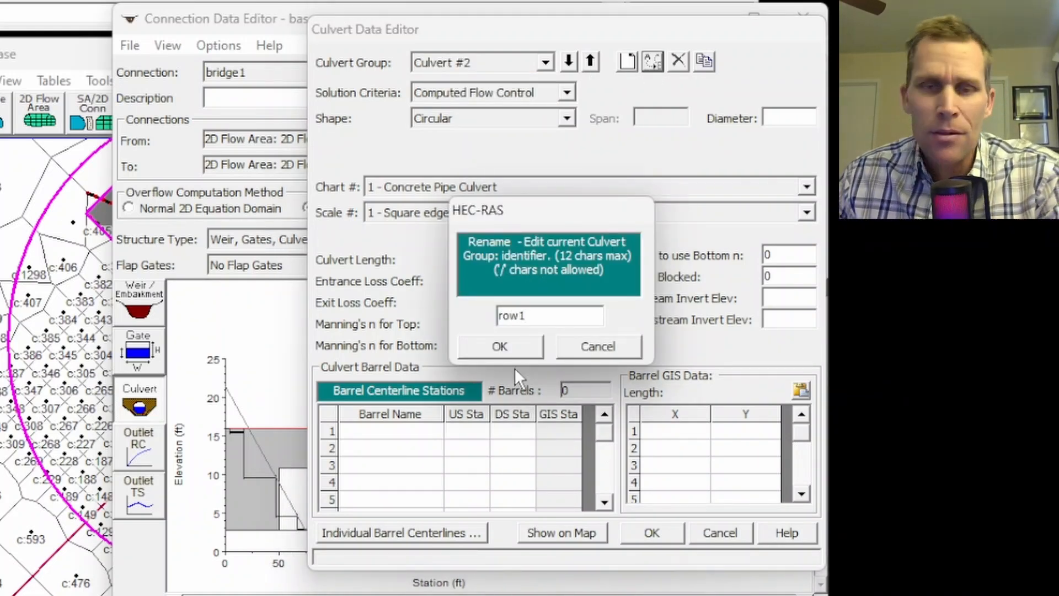
{"action": "left_click", "coordinate": [498, 346]}
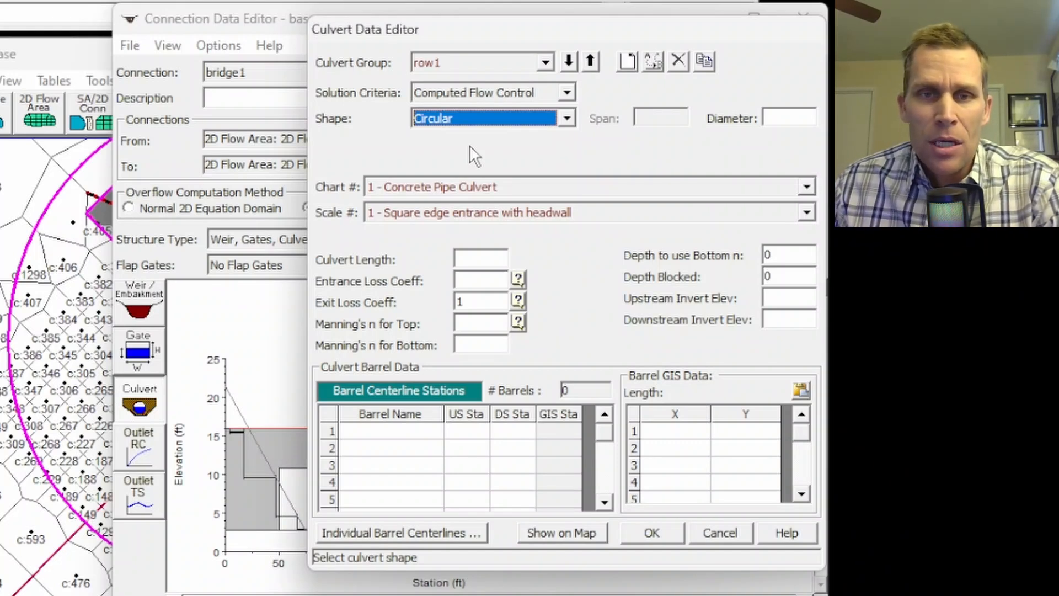
{"action": "mouse_move", "coordinate": [496, 155]}
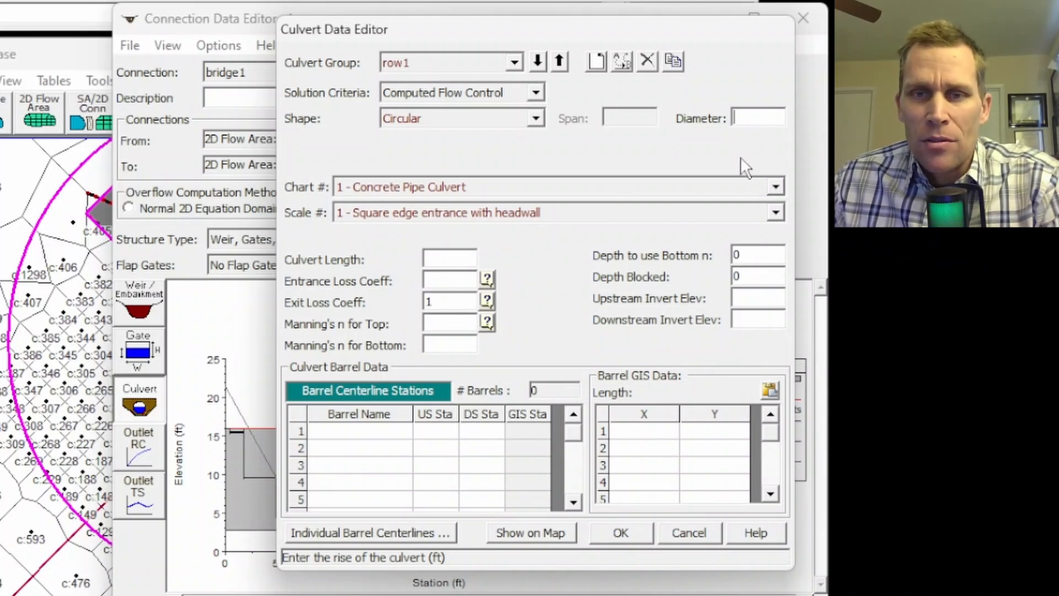
Give row1 a 6 ft diameter, 50 ft length, 0.5 entrance loss and Manning's n 0.02
{"action": "type", "text": "6"}
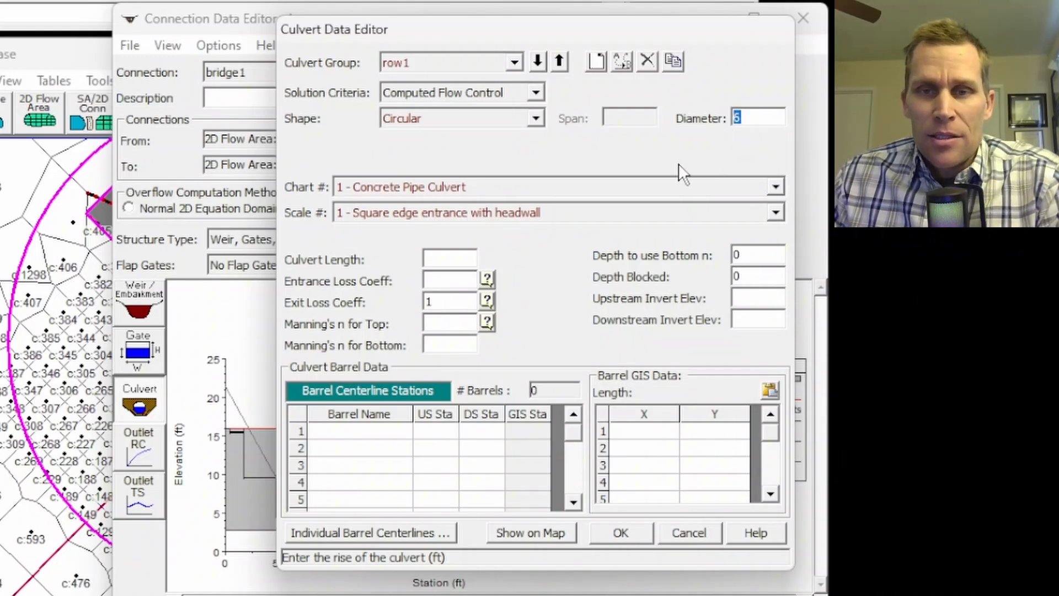
{"action": "mouse_move", "coordinate": [416, 145]}
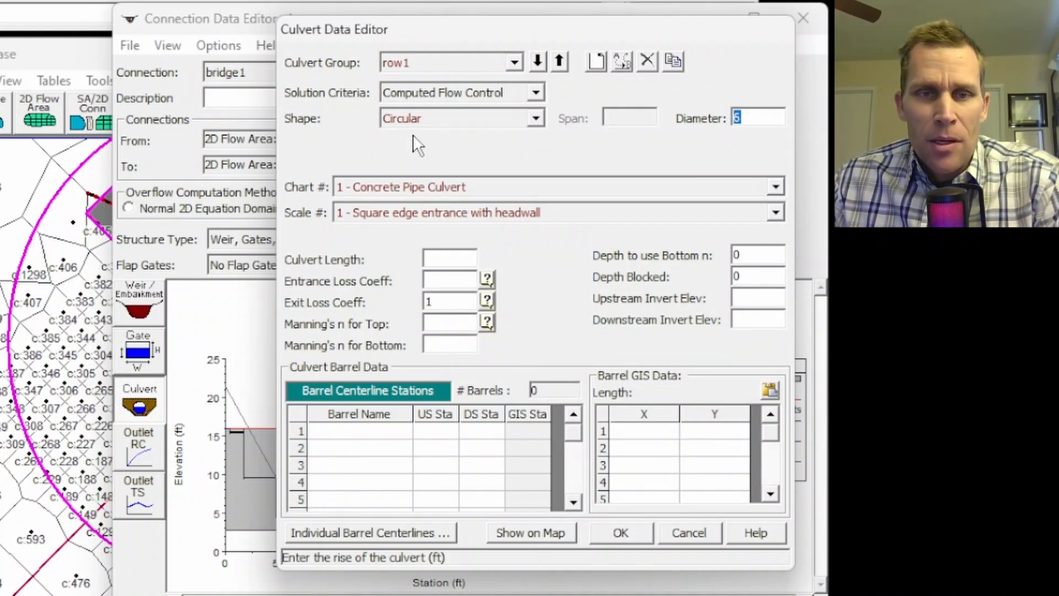
{"action": "mouse_move", "coordinate": [449, 259]}
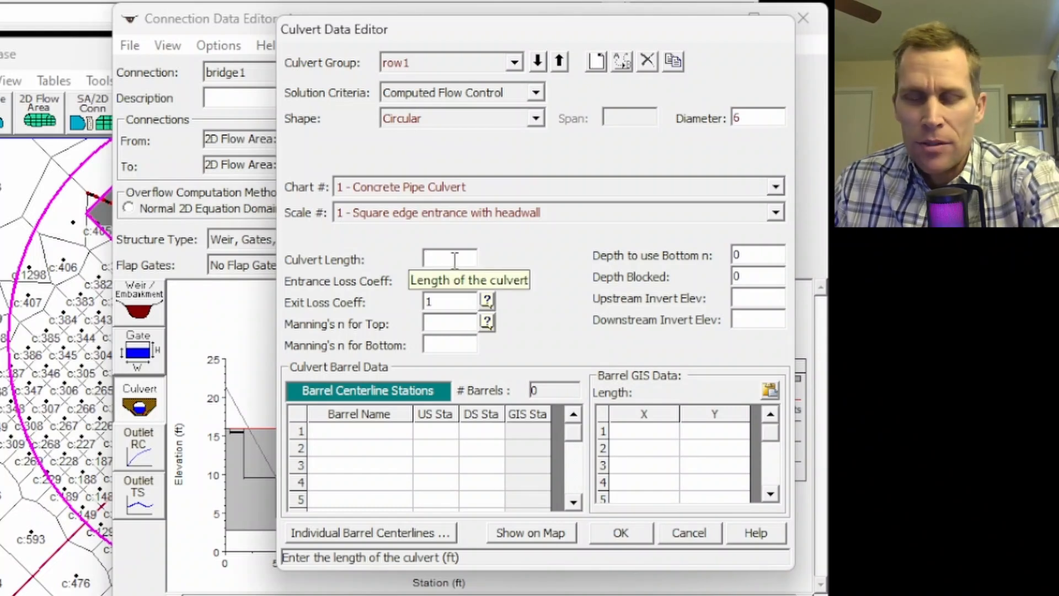
{"action": "type", "text": "50"}
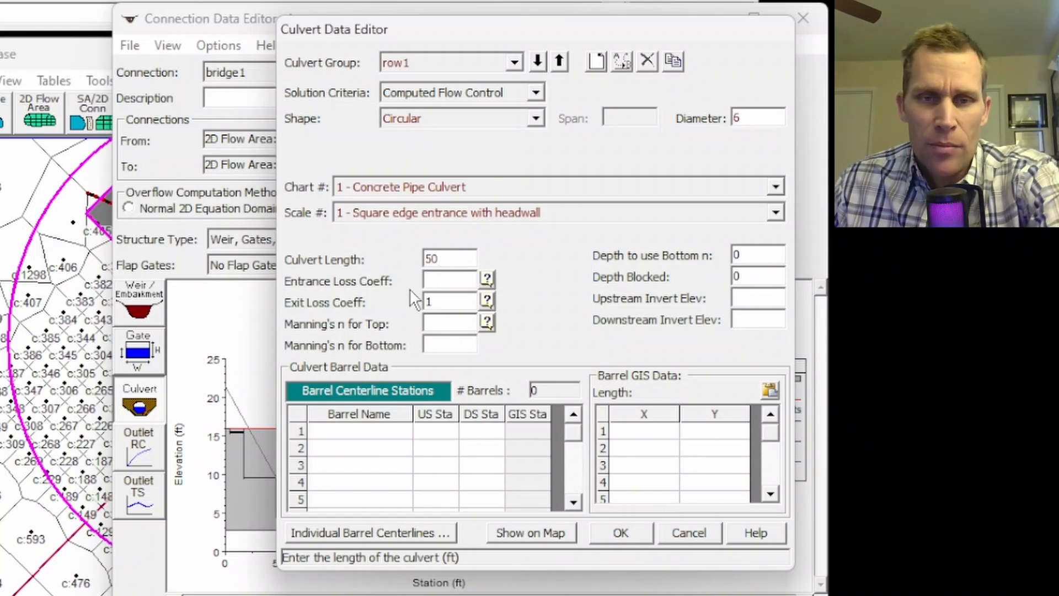
{"action": "type", "text": ".5"}
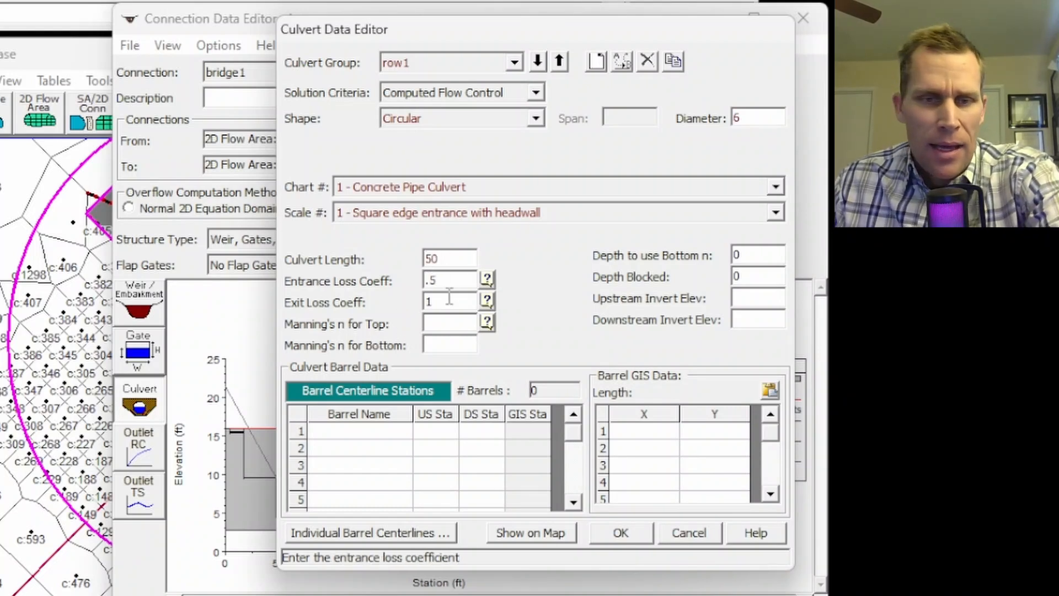
{"action": "type", "text": "0"}
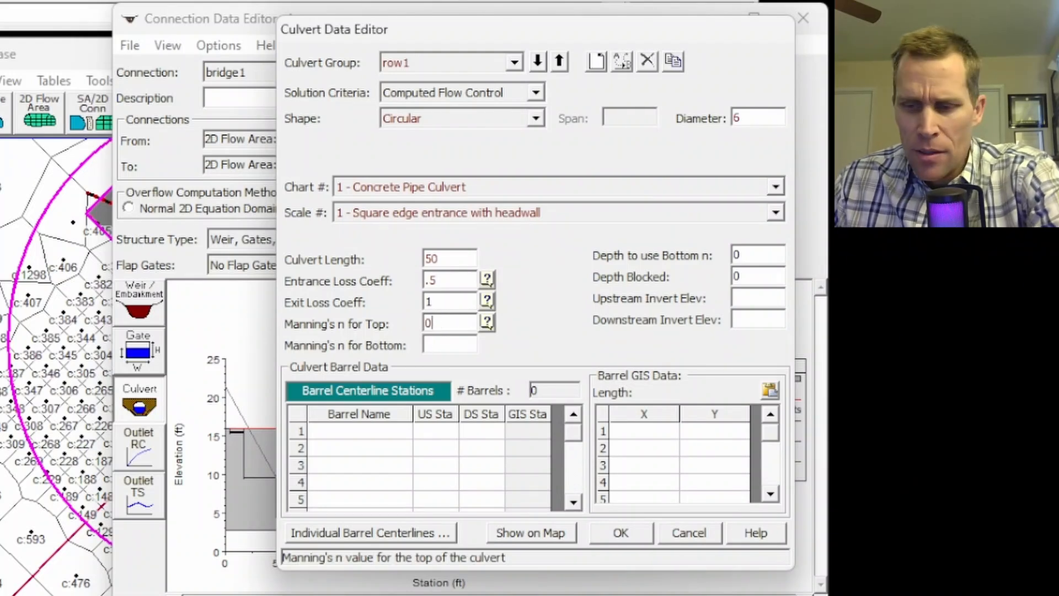
{"action": "type", "text": ".02"}
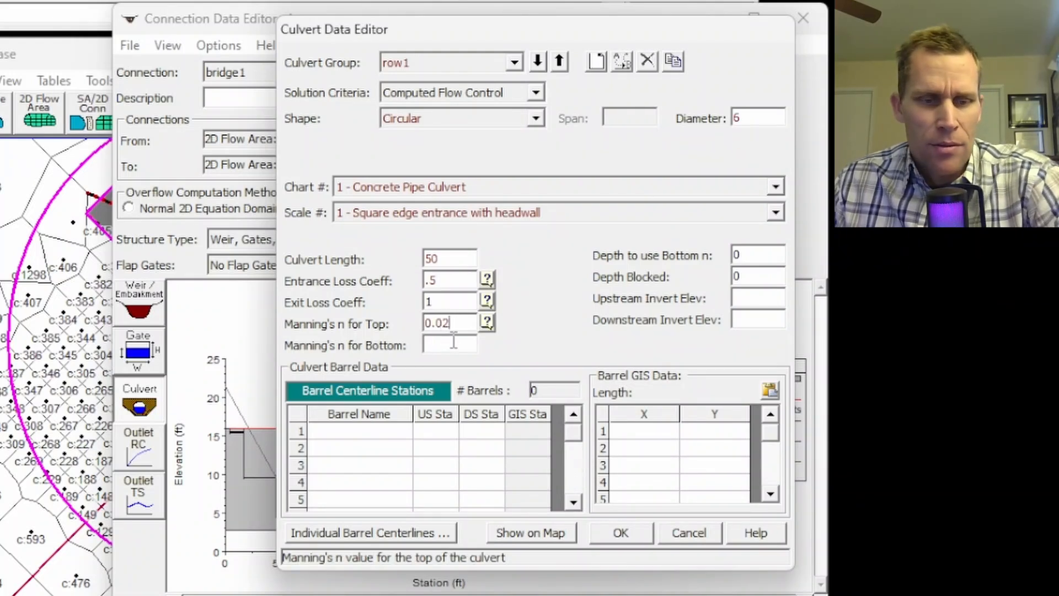
{"action": "type", "text": "0.02"}
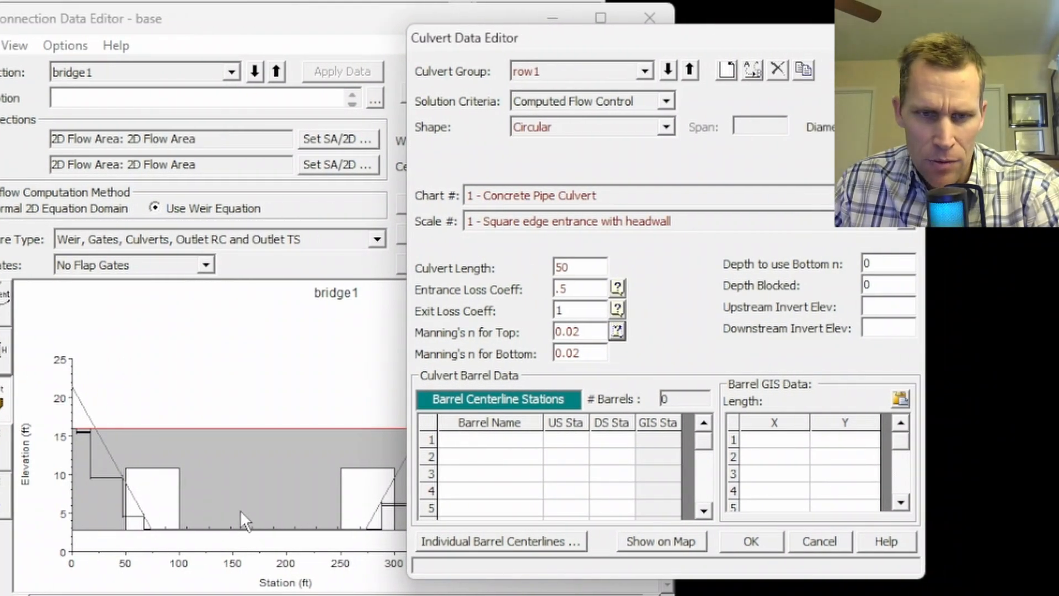
Begin entering row1's upstream and downstream invert elevations
{"action": "left_click", "coordinate": [887, 306]}
{"action": "type", "text": "b"}
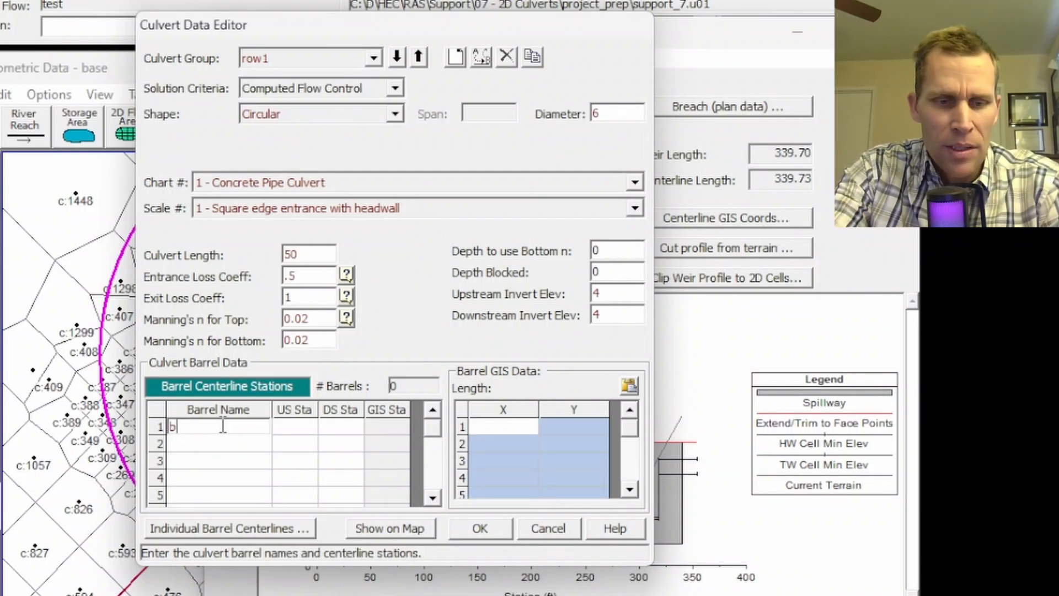
{"action": "type", "text": "190"}
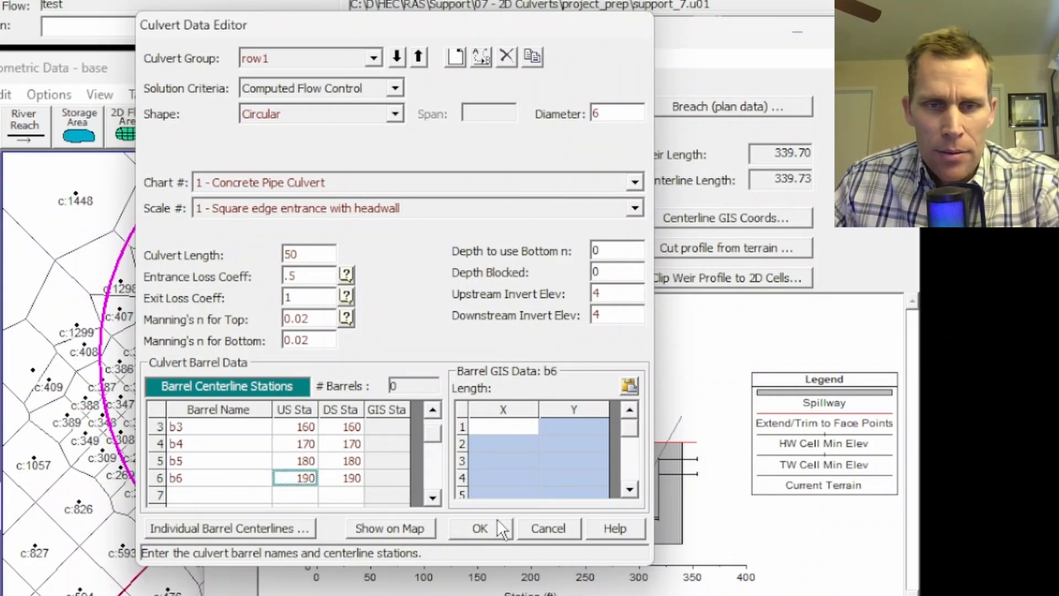
Accept the row1 culvert data, close the bridge1 connection editor and bring the main window forward
{"action": "left_click", "coordinate": [479, 528]}
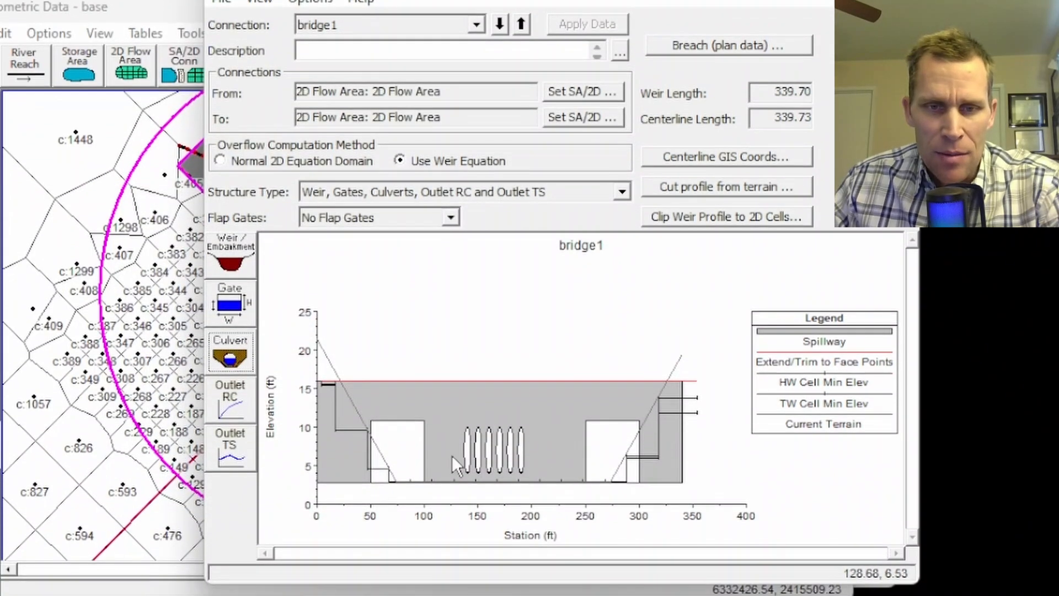
{"action": "mouse_move", "coordinate": [473, 421]}
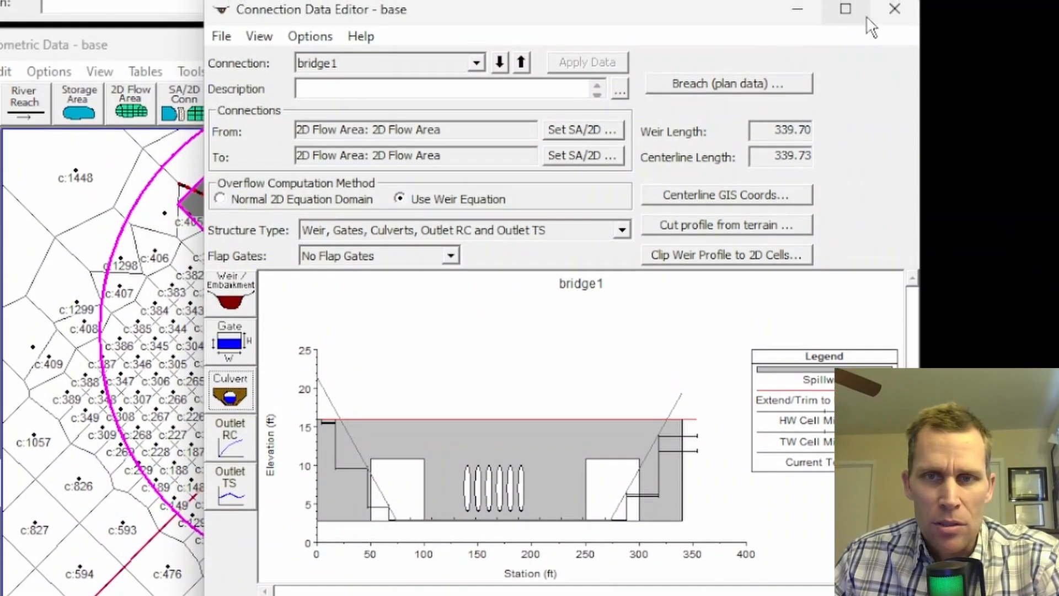
{"action": "left_click", "coordinate": [894, 9]}
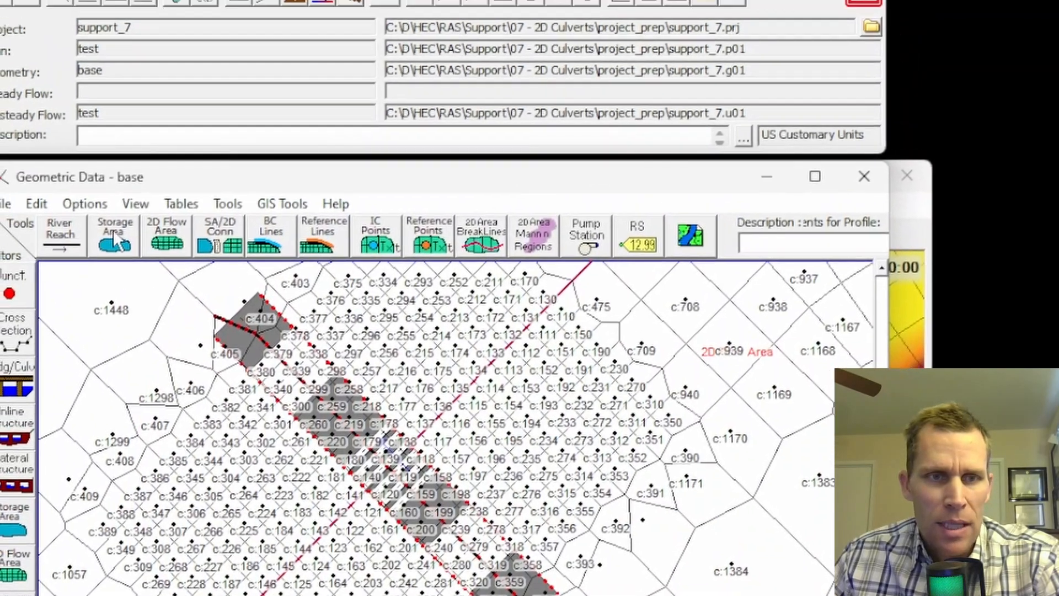
{"action": "left_click", "coordinate": [25, 282]}
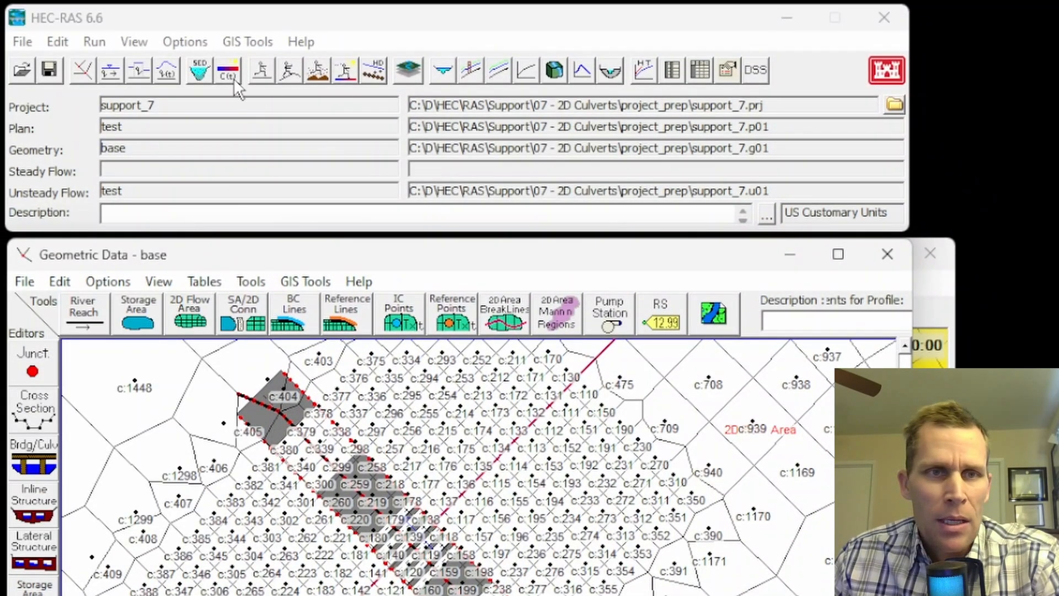
Compute plan 'test' using geometry 'base' and unsteady flow 'test'
{"action": "left_click", "coordinate": [288, 70]}
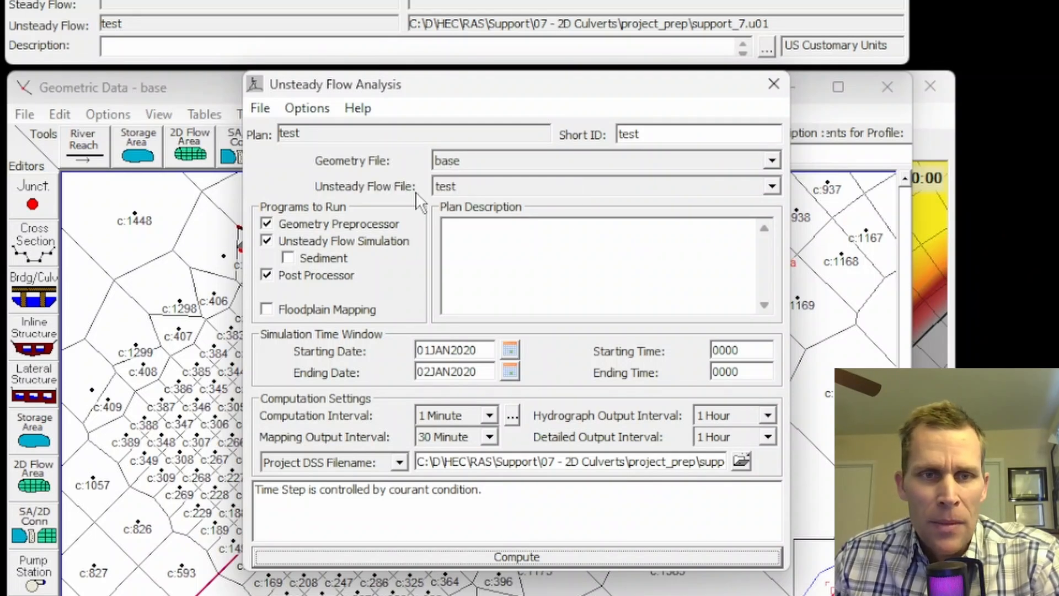
{"action": "mouse_move", "coordinate": [446, 194]}
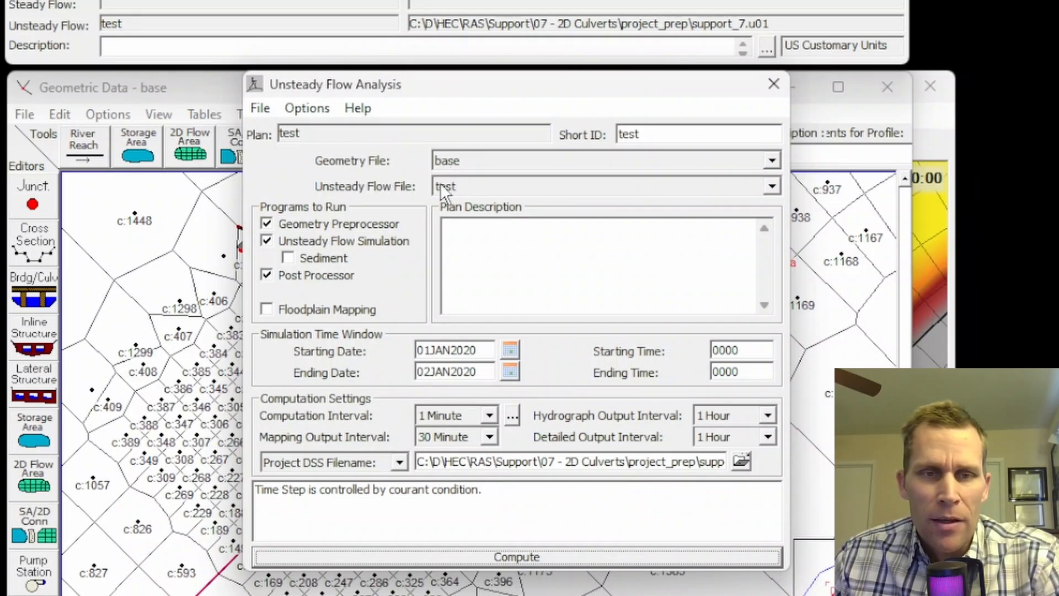
{"action": "mouse_move", "coordinate": [445, 192]}
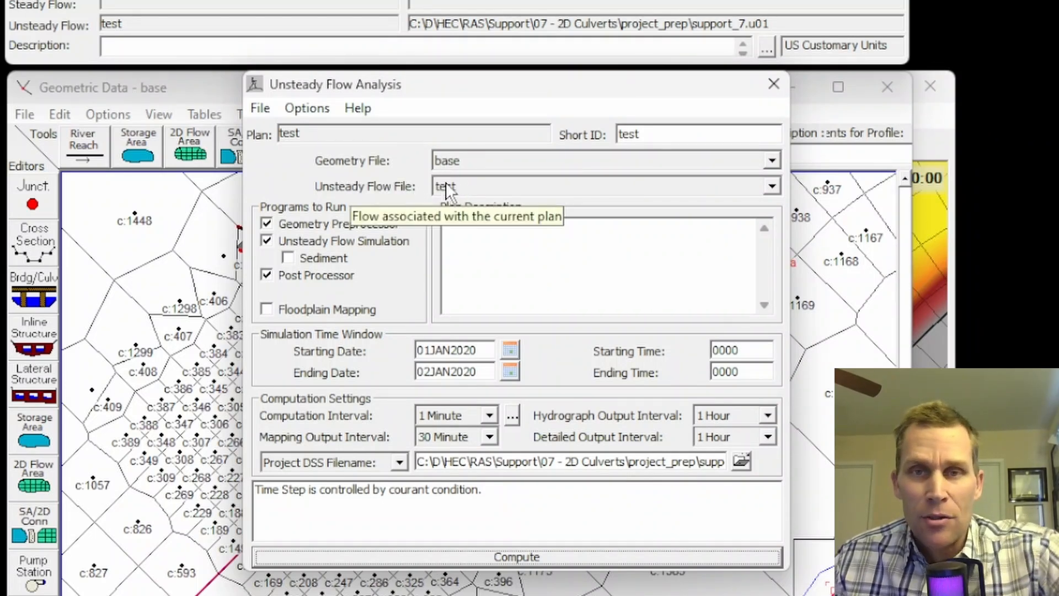
{"action": "mouse_move", "coordinate": [435, 348]}
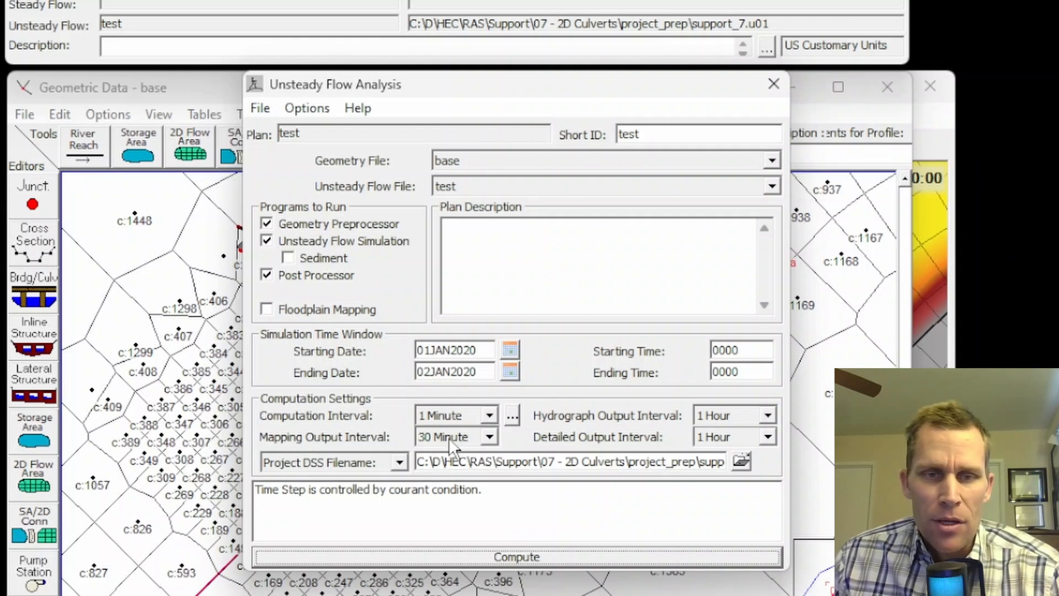
{"action": "left_click", "coordinate": [259, 108]}
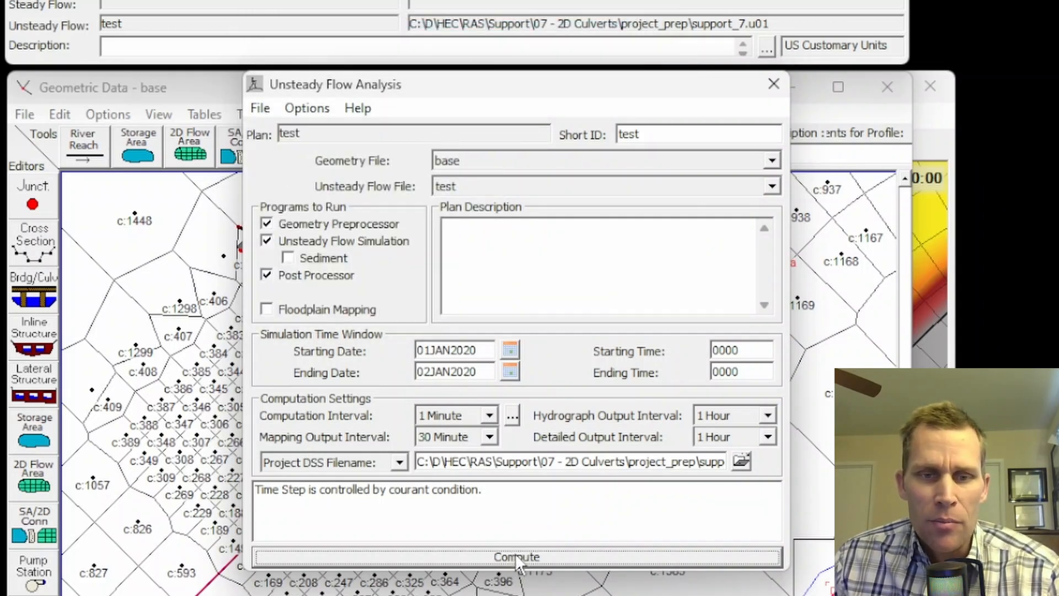
{"action": "left_click", "coordinate": [515, 556]}
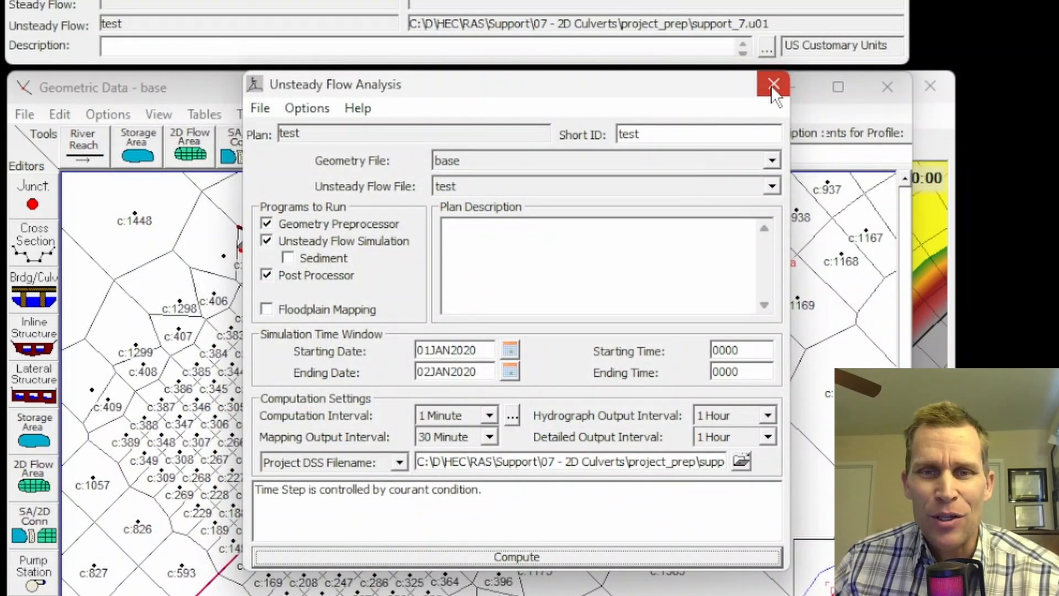
Plot the WSE time series at the bridge and read the 14.847 ft peak in the table
{"action": "left_click", "coordinate": [773, 84]}
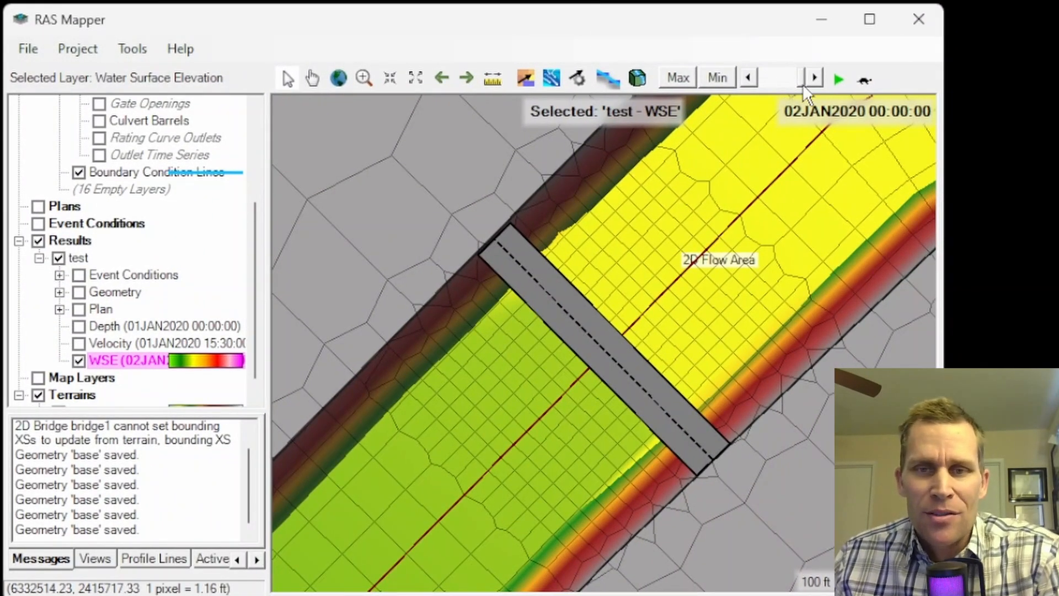
{"action": "left_click", "coordinate": [748, 78]}
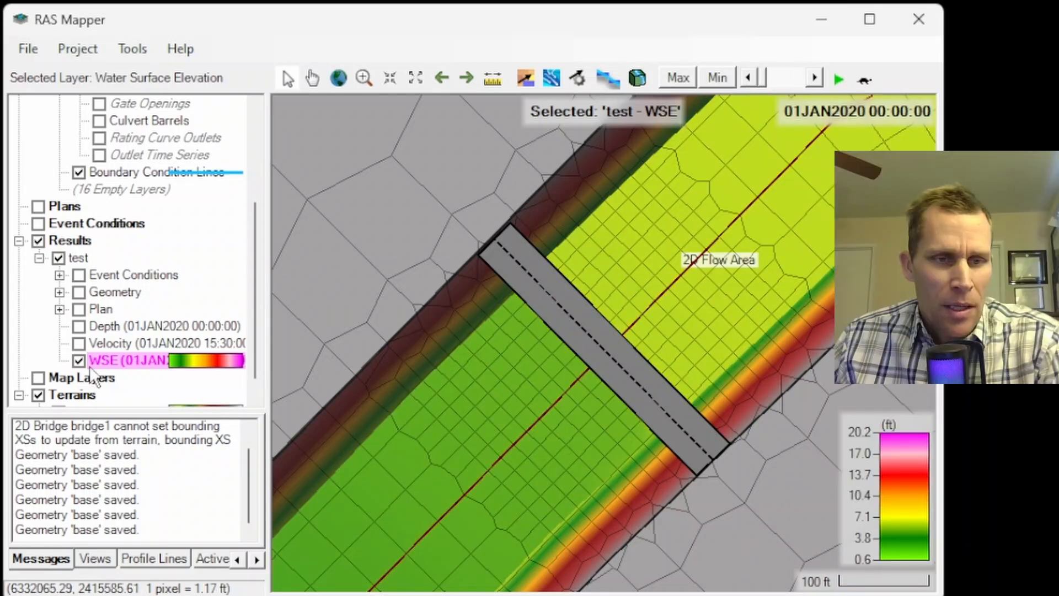
{"action": "mouse_move", "coordinate": [638, 334]}
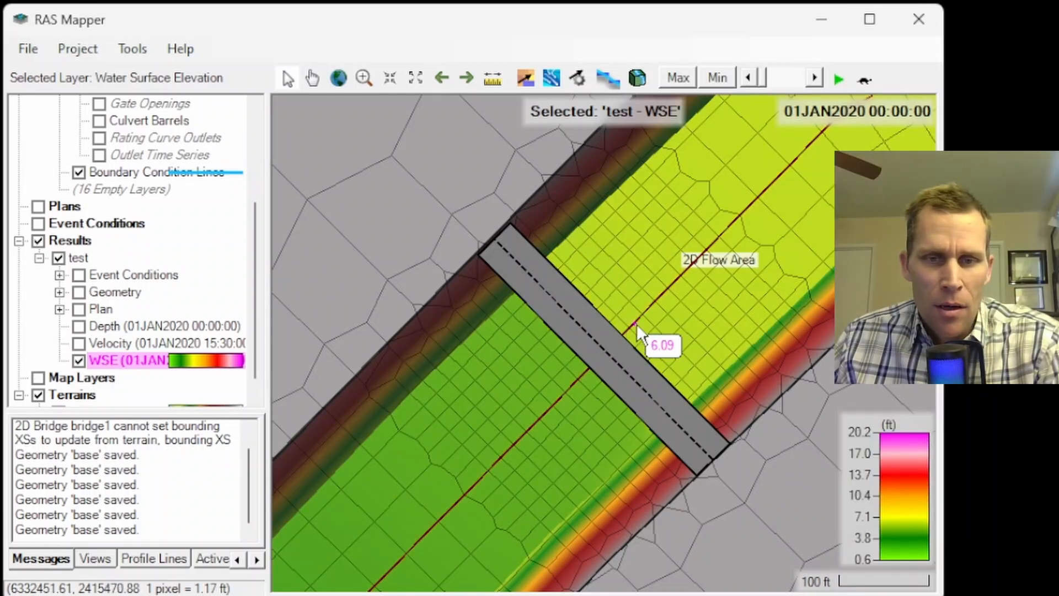
{"action": "right_click", "coordinate": [643, 348]}
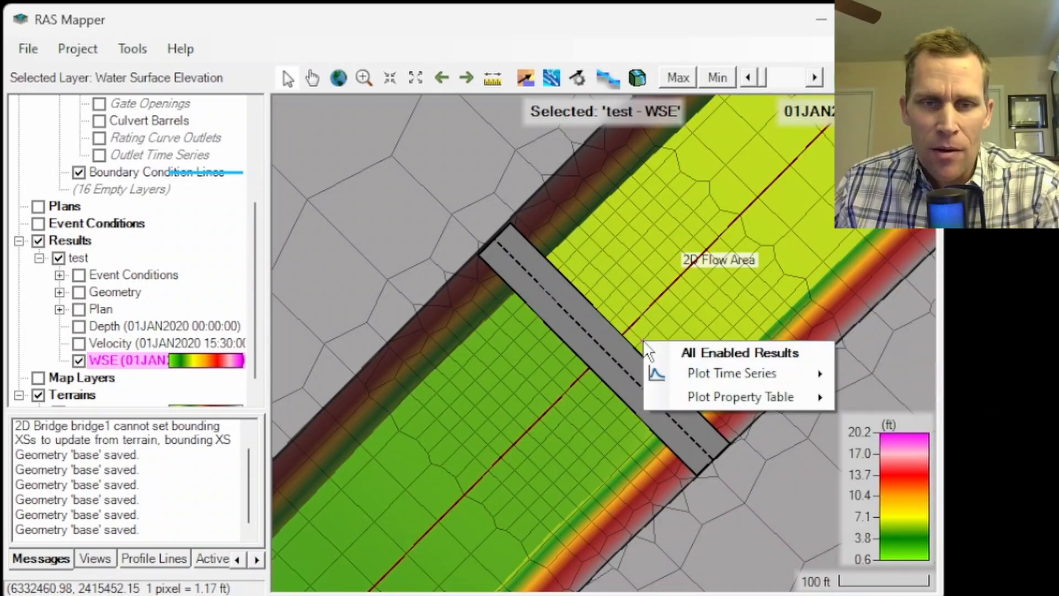
{"action": "mouse_move", "coordinate": [731, 373]}
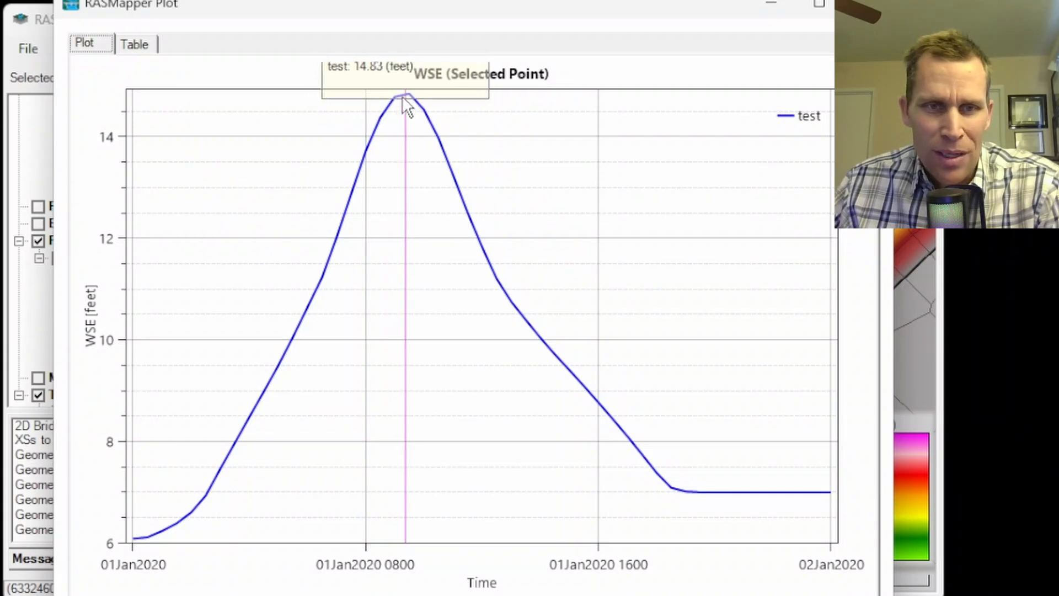
{"action": "left_click", "coordinate": [134, 43]}
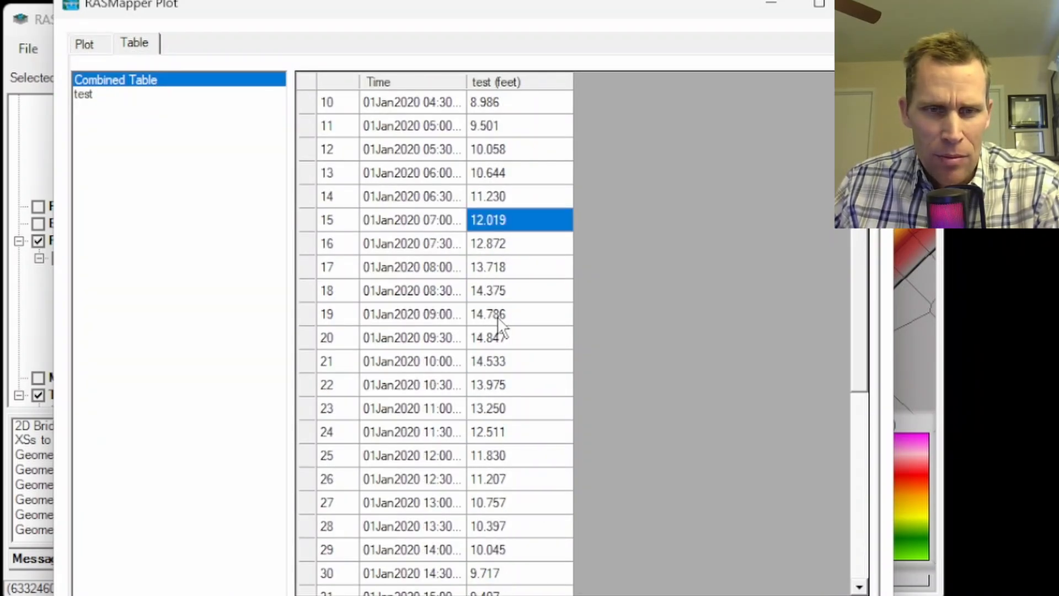
{"action": "left_click", "coordinate": [520, 337]}
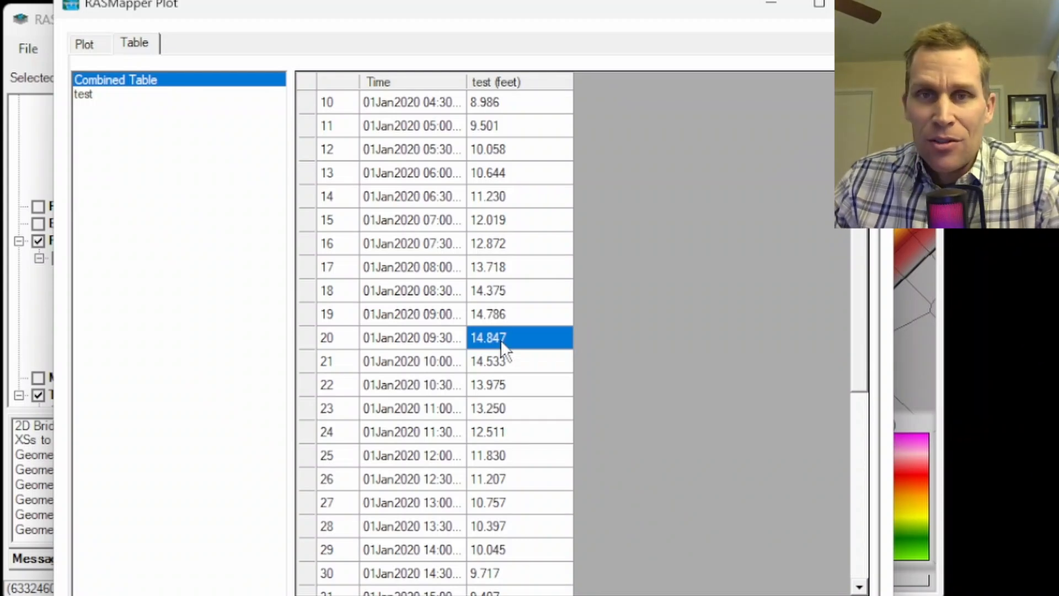
{"action": "mouse_move", "coordinate": [578, 253]}
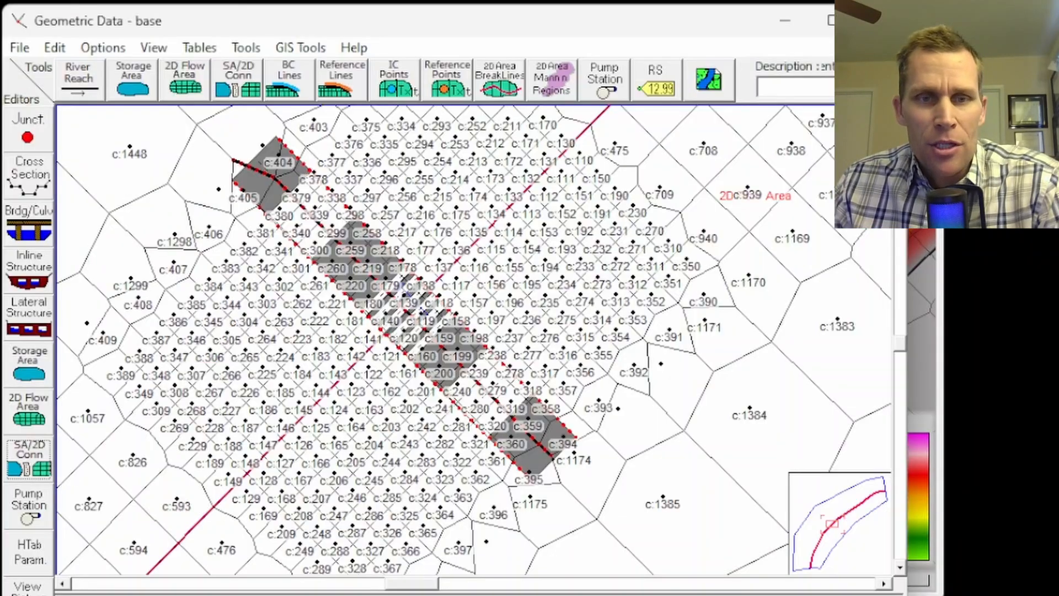
Add barrels b7–b9 at stations 200–220 to culvert group row1
{"action": "left_click", "coordinate": [29, 460]}
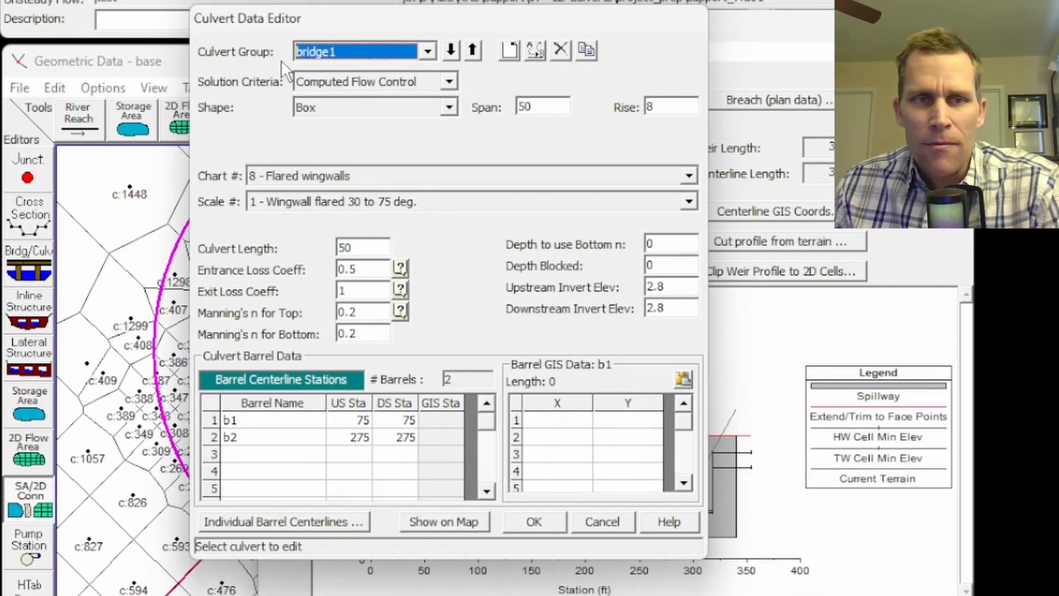
{"action": "left_click", "coordinate": [426, 51]}
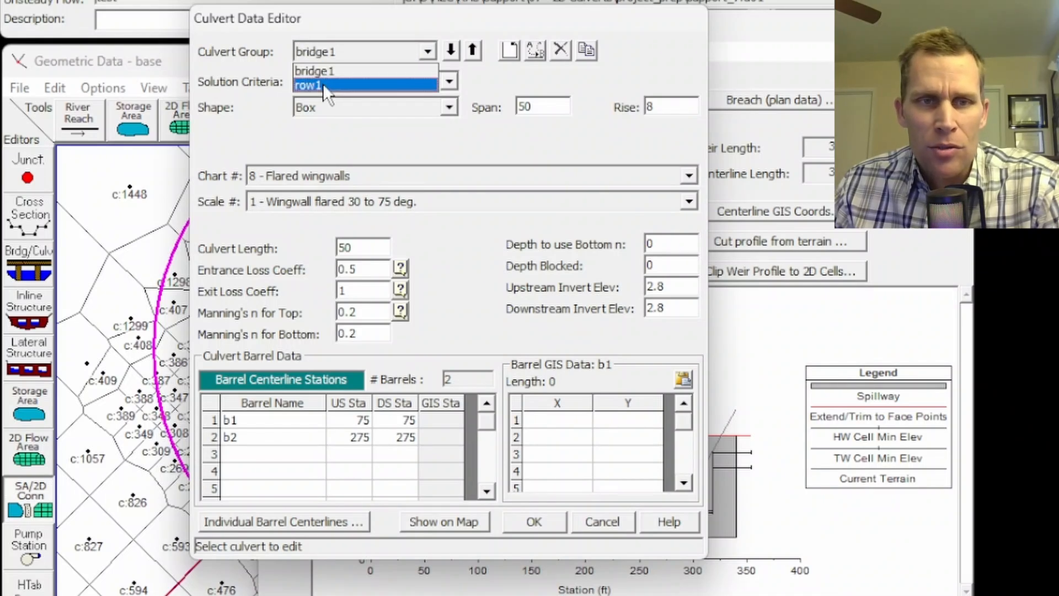
{"action": "left_click", "coordinate": [309, 85]}
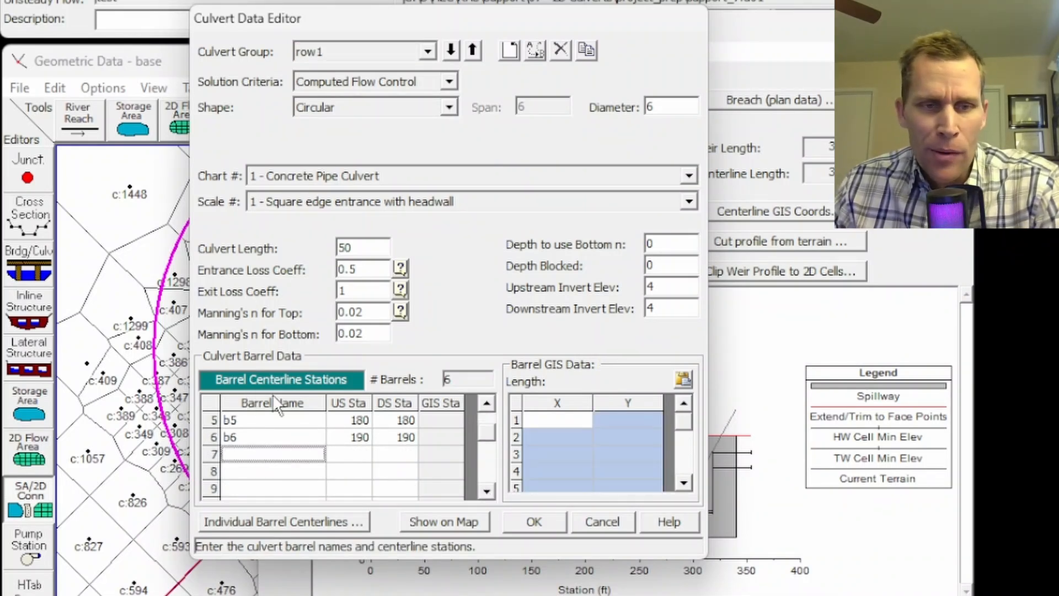
{"action": "type", "text": "b7"}
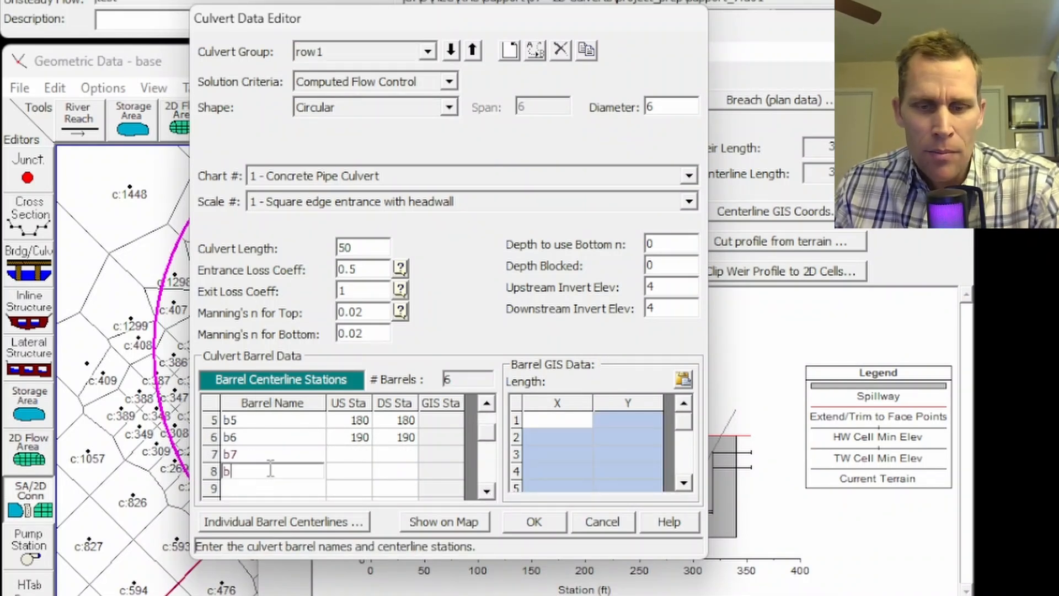
{"action": "type", "text": "8"}
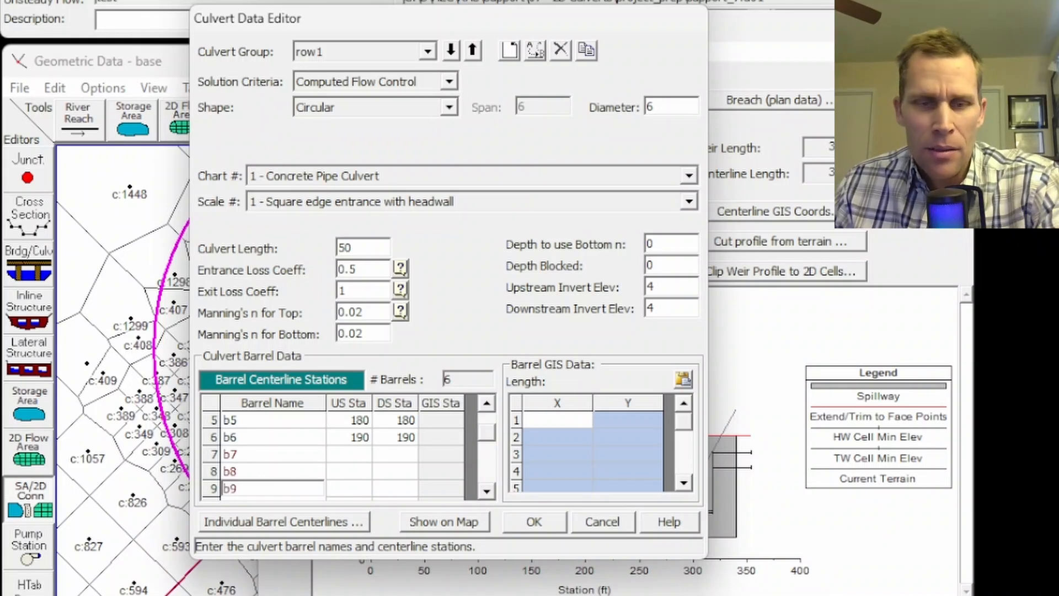
{"action": "left_click", "coordinate": [349, 454]}
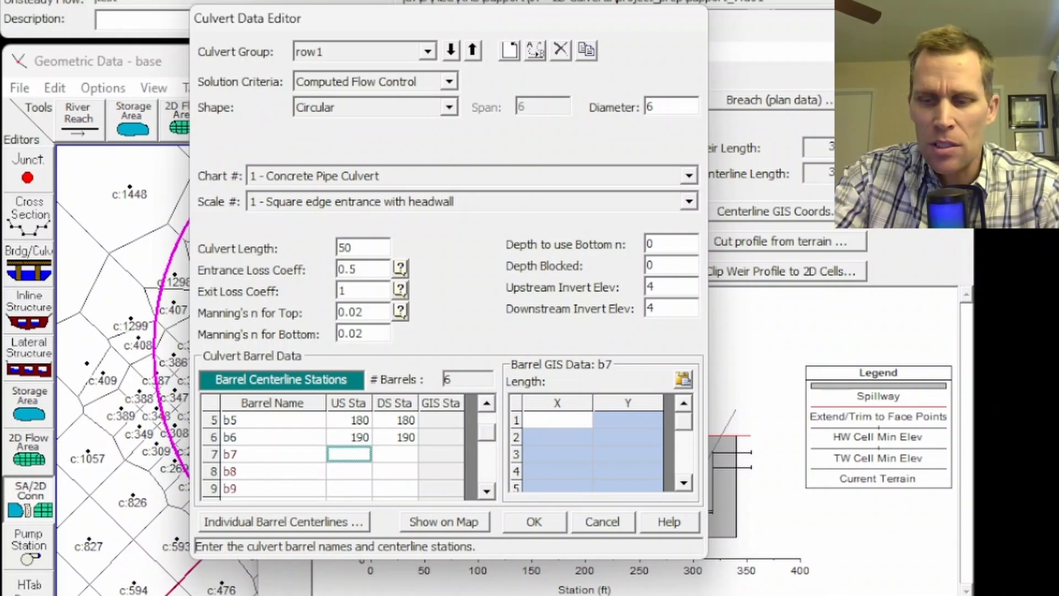
{"action": "type", "text": "200"}
{"action": "left_click", "coordinate": [350, 471]}
{"action": "type", "text": "210"}
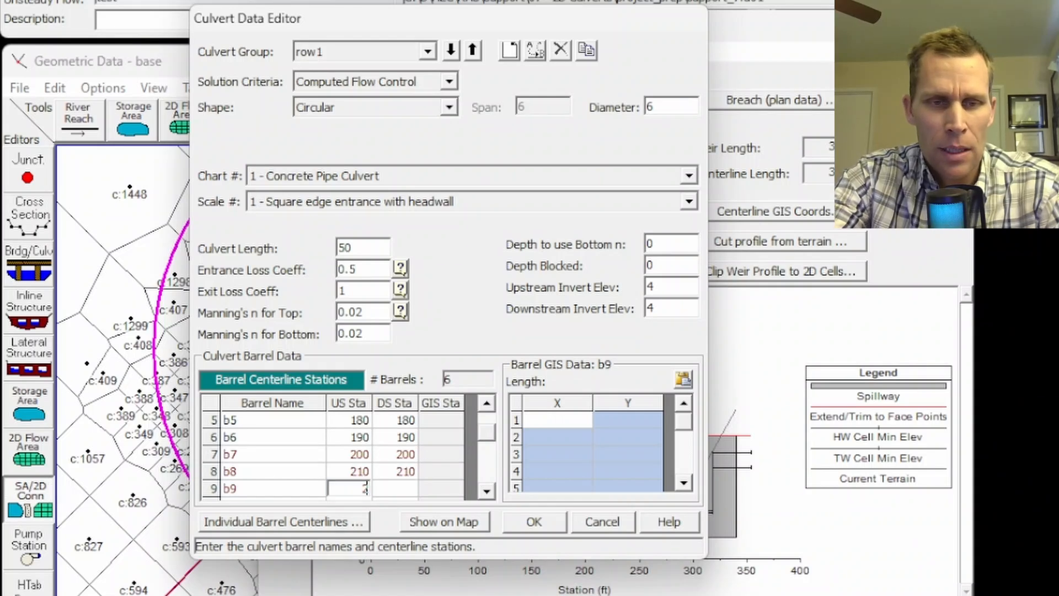
{"action": "type", "text": "220"}
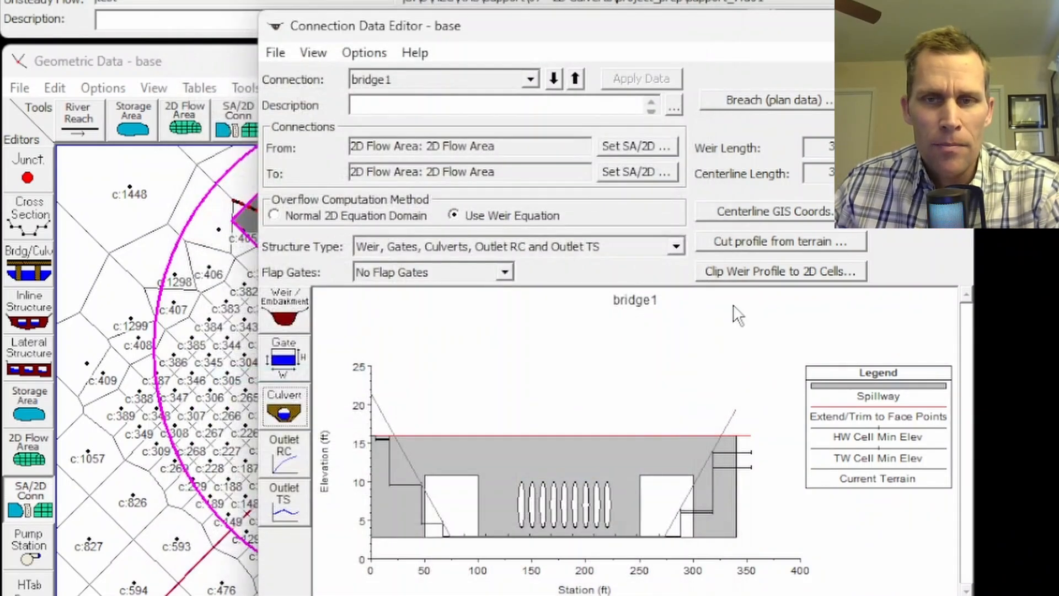
{"action": "mouse_move", "coordinate": [587, 530]}
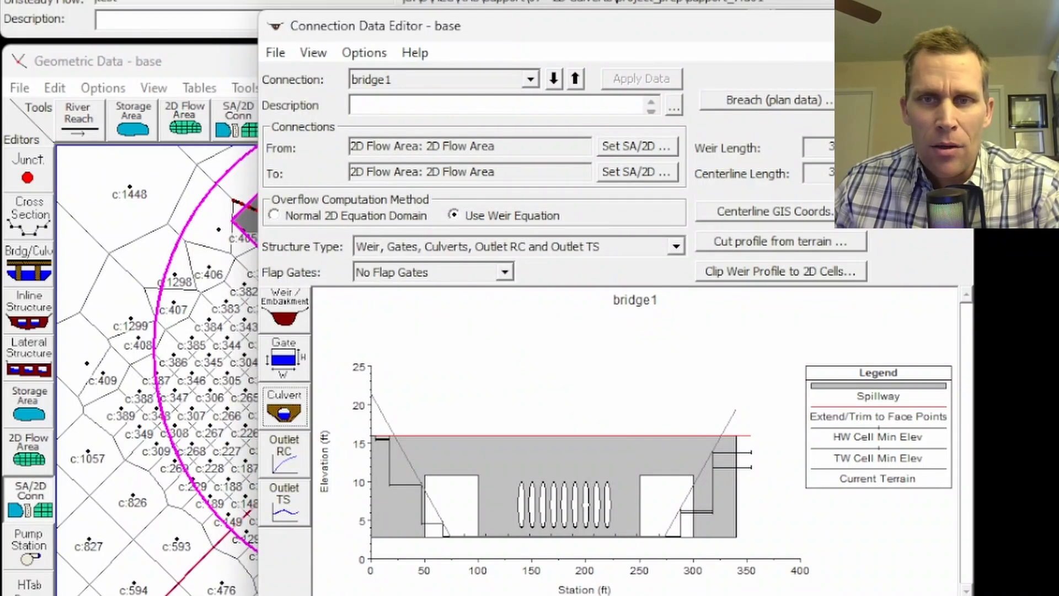
Compute plan 'test' with the nine-barrel culverts and close the simulation window
{"action": "left_click", "coordinate": [19, 87]}
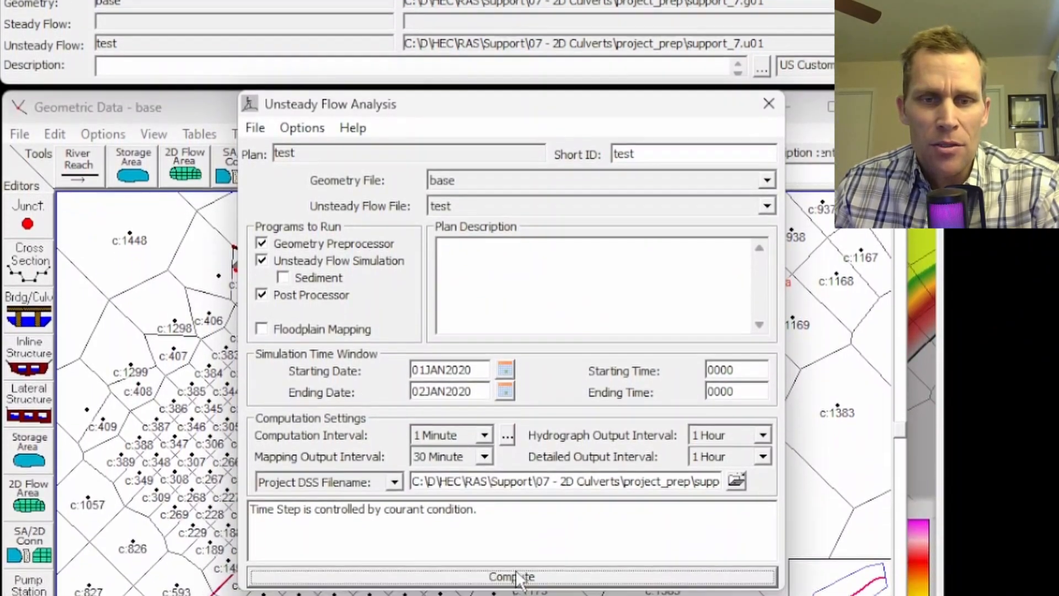
{"action": "left_click", "coordinate": [511, 575]}
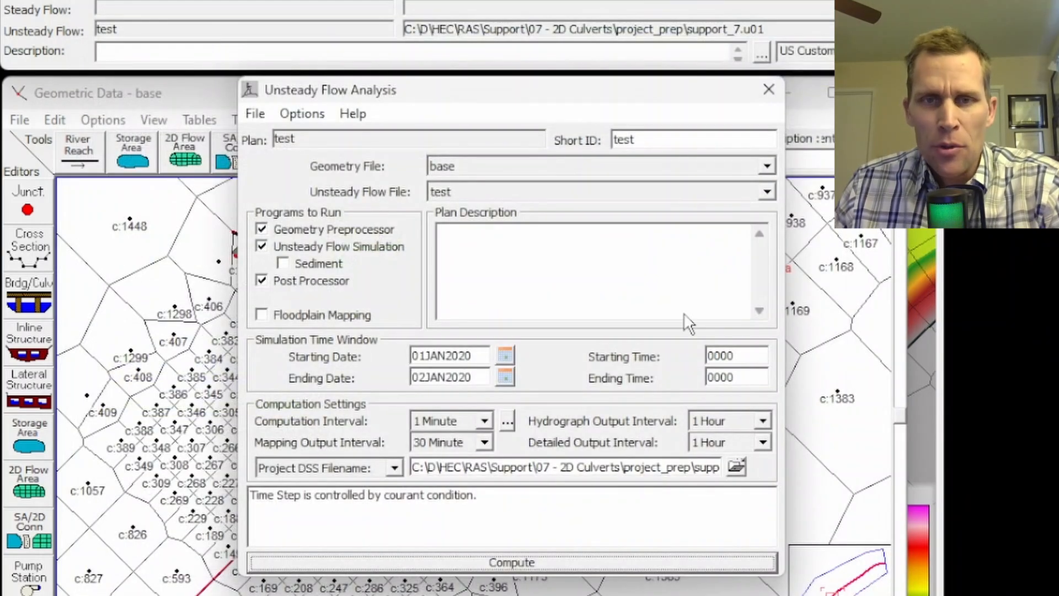
{"action": "left_click", "coordinate": [767, 89]}
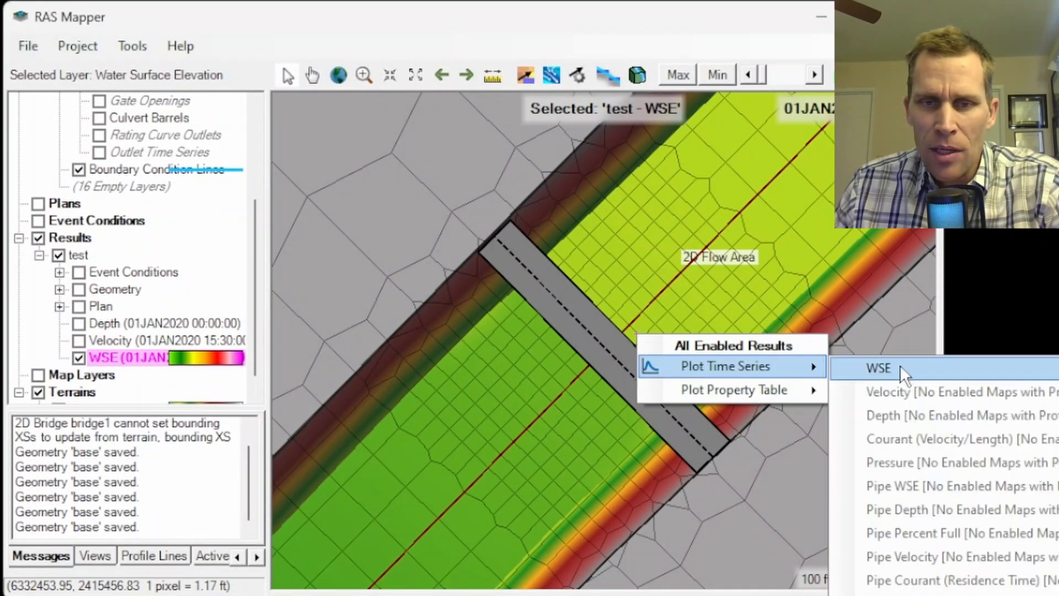
Plot the WSE time series as a table and select the peaks 13.673 and 13.661 ft
{"action": "left_click", "coordinate": [877, 368]}
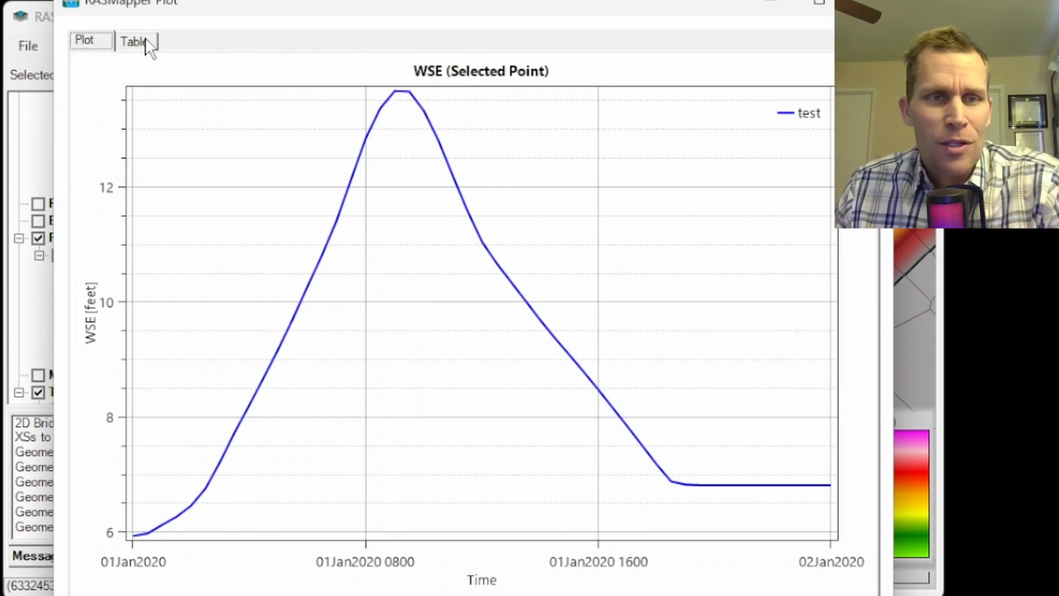
{"action": "left_click", "coordinate": [132, 40]}
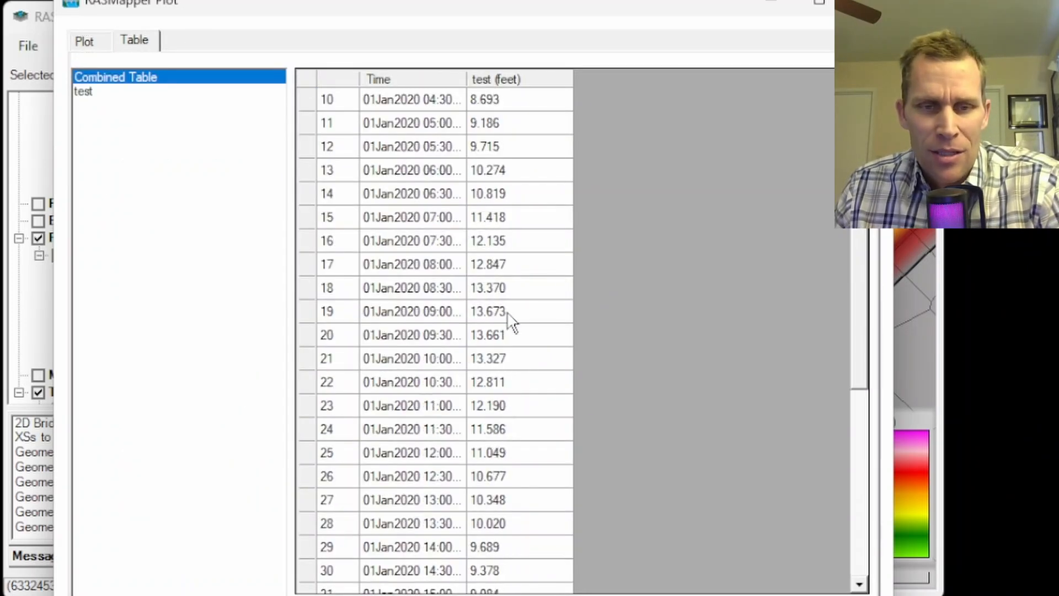
{"action": "left_click", "coordinate": [487, 287]}
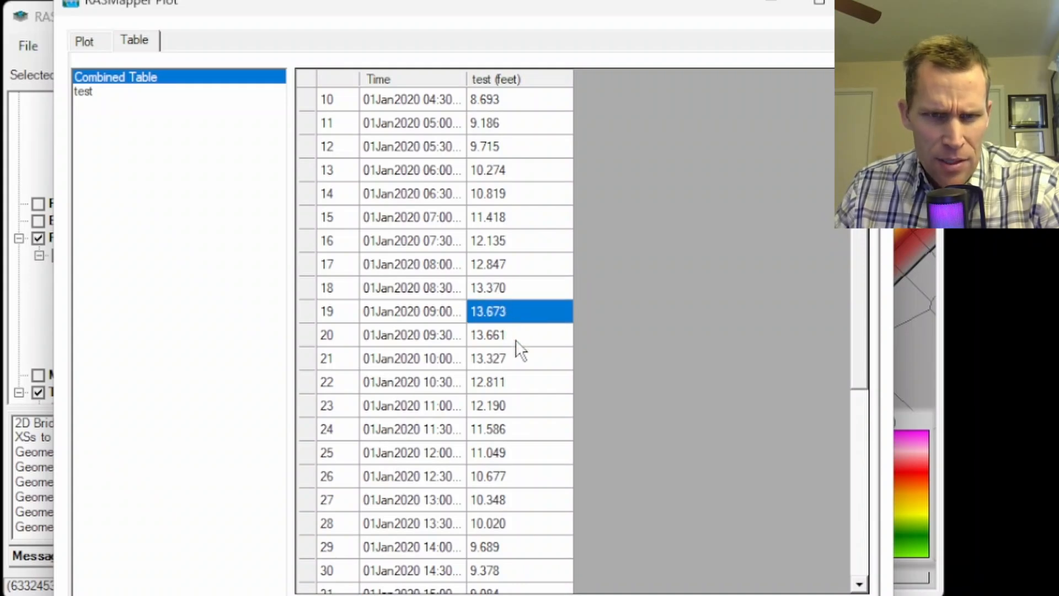
{"action": "left_click", "coordinate": [487, 334]}
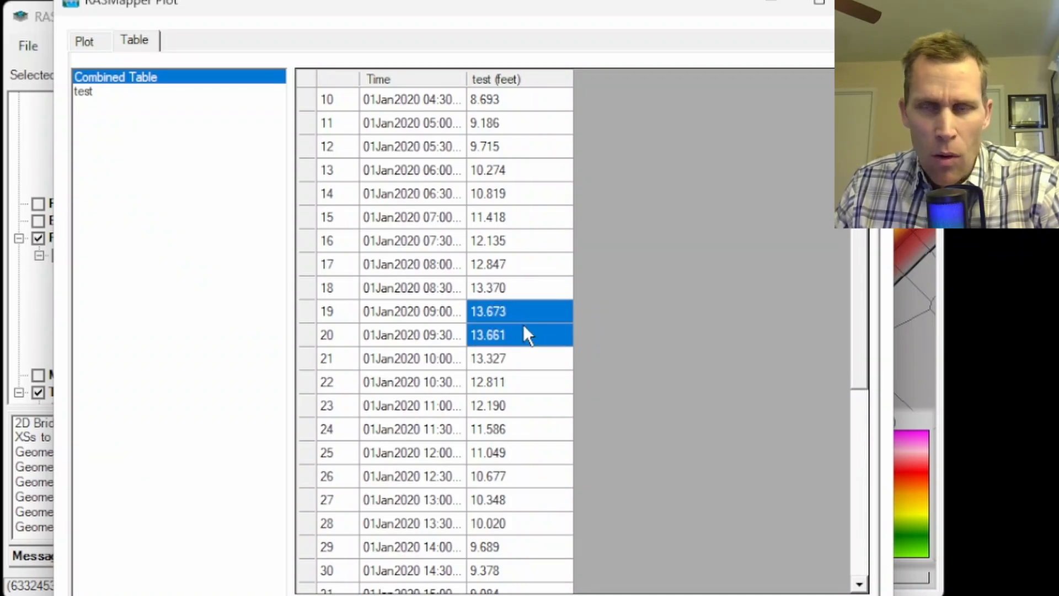
{"action": "mouse_move", "coordinate": [439, 385]}
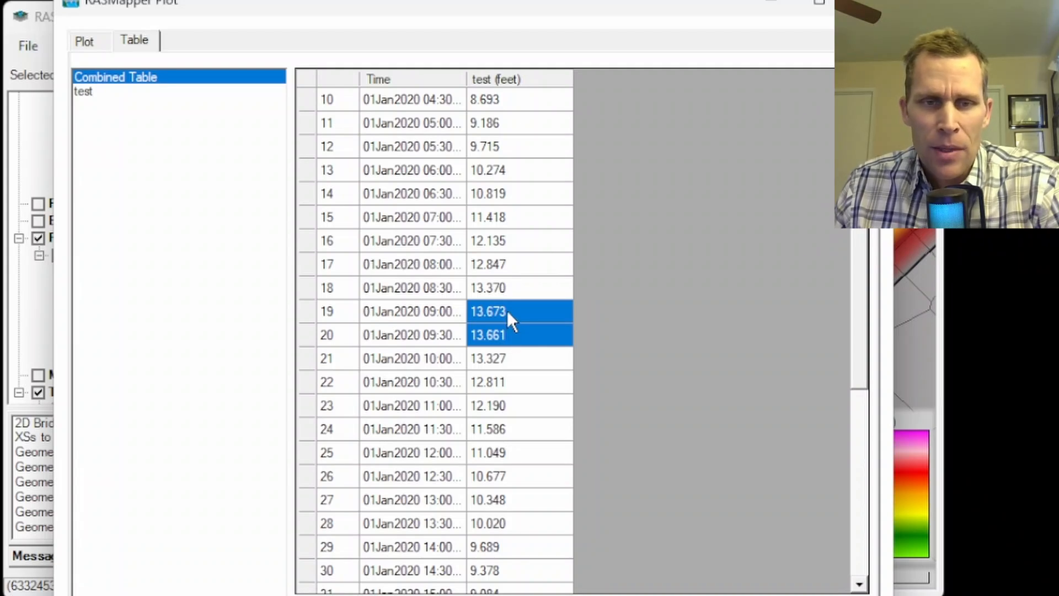
{"action": "mouse_move", "coordinate": [503, 325]}
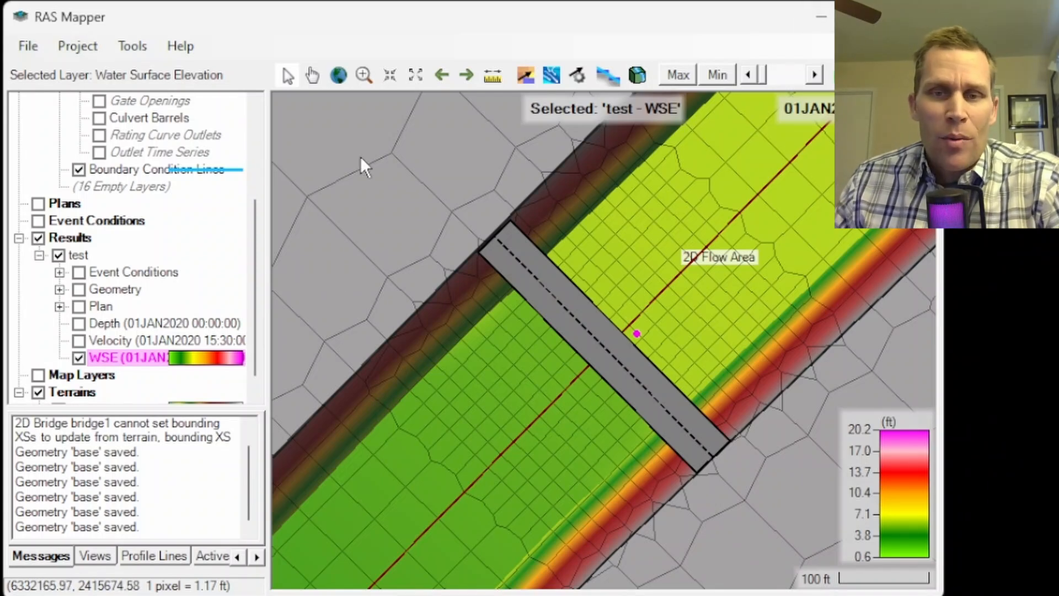
{"action": "mouse_move", "coordinate": [698, 456]}
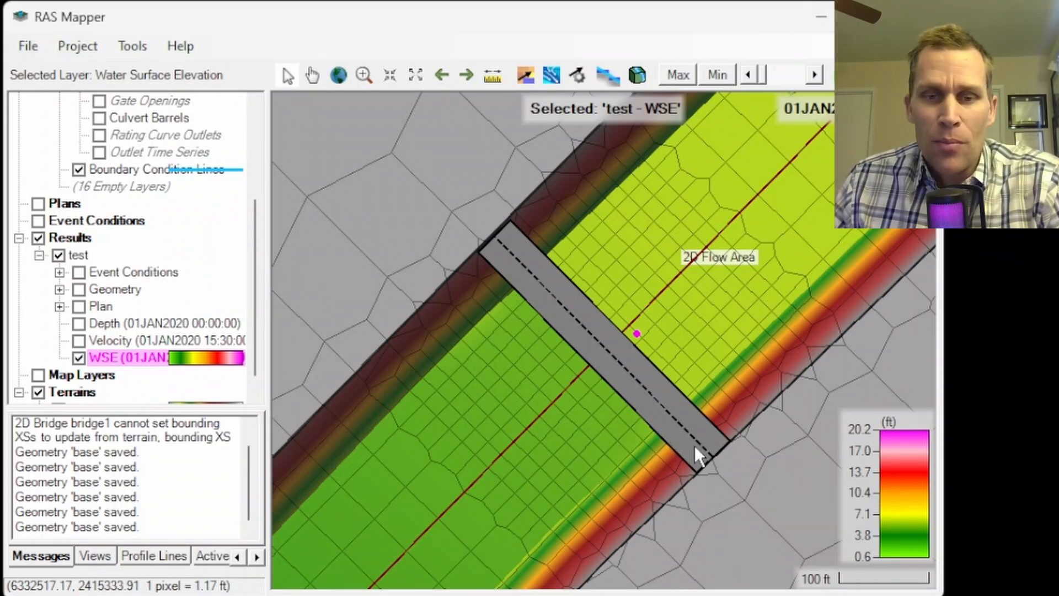
{"action": "mouse_move", "coordinate": [661, 422]}
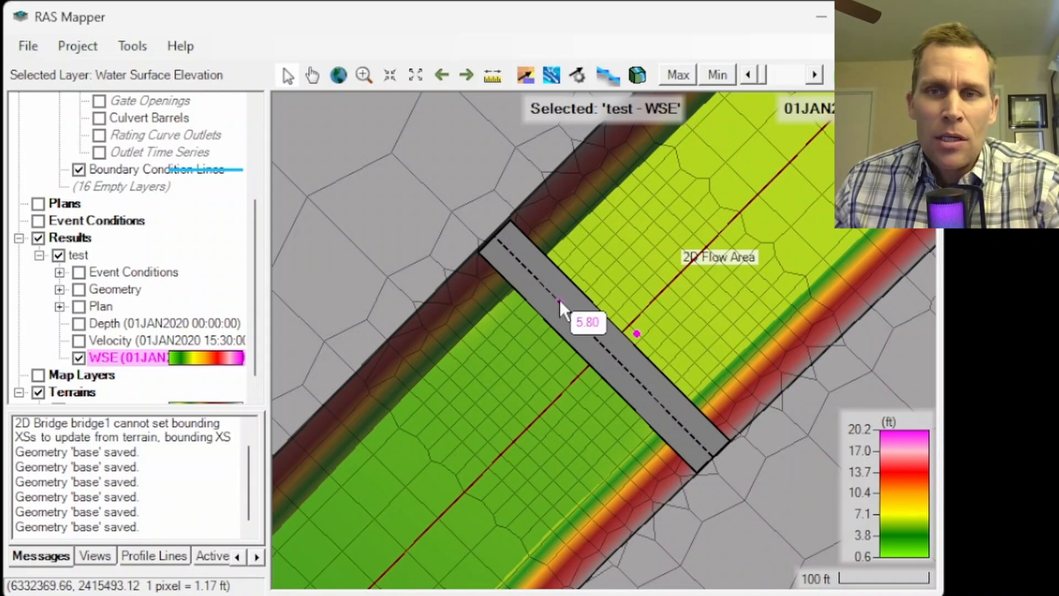
{"action": "scroll", "scroll_direction": "down", "scroll_amount": 3}
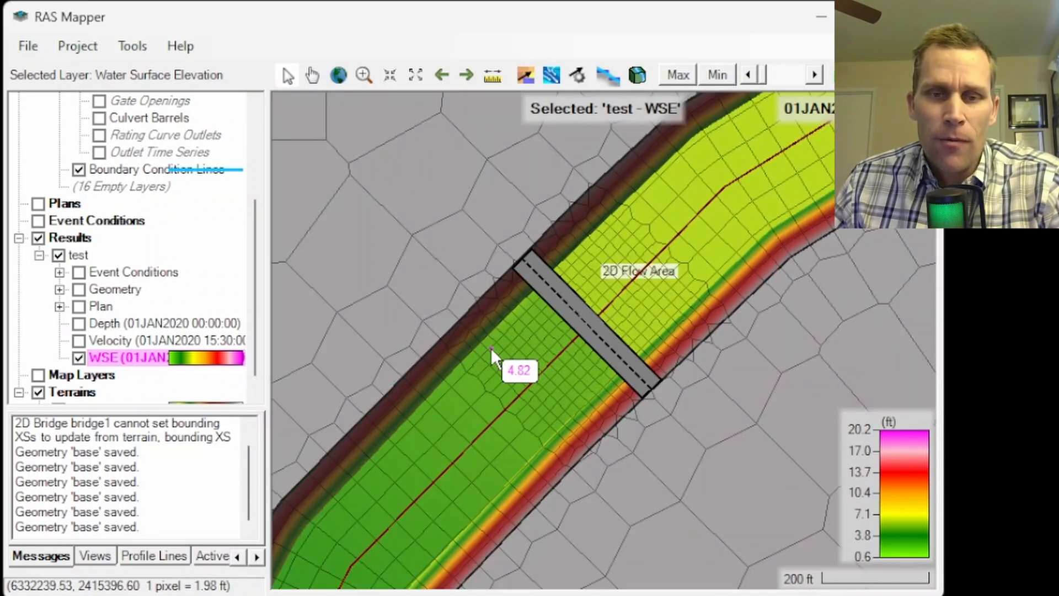
{"action": "mouse_move", "coordinate": [638, 280]}
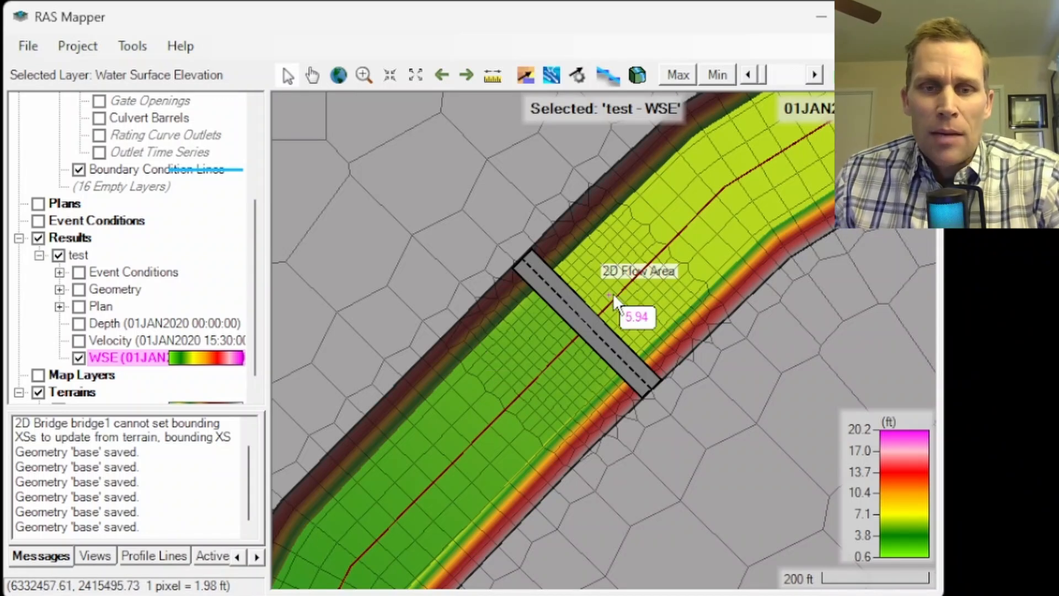
{"action": "mouse_move", "coordinate": [508, 337]}
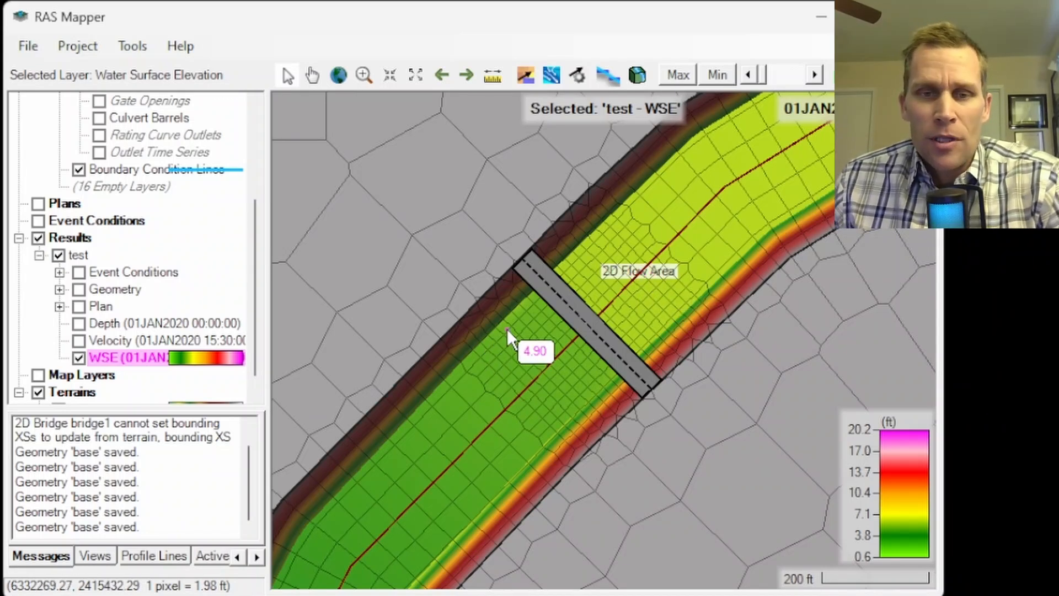
{"action": "mouse_move", "coordinate": [634, 355]}
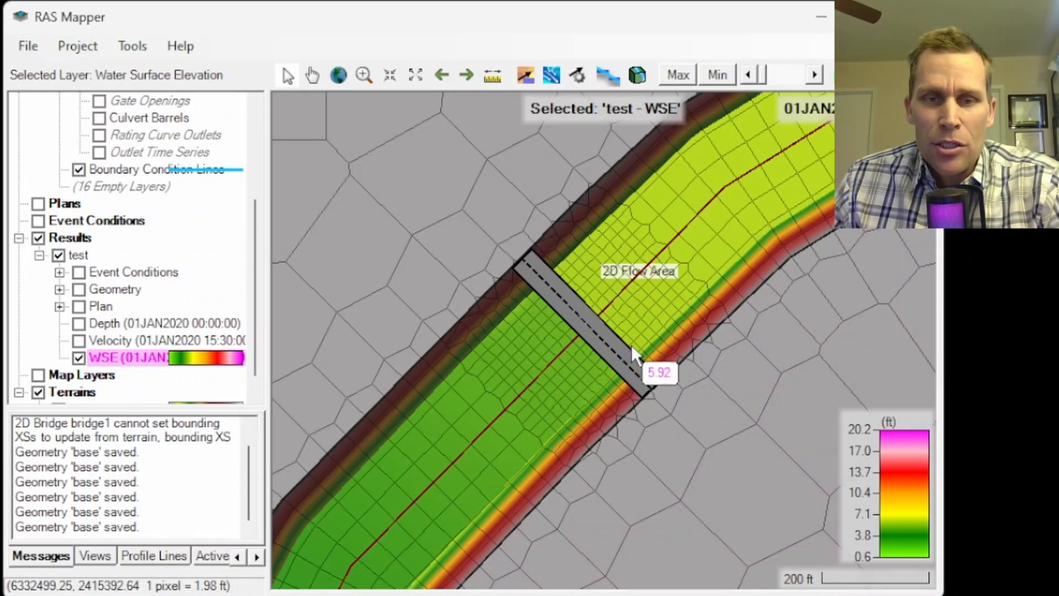